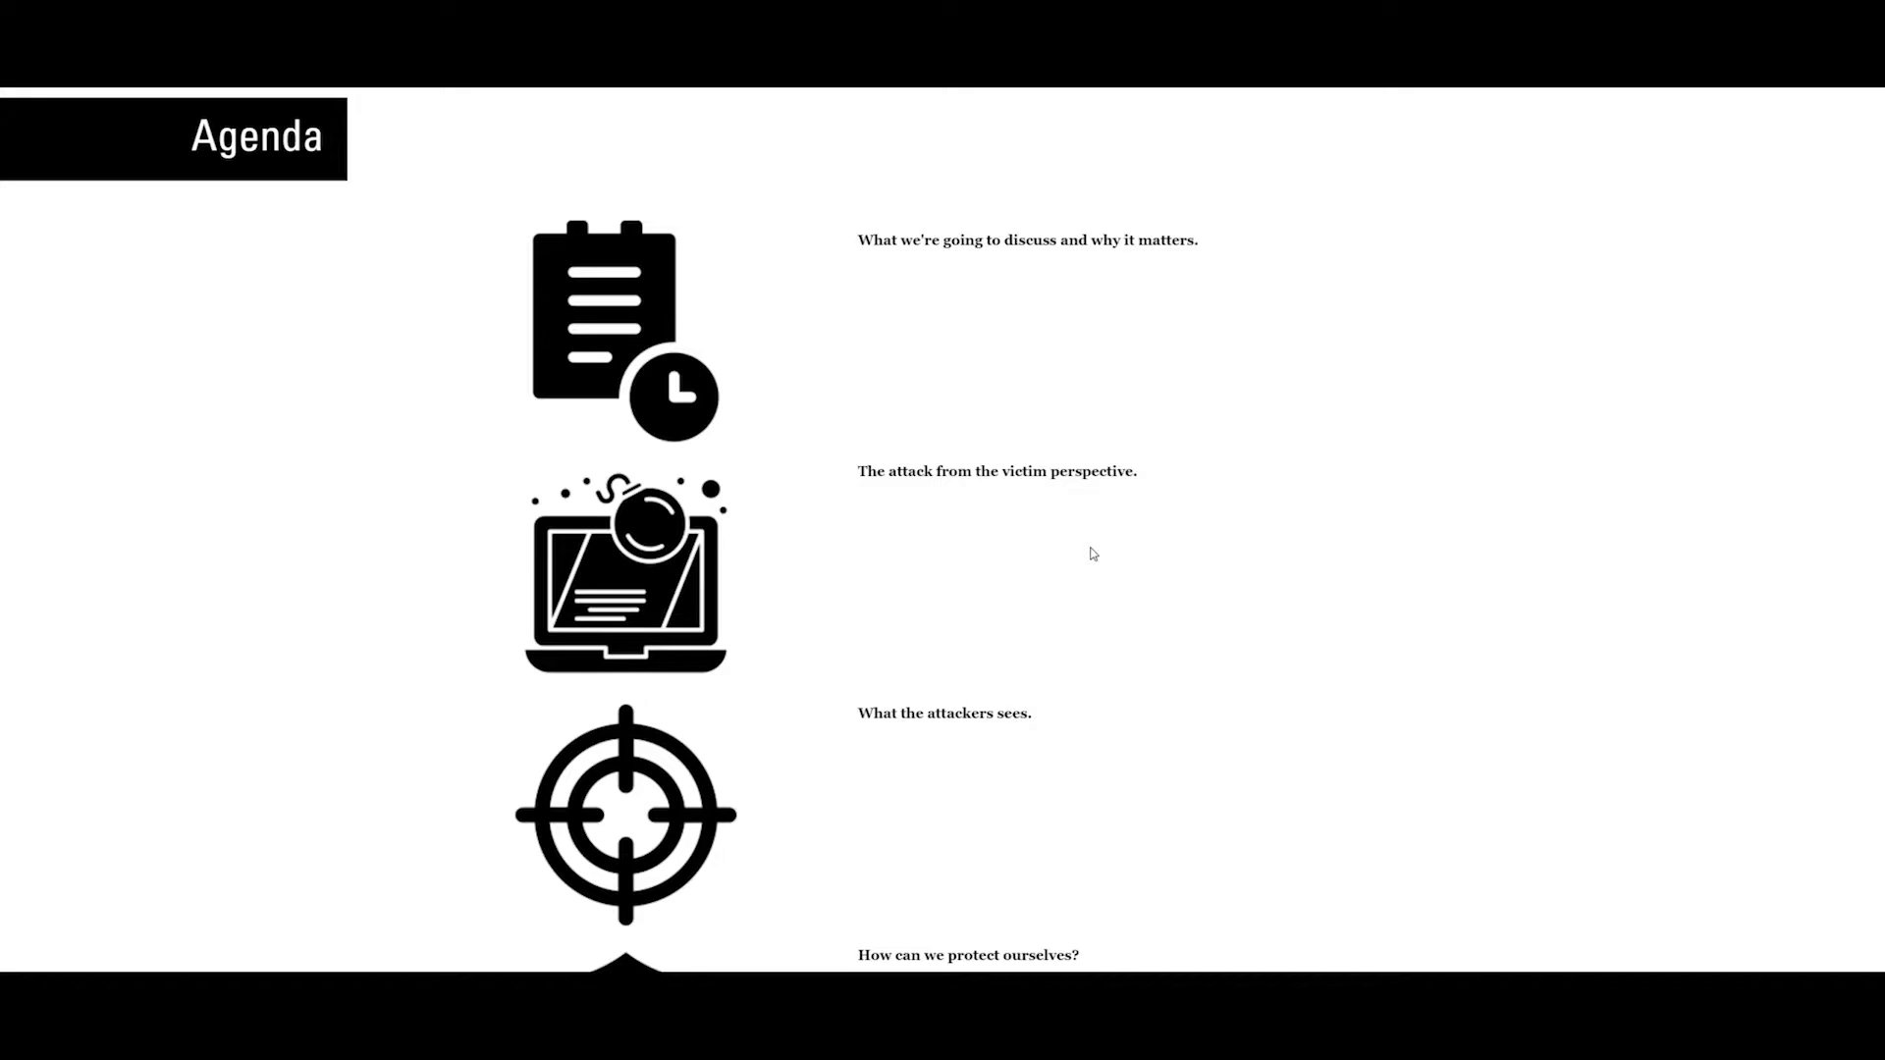
{"action": "scroll", "scroll_direction": "down", "scroll_amount": 3}
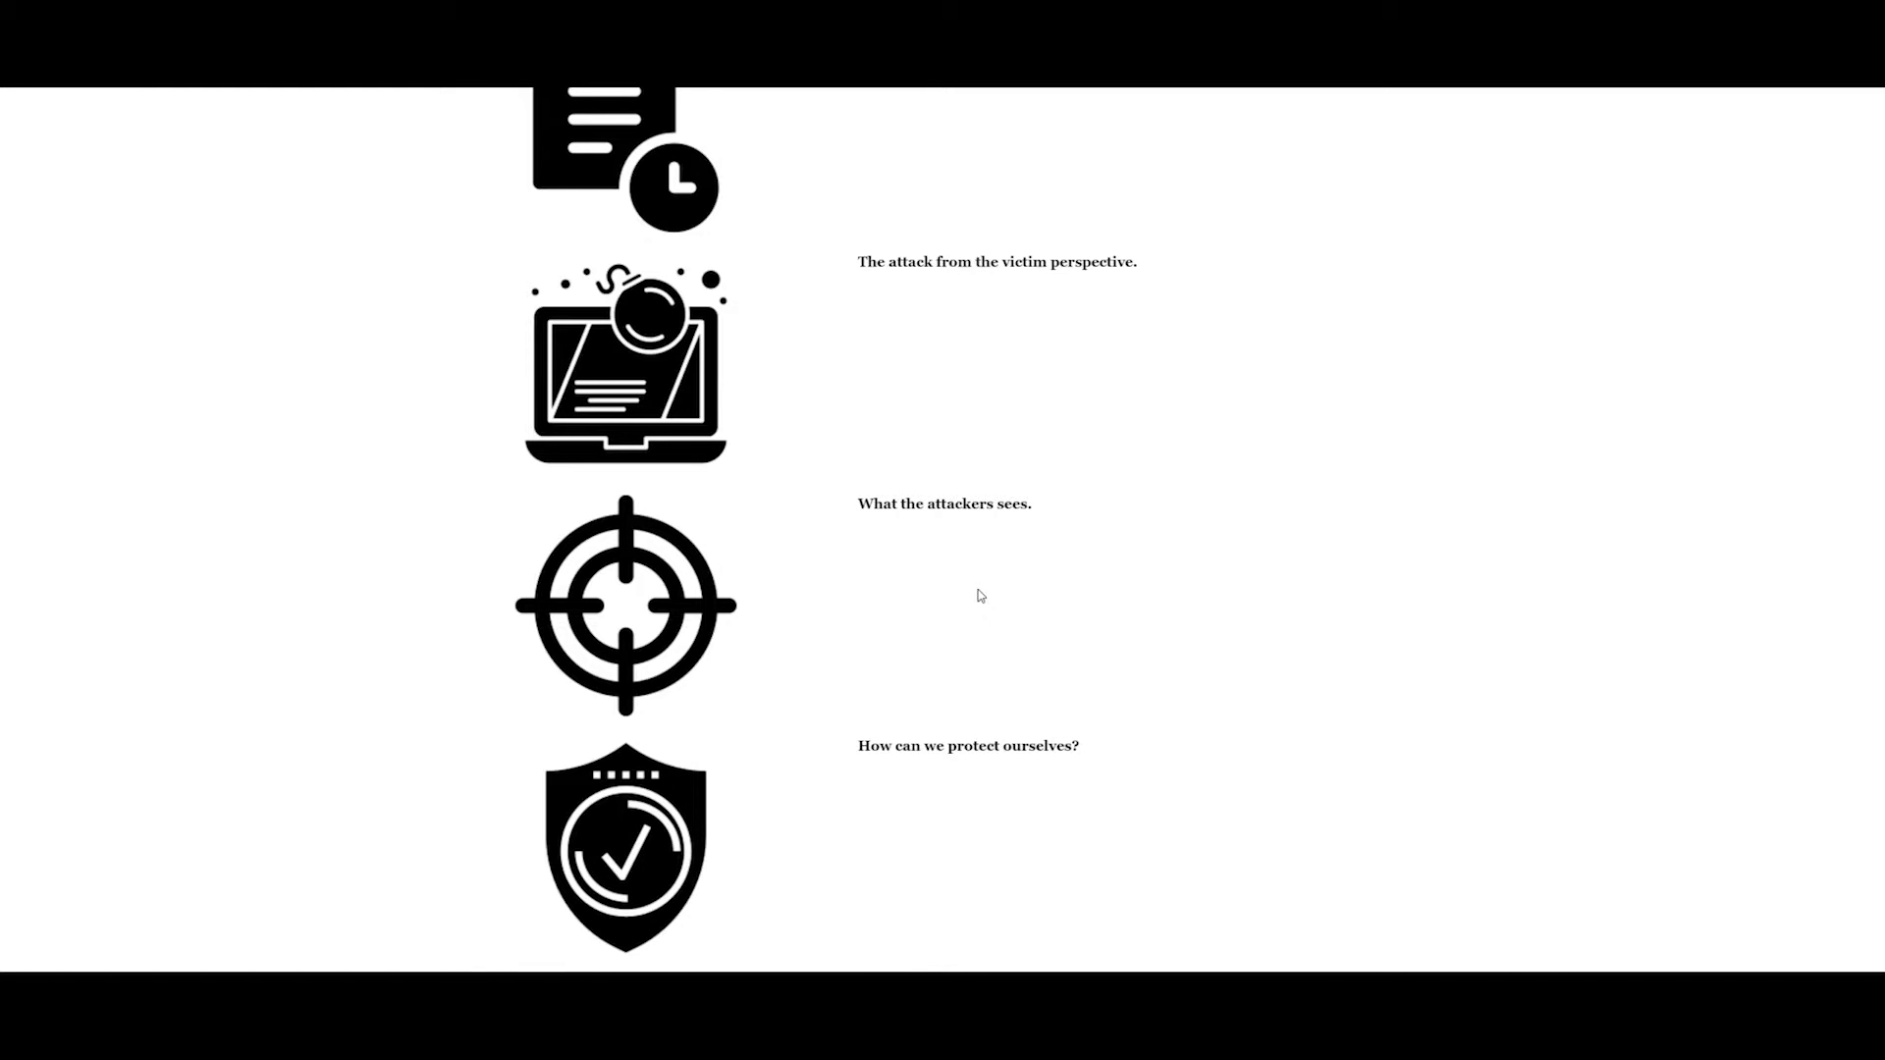
{"action": "scroll", "scroll_direction": "down", "scroll_amount": 3}
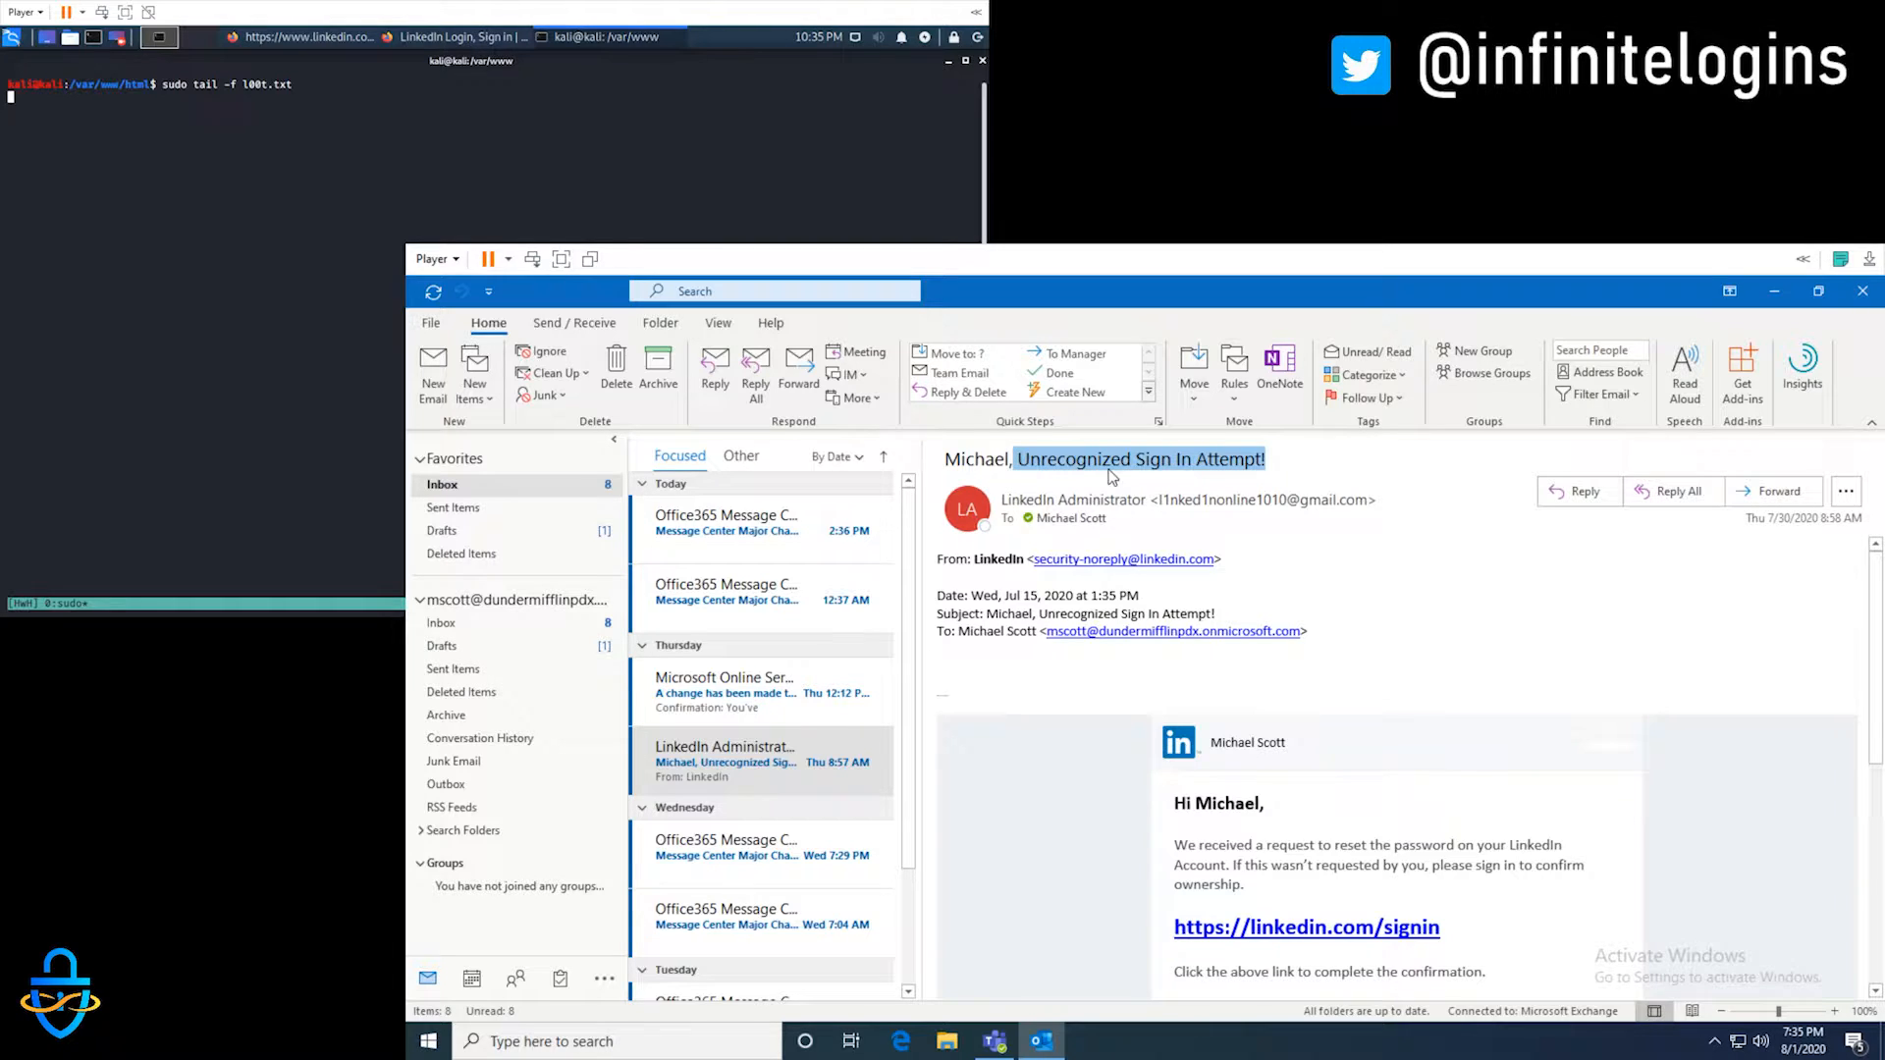
{"action": "mouse_move", "coordinate": [1427, 644]}
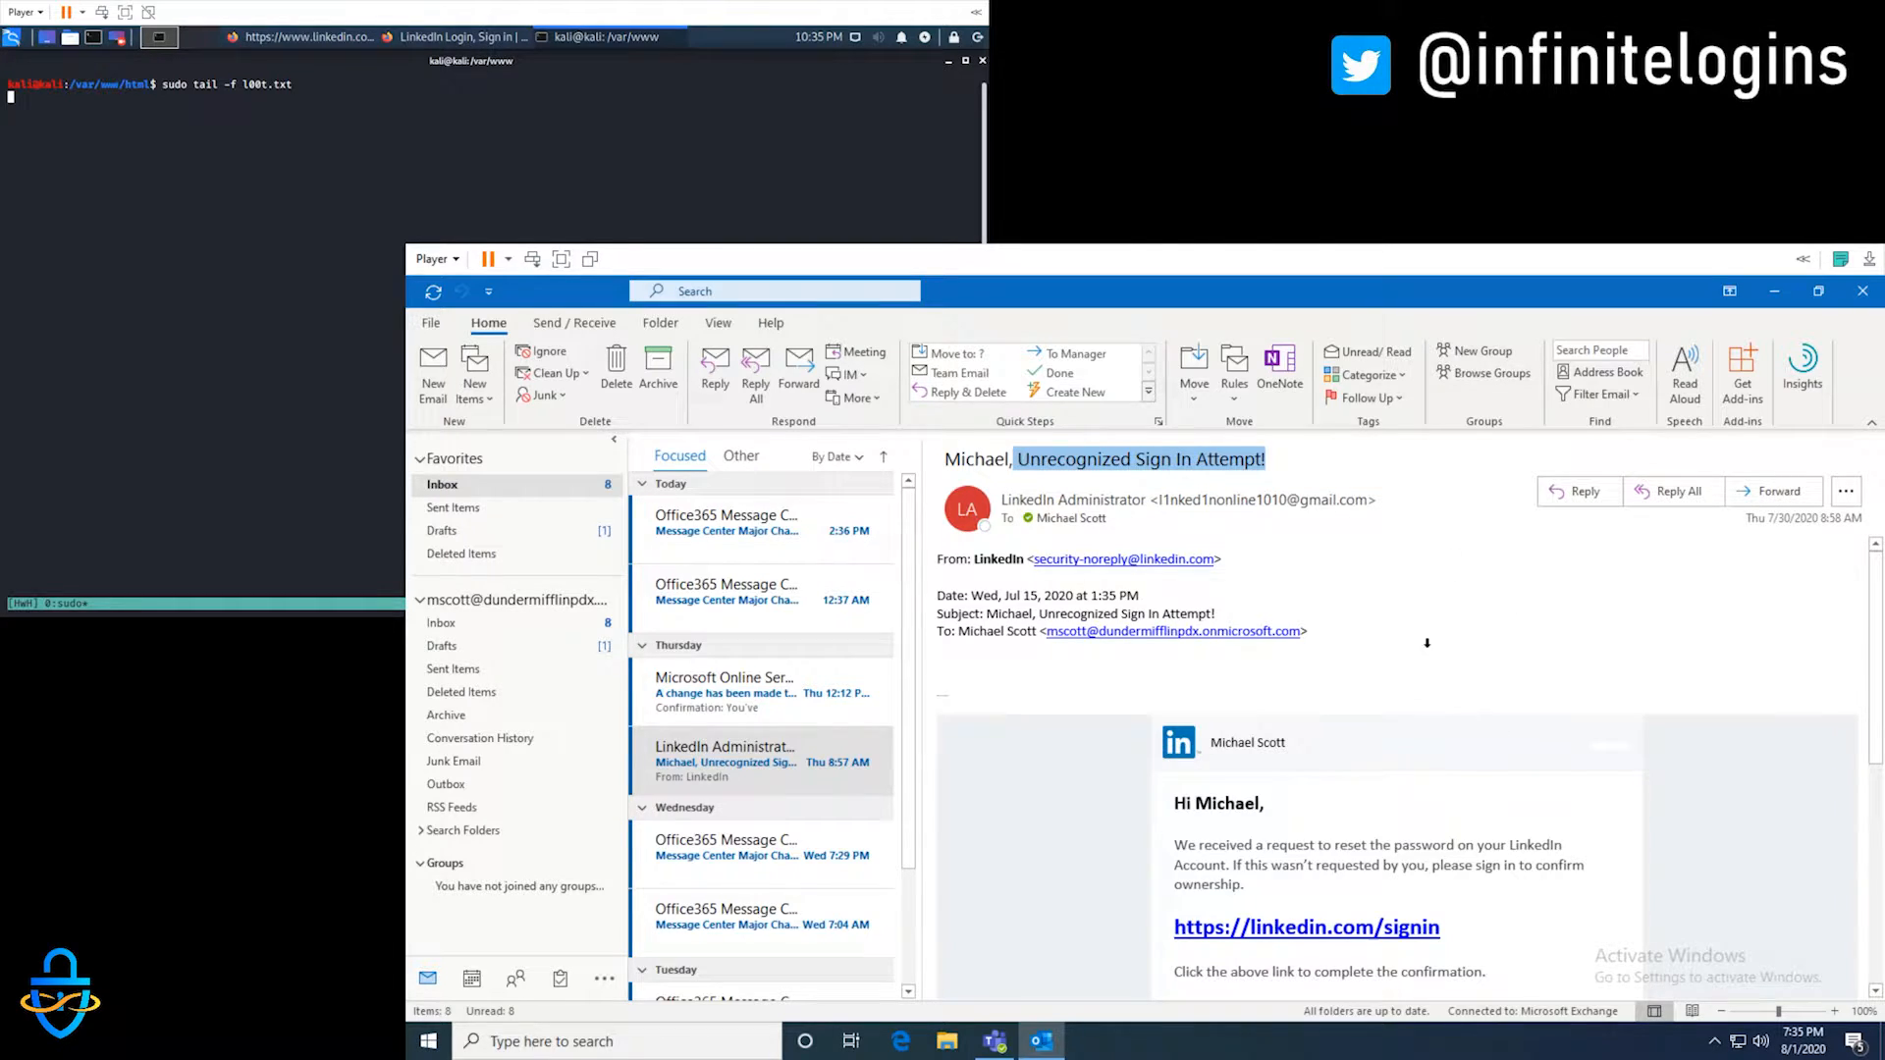
{"action": "mouse_move", "coordinate": [1070, 824]}
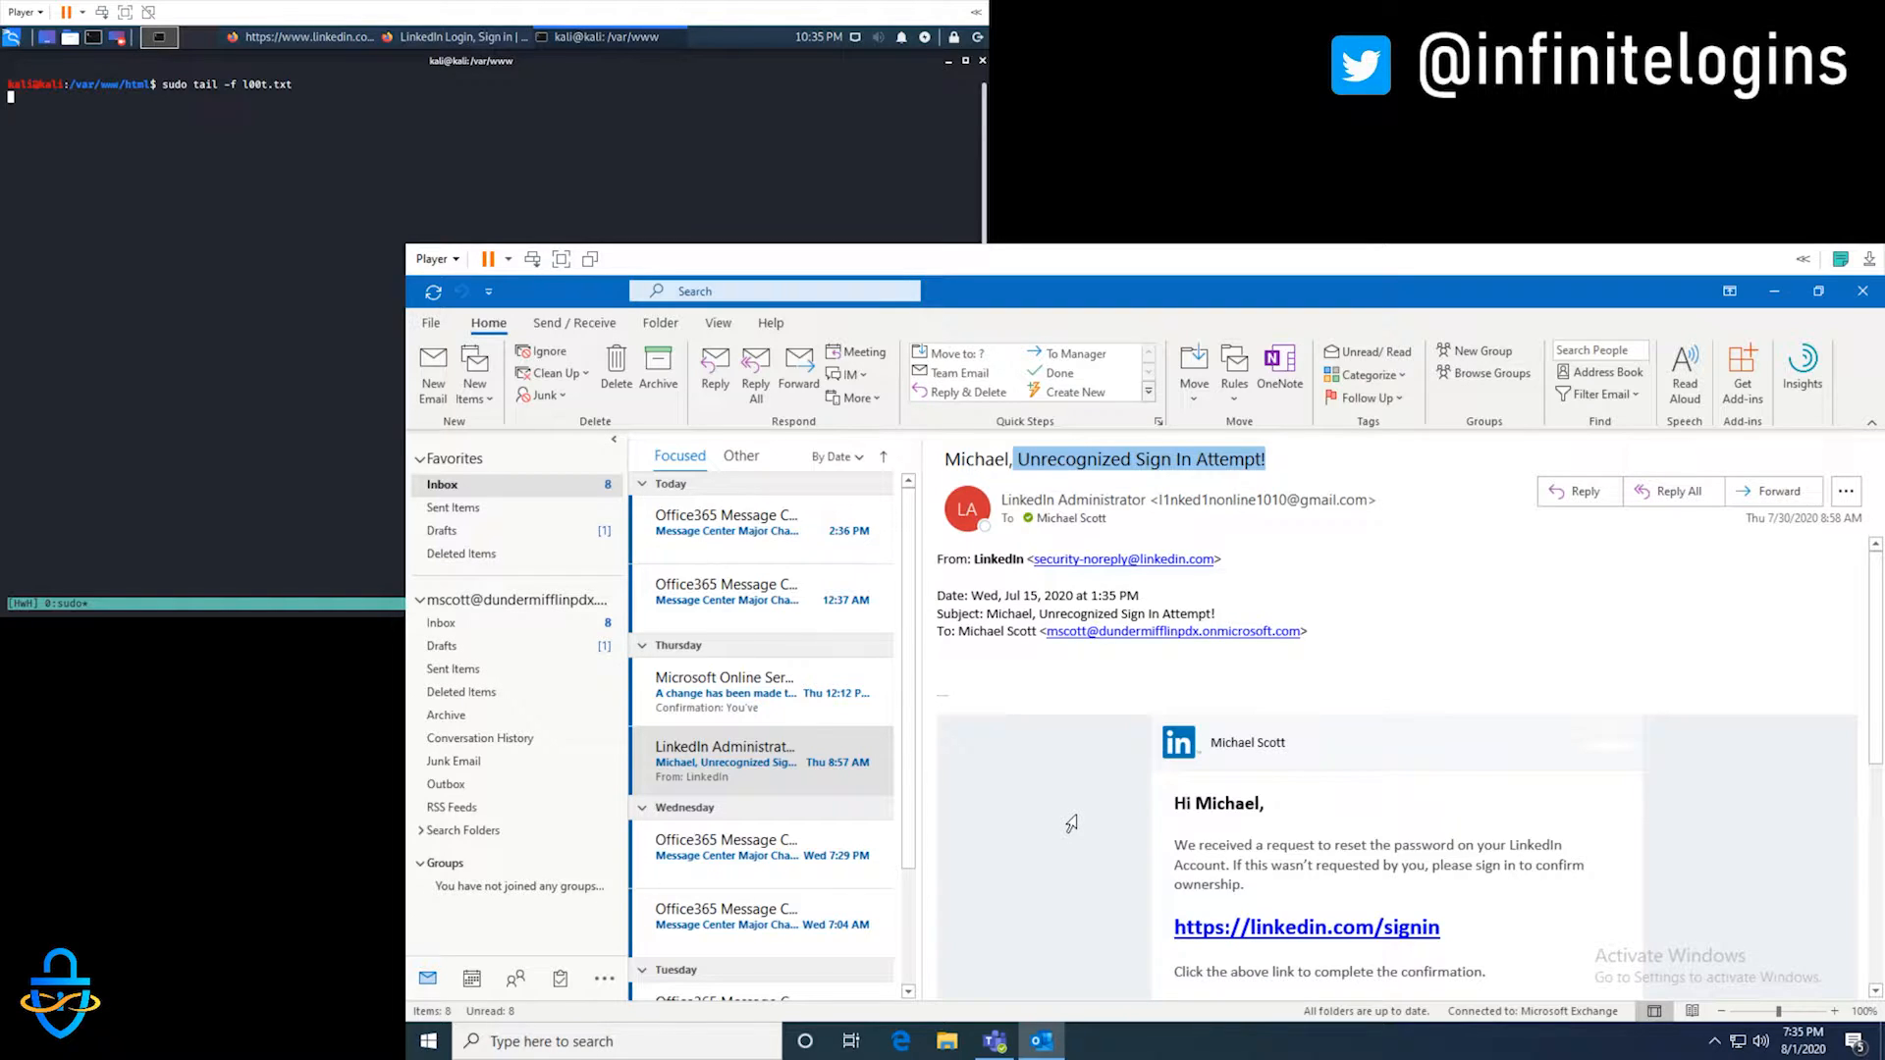
{"action": "scroll", "scroll_direction": "down", "scroll_amount": 3}
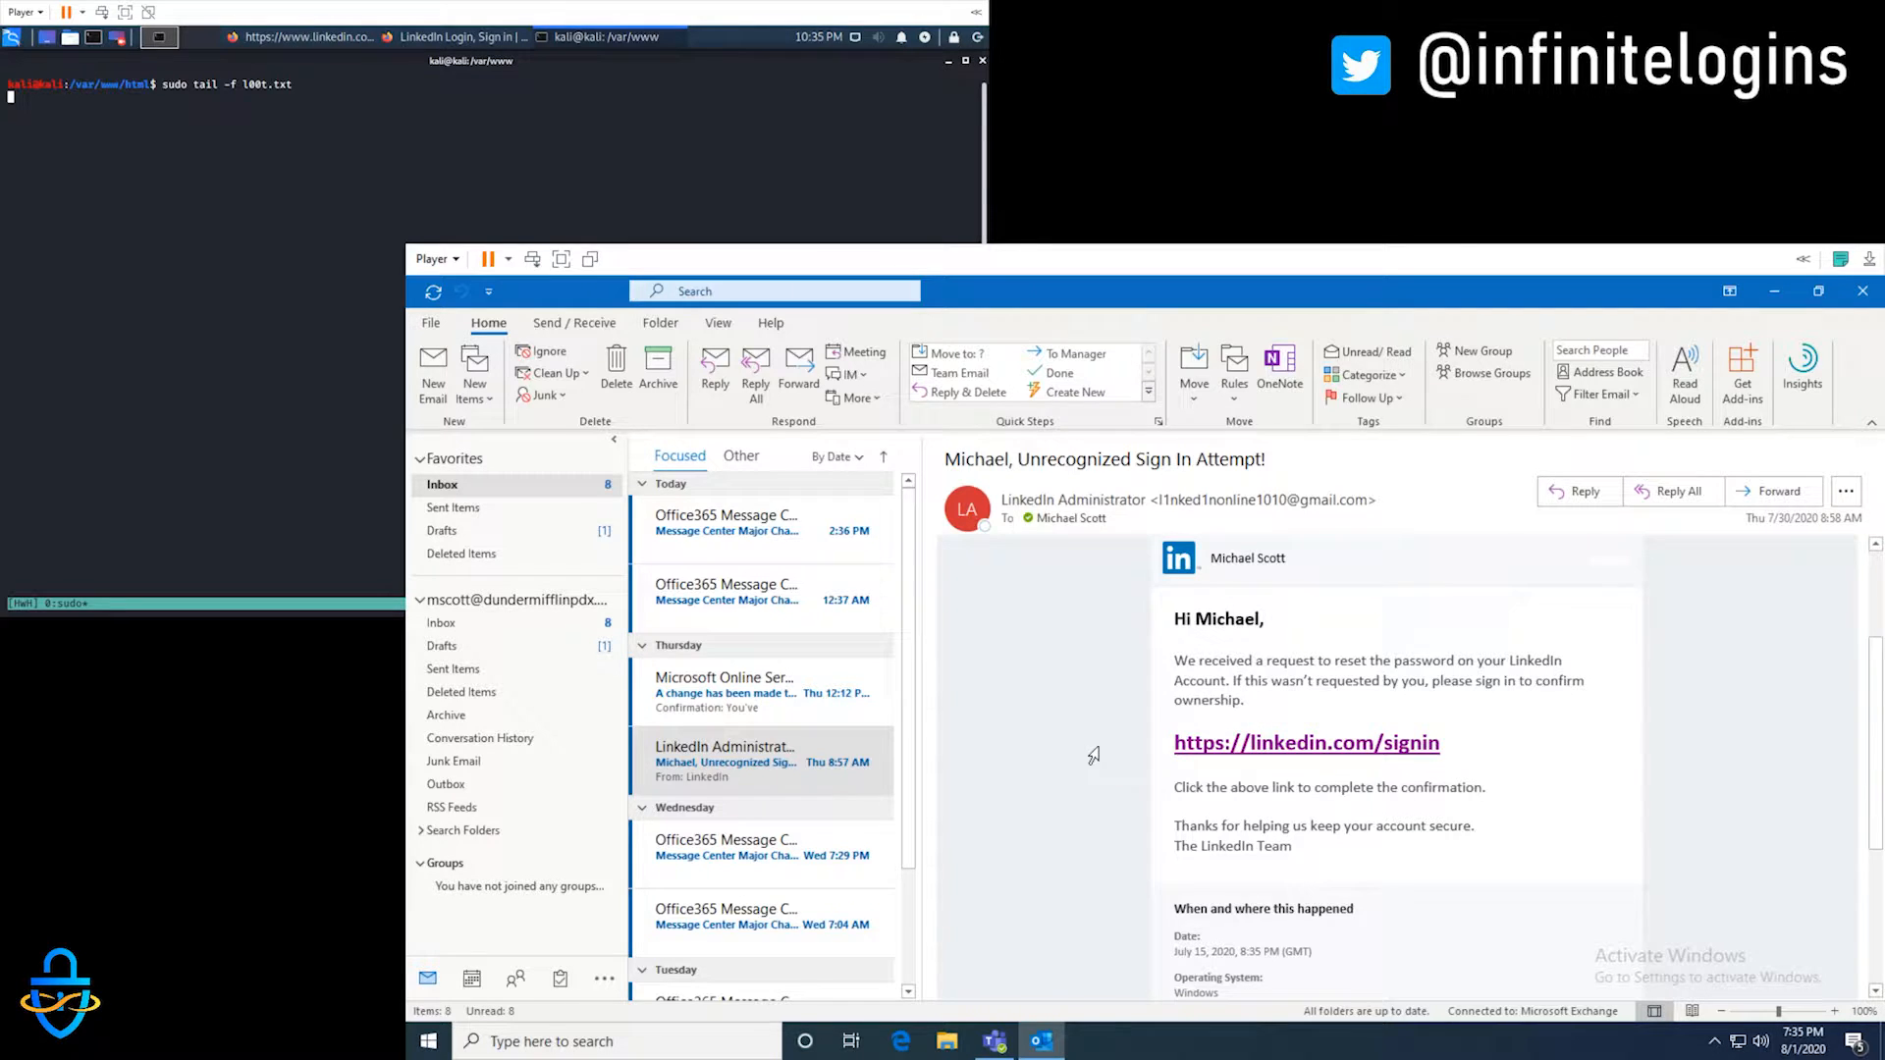
{"action": "left_click", "coordinate": [1306, 742]}
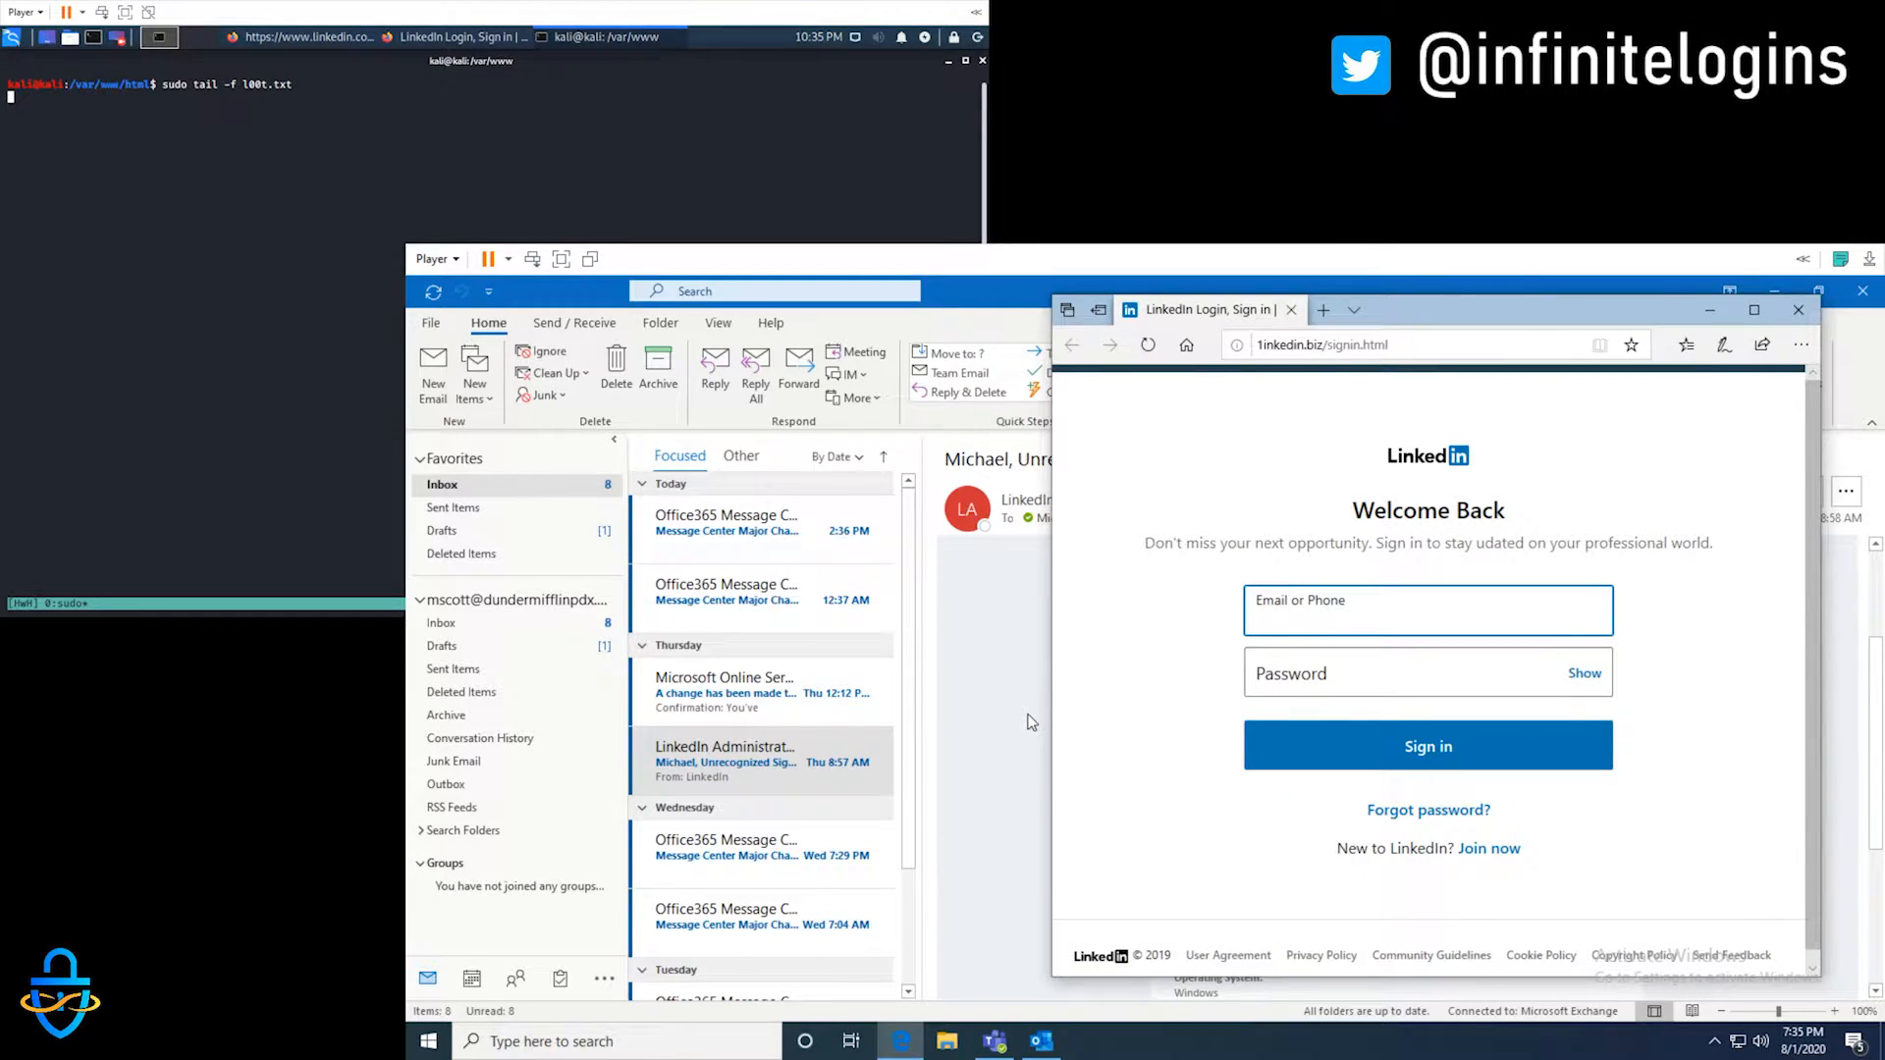
- Submit an email starting 'mscott@d' and a password on the fake linkedin.biz page
{"action": "type", "text": "mscott@dundermifflin.com"}
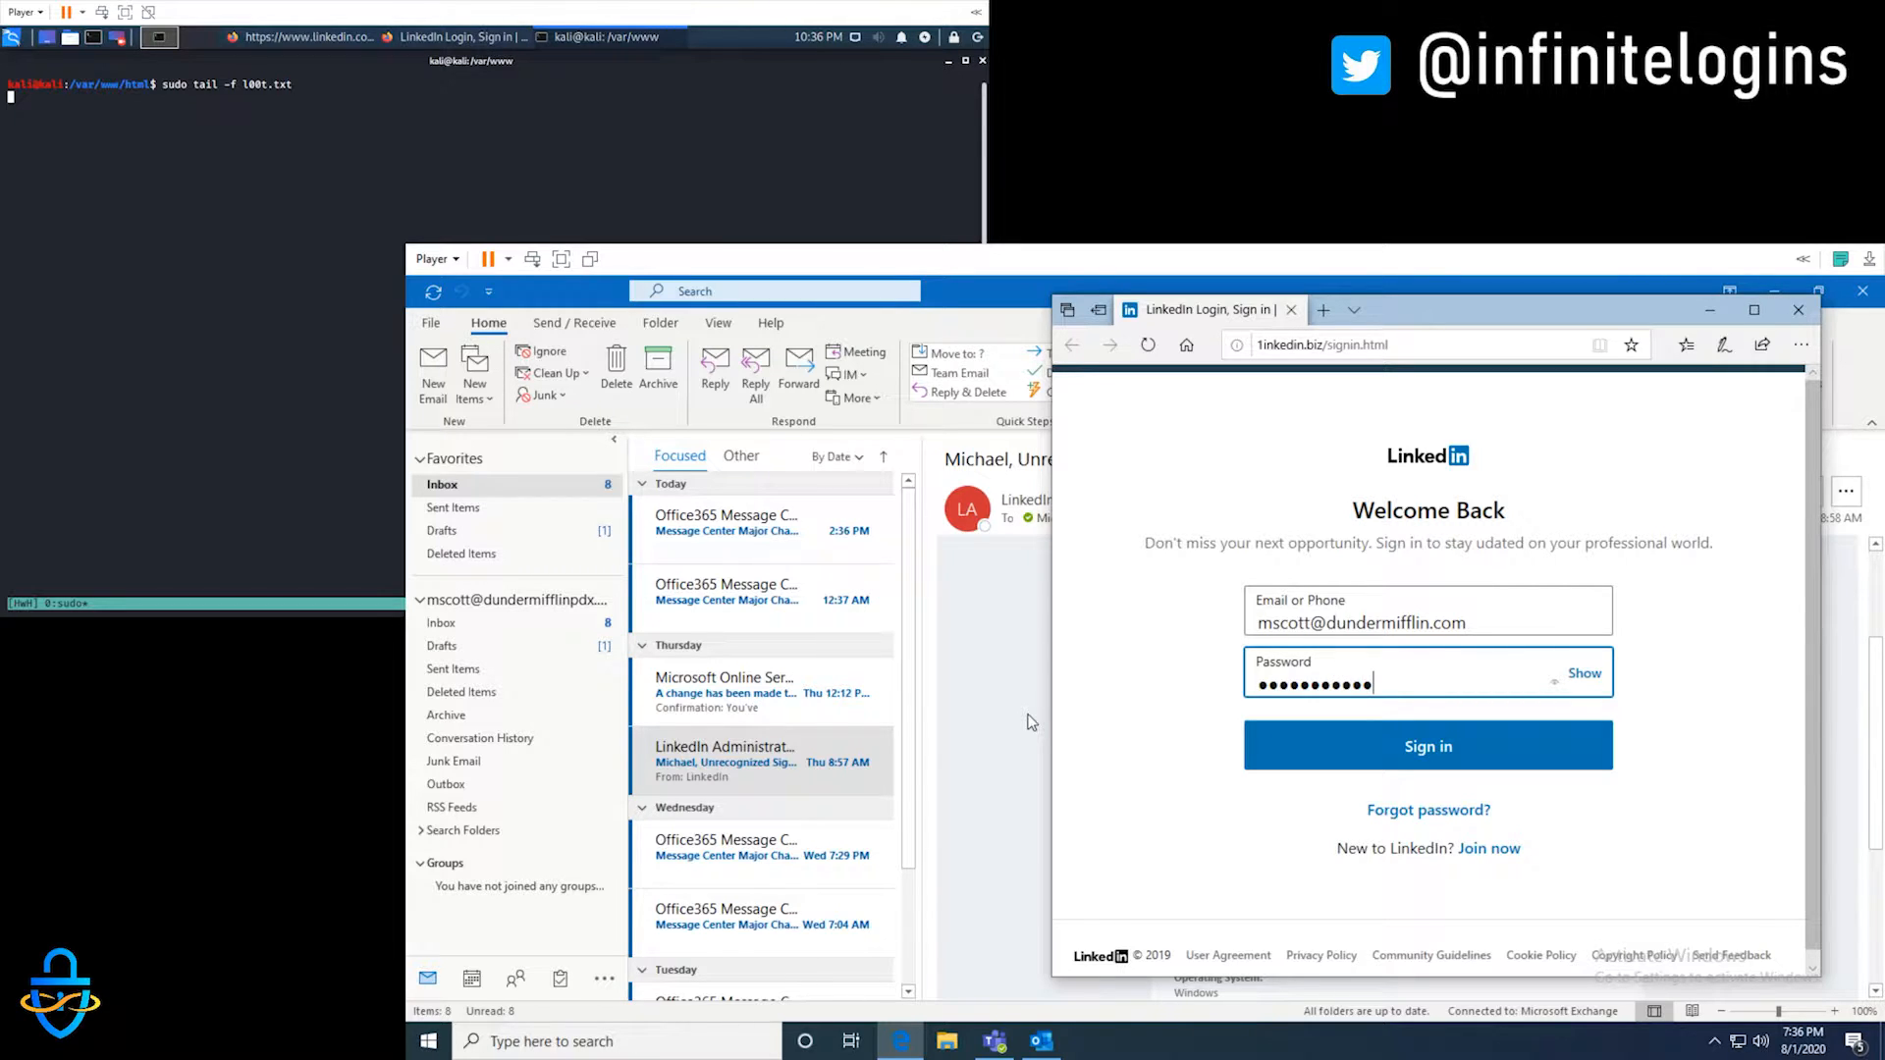
{"action": "left_click", "coordinate": [1427, 745]}
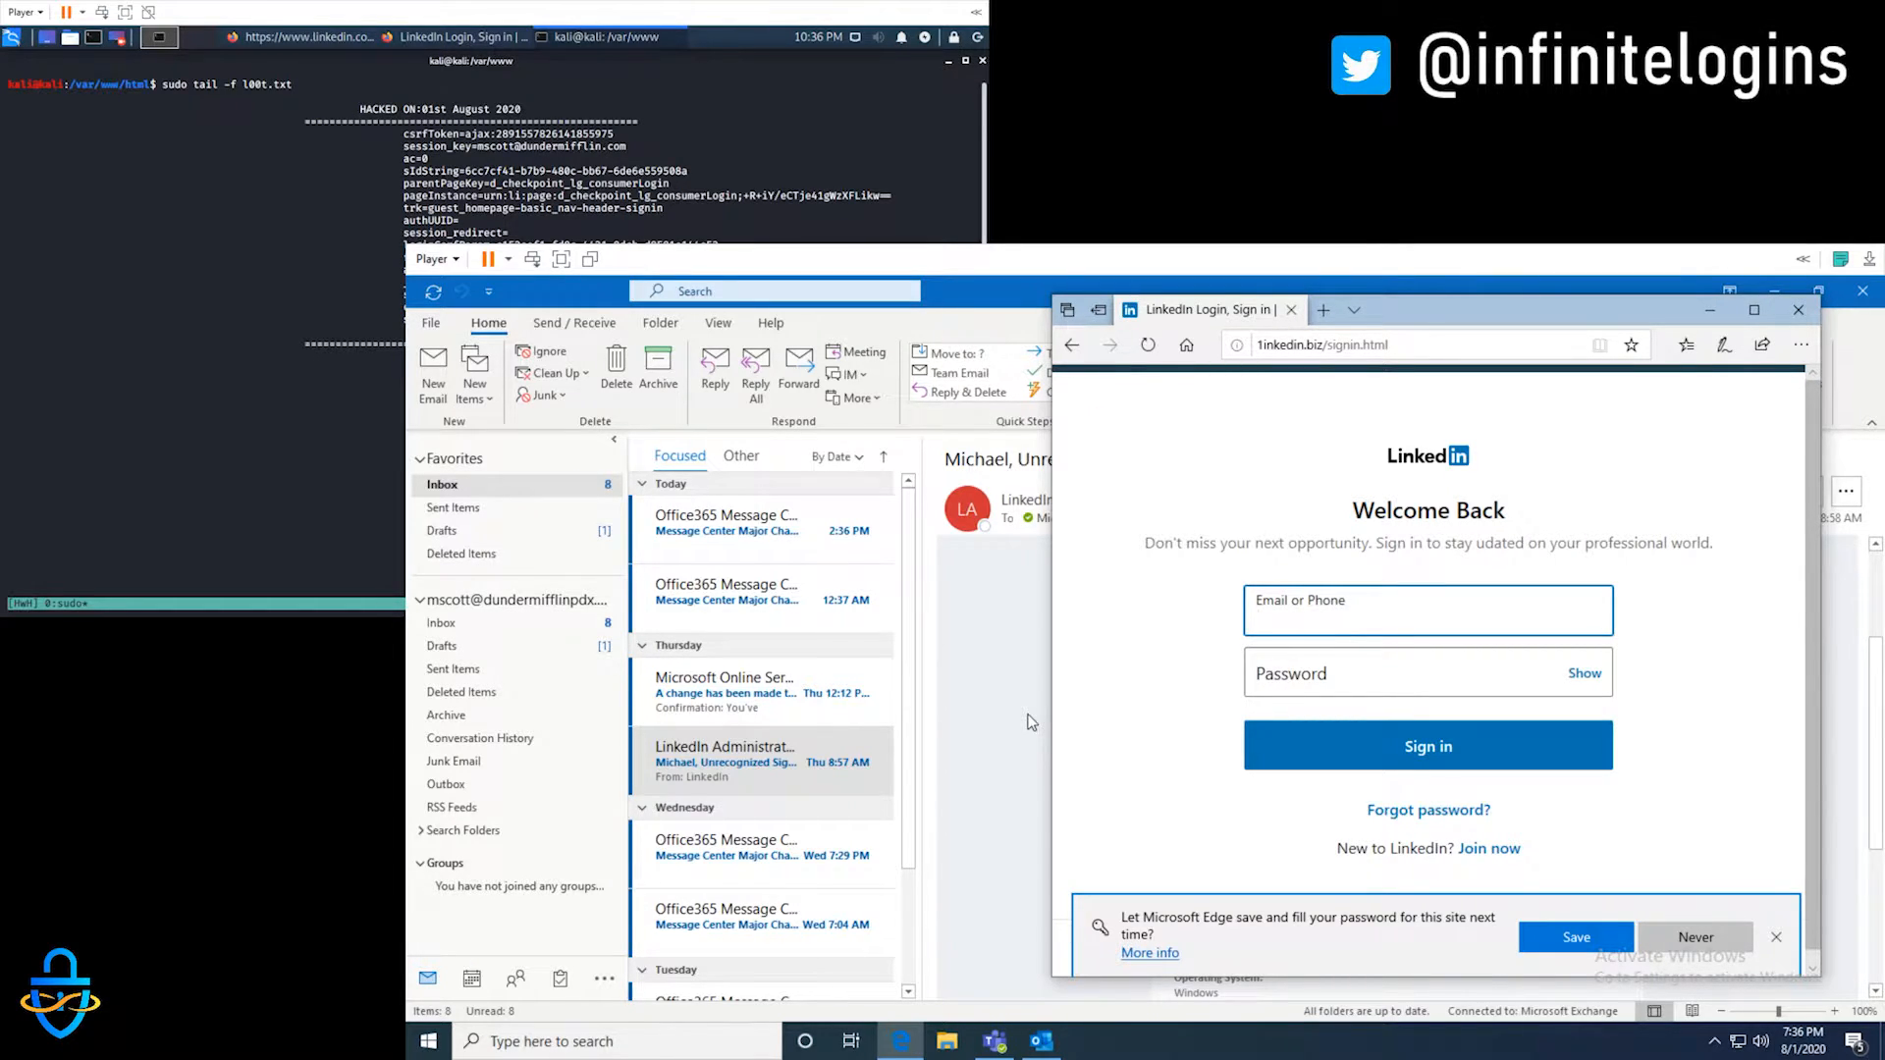
- Bring the Kali terminal forward to see the captured entry in l00t.txt
{"action": "left_click", "coordinate": [1427, 609]}
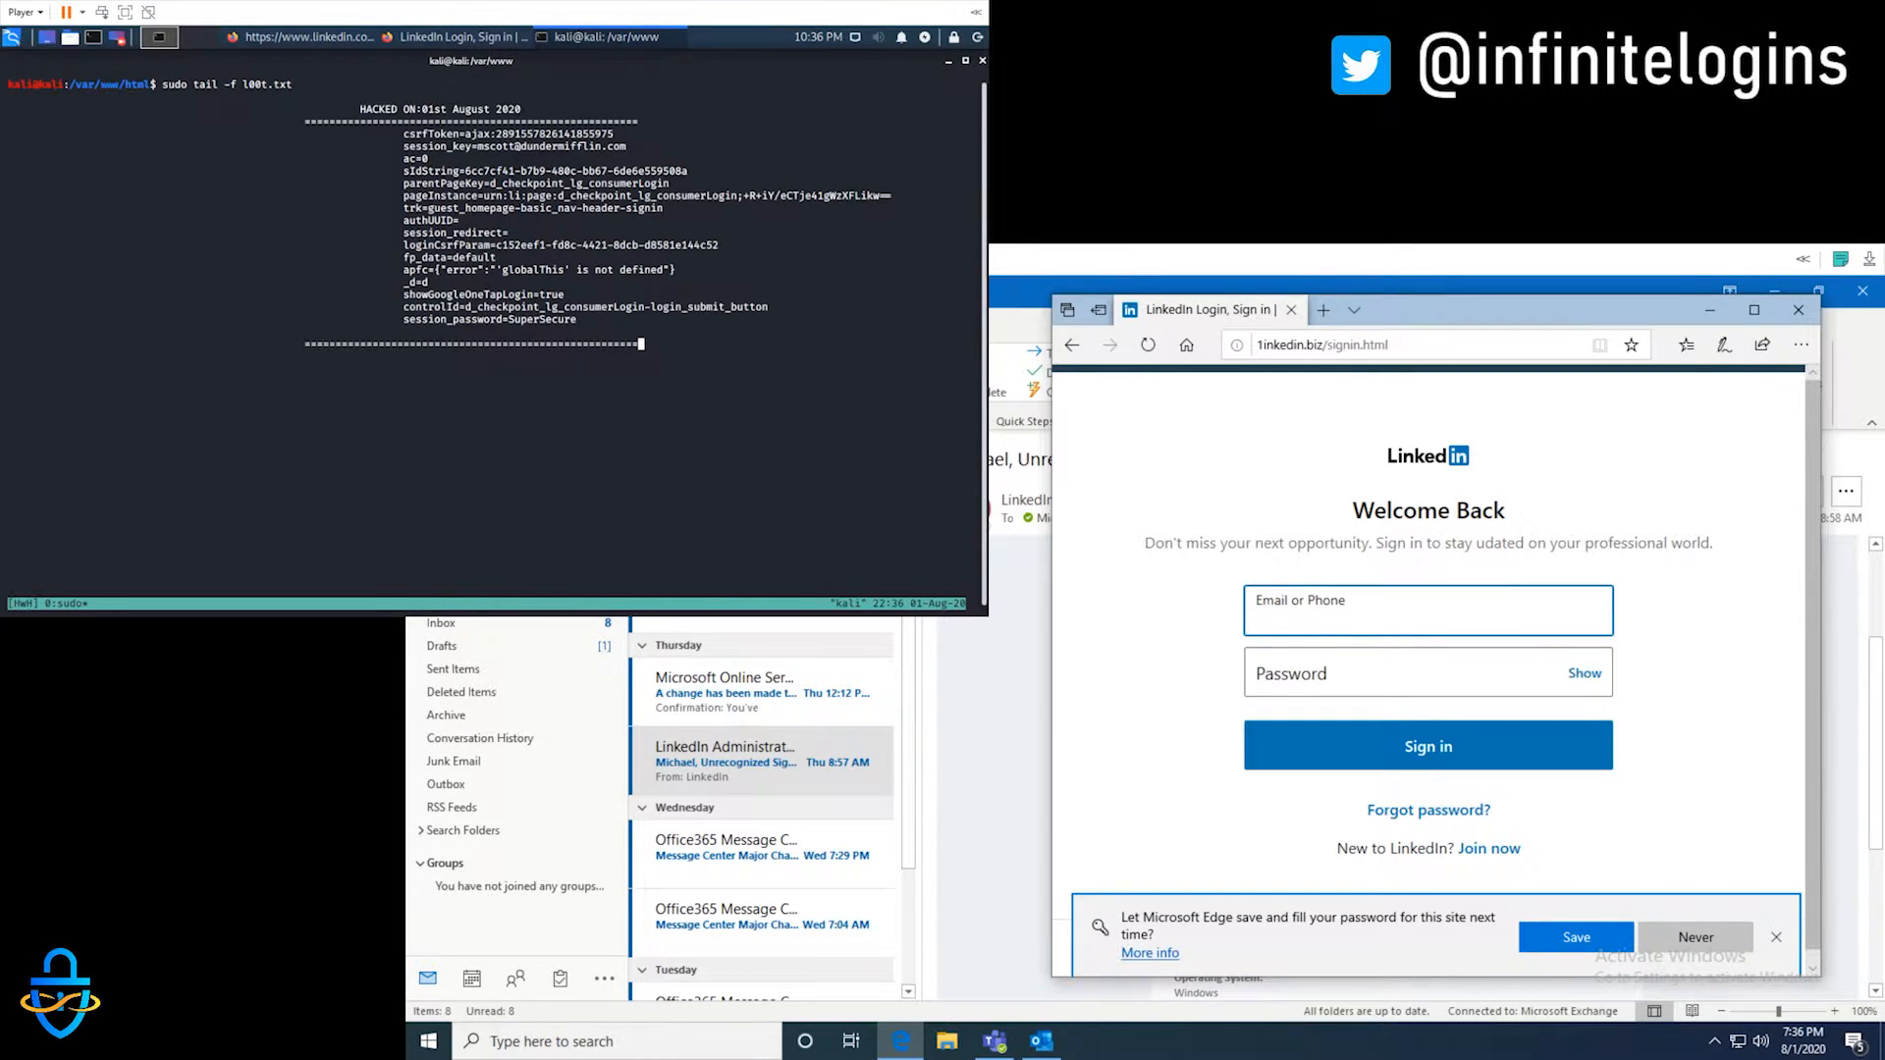
- Submit a second login on linkedin.biz and highlight its newly captured password in the terminal
{"action": "left_click", "coordinate": [1370, 622]}
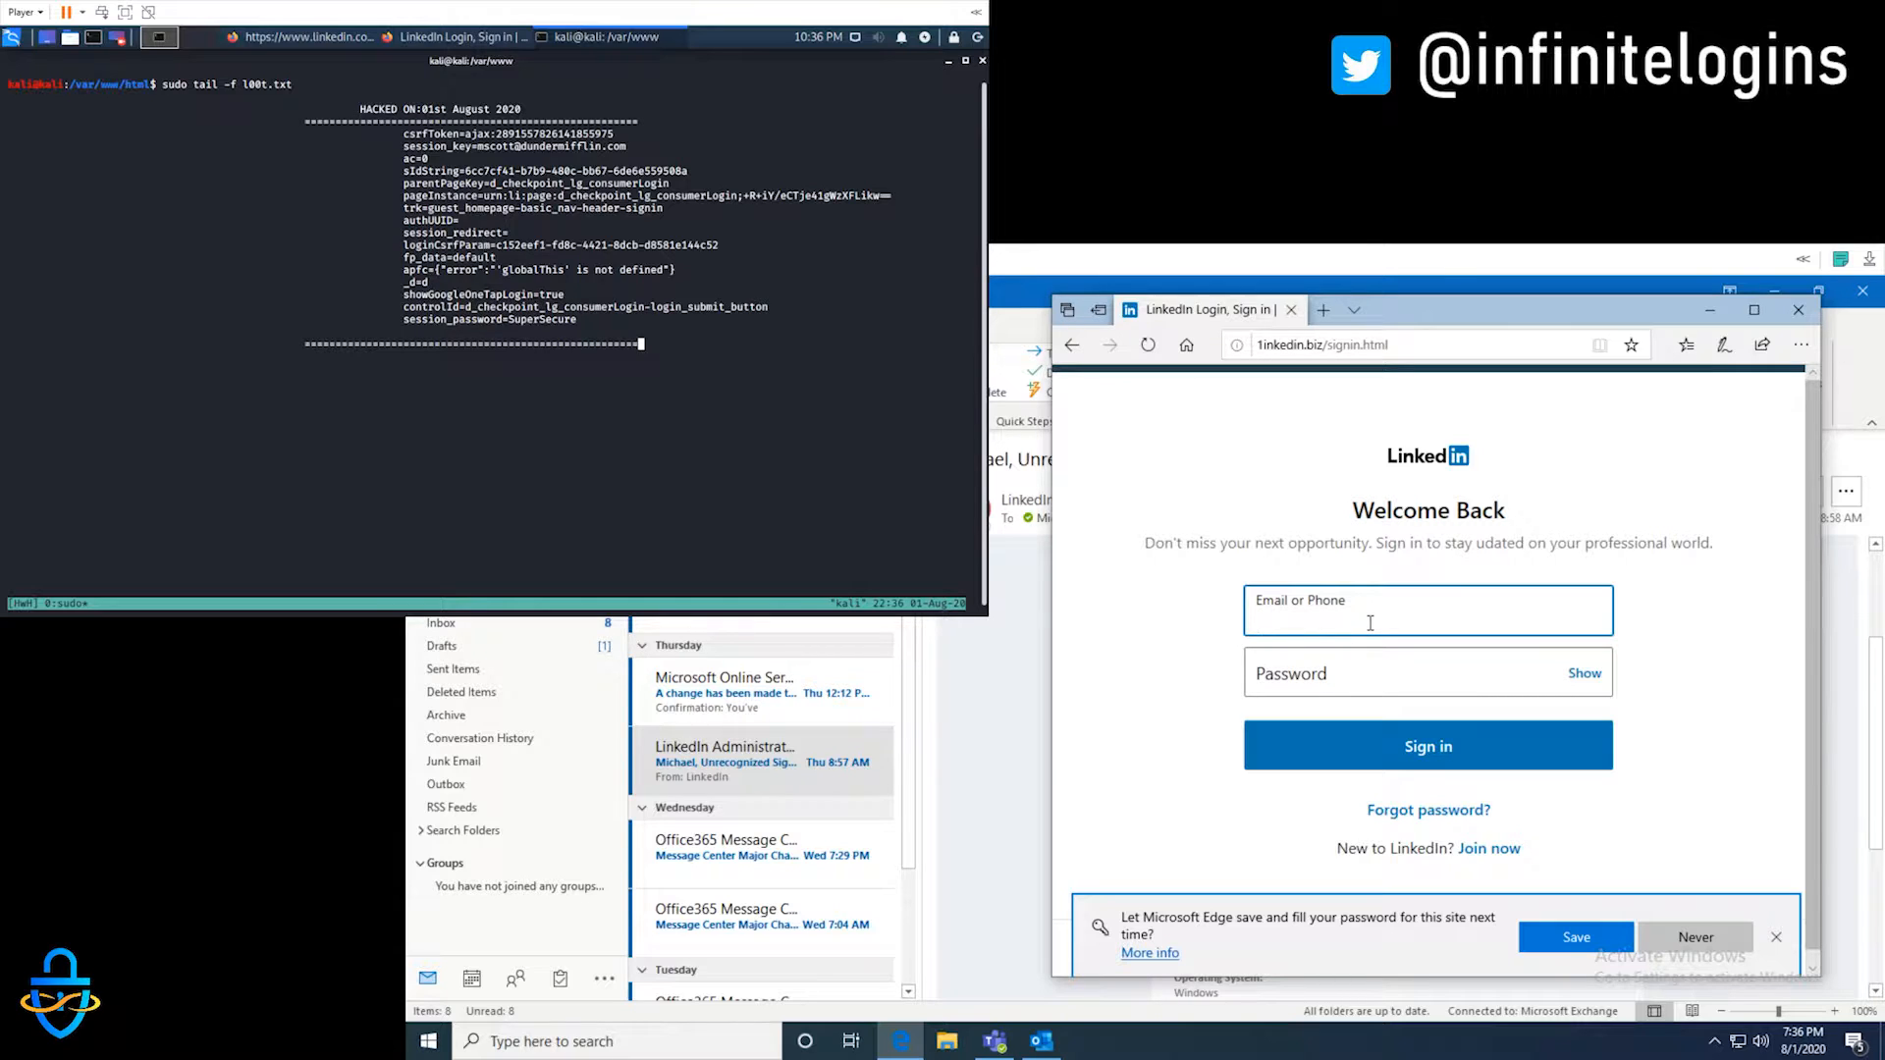
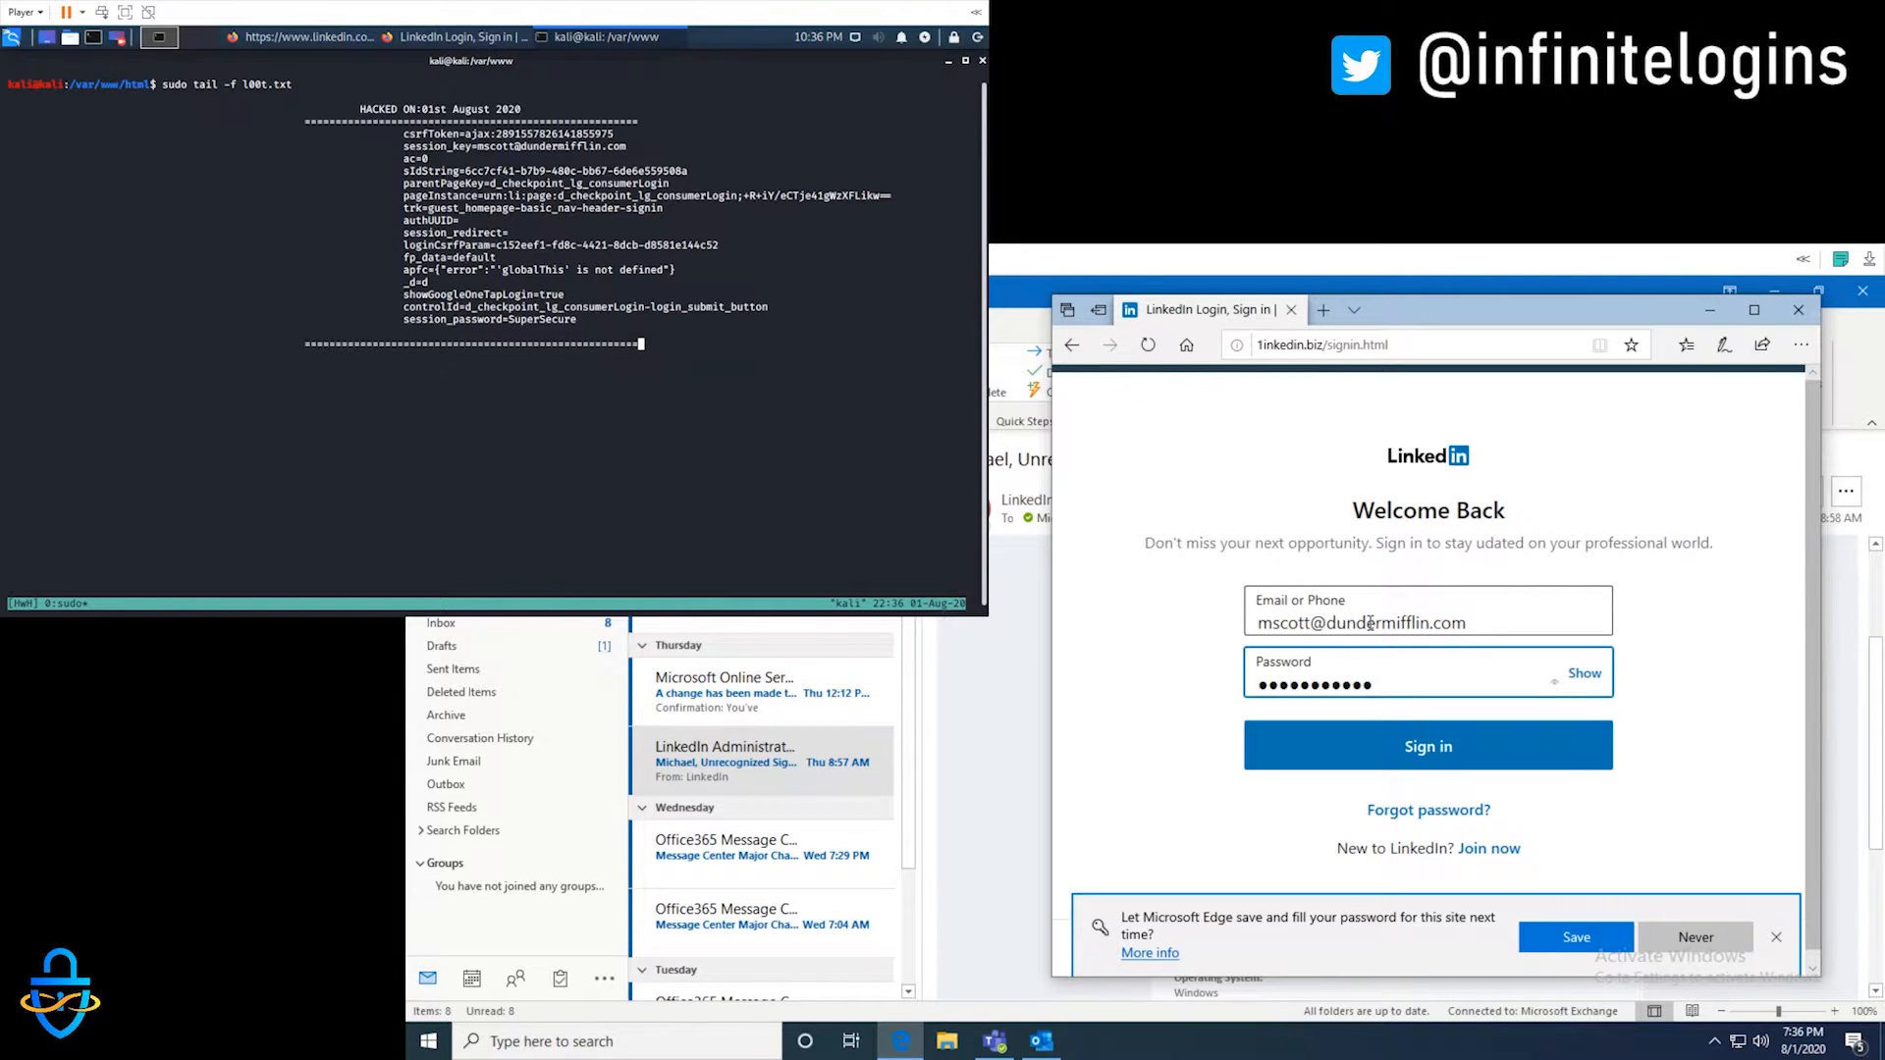
{"action": "left_click", "coordinate": [1427, 745]}
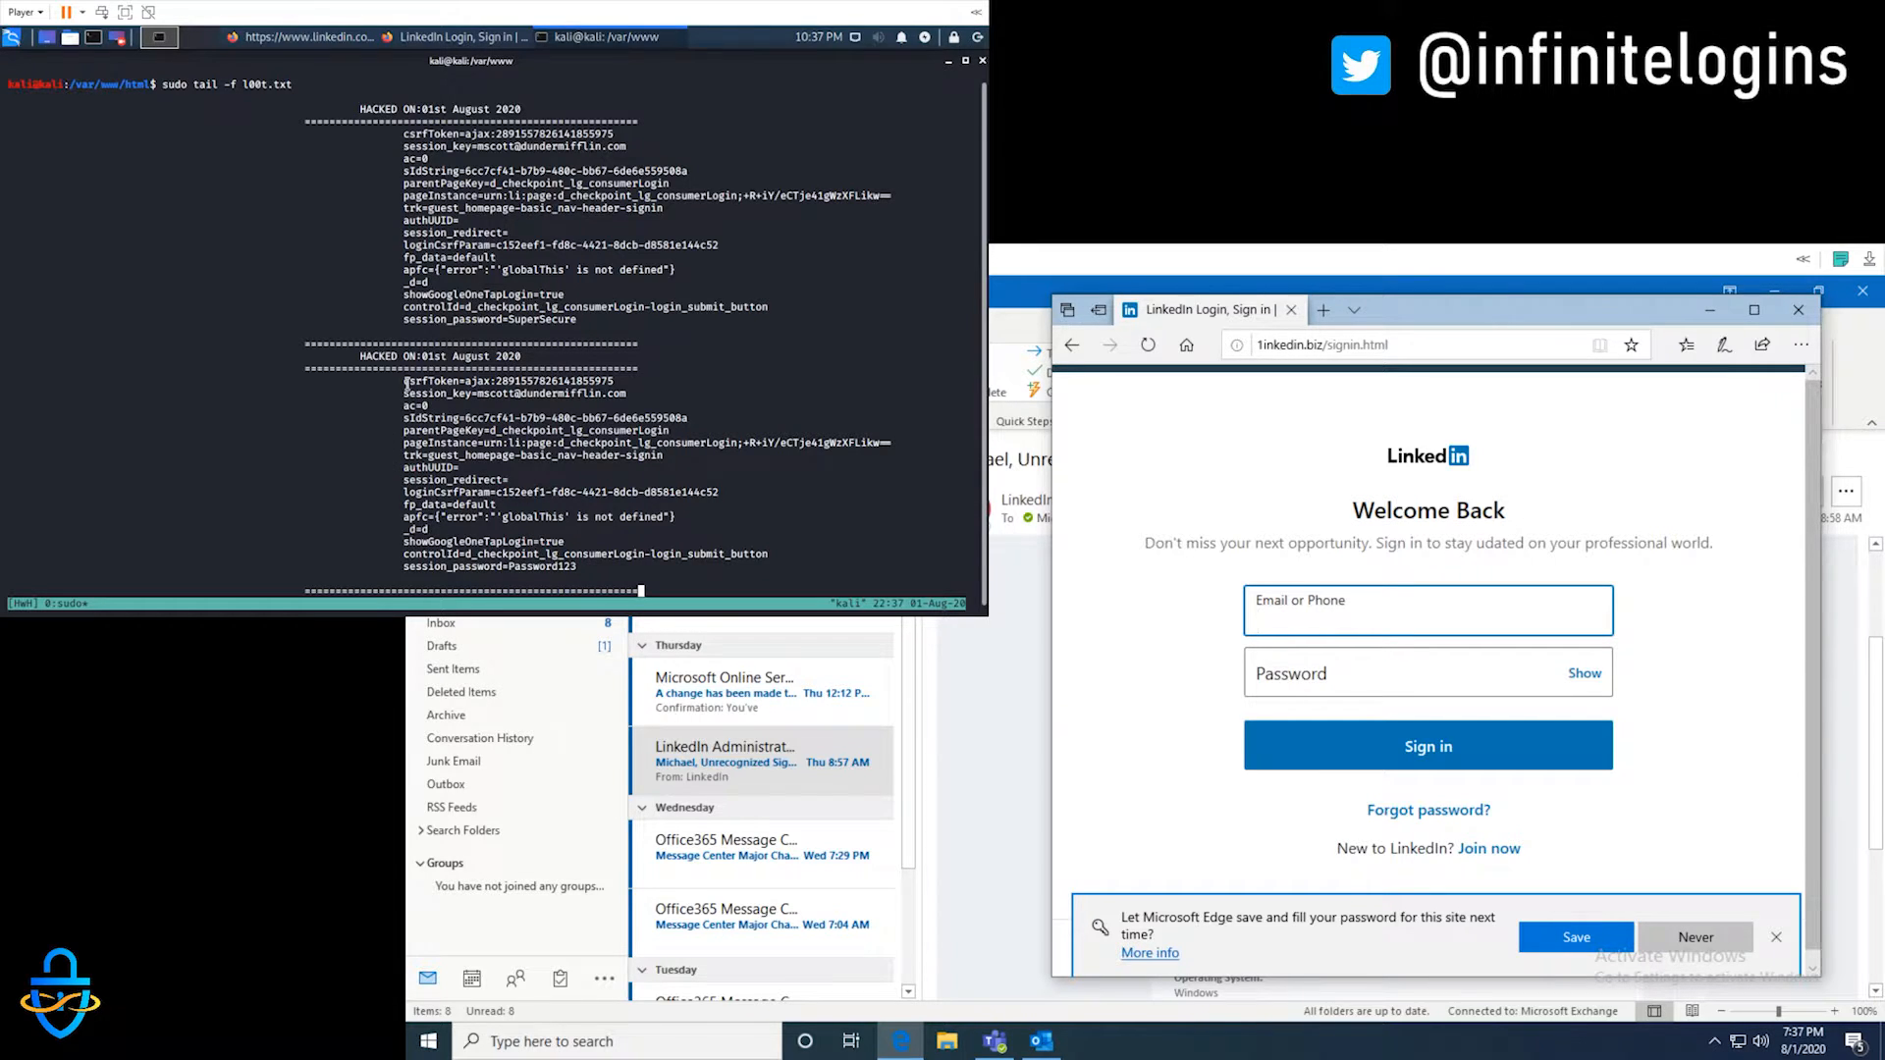
{"action": "left_click", "coordinate": [1426, 610]}
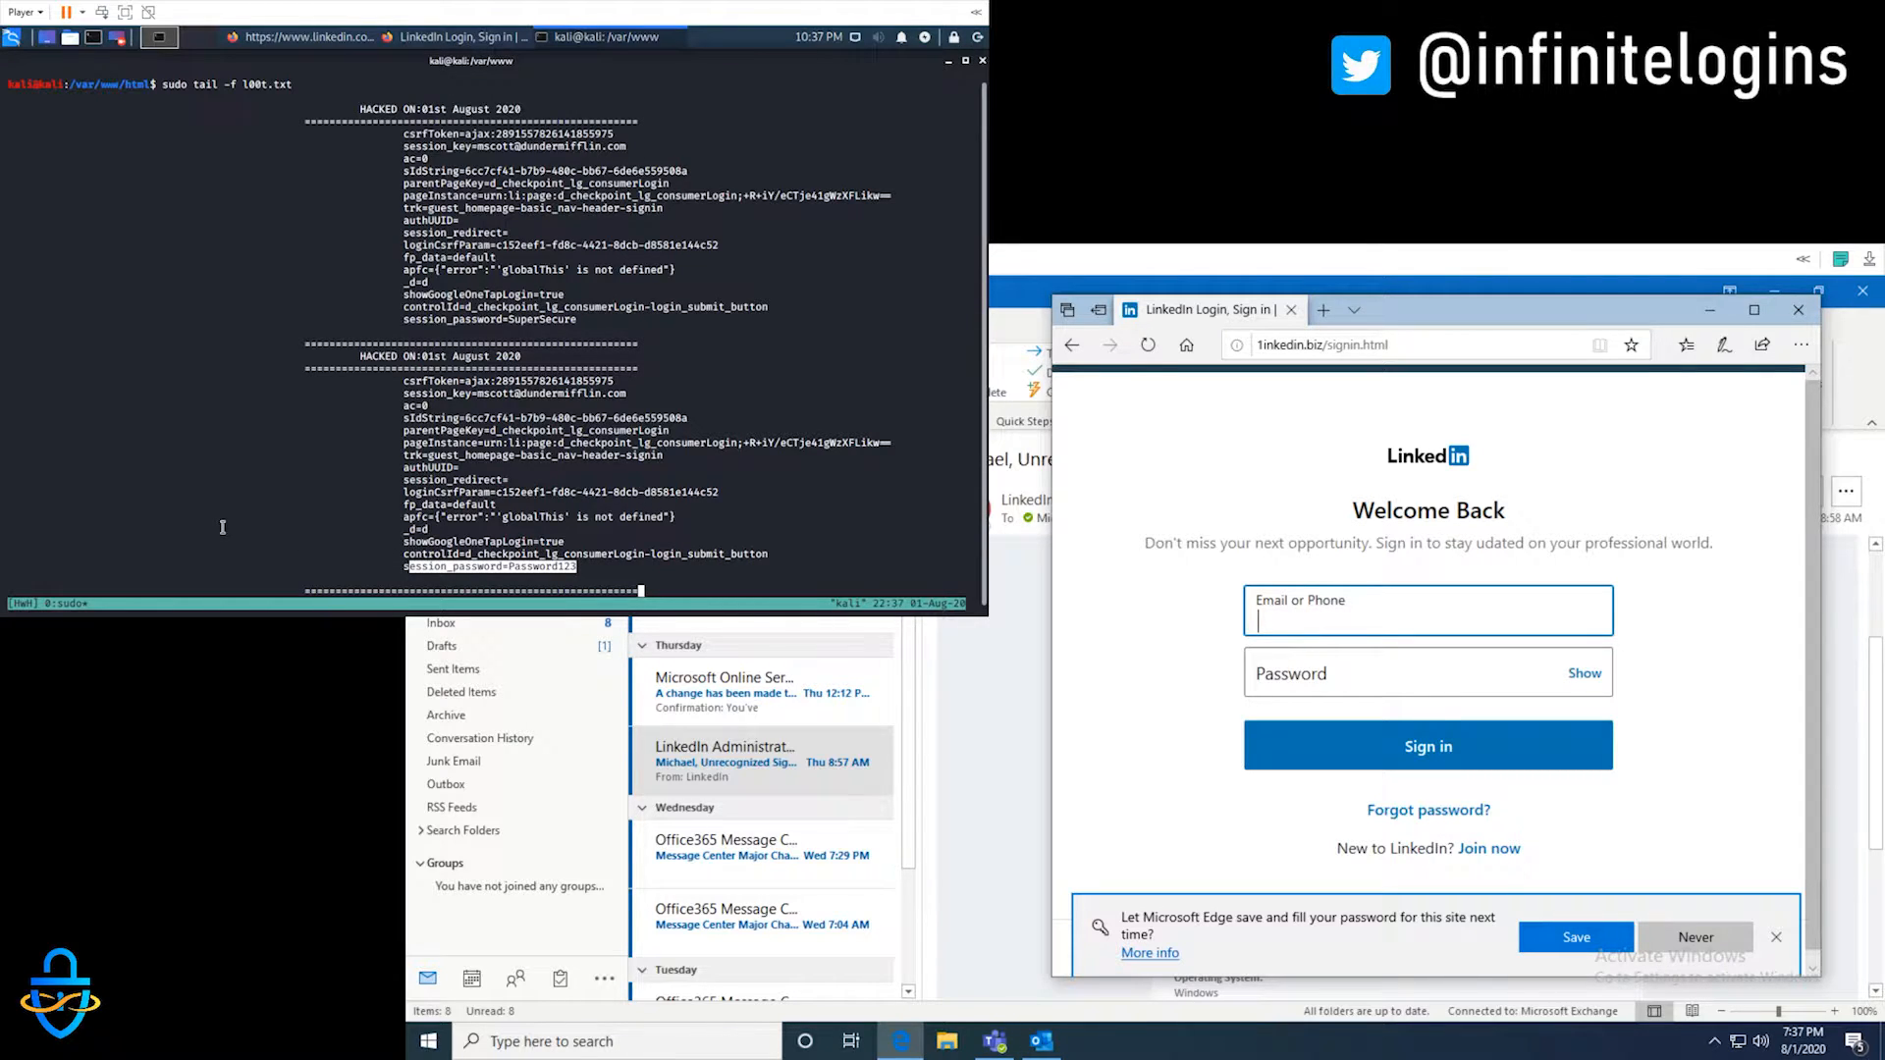
{"action": "mouse_move", "coordinate": [493, 476]}
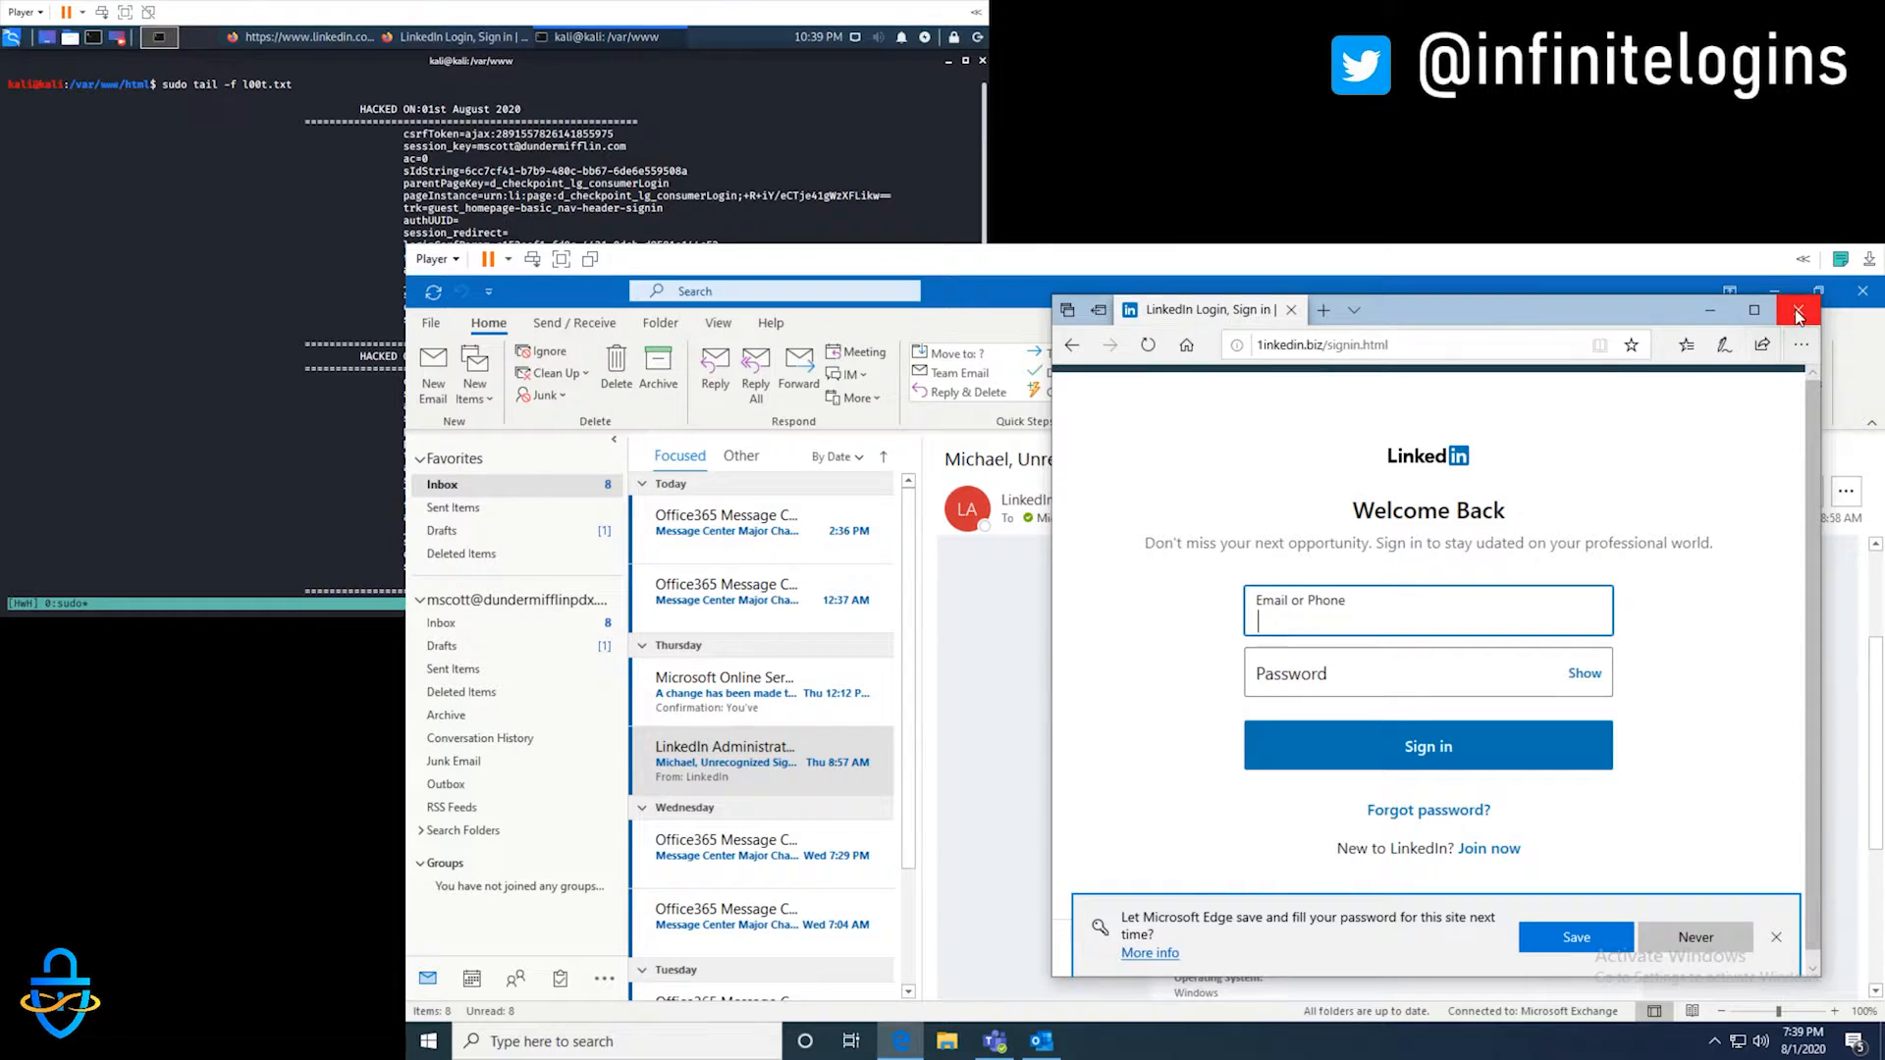
- Close the Edge window showing the fake linkedin.biz sign-in page
{"action": "left_click", "coordinate": [1797, 310]}
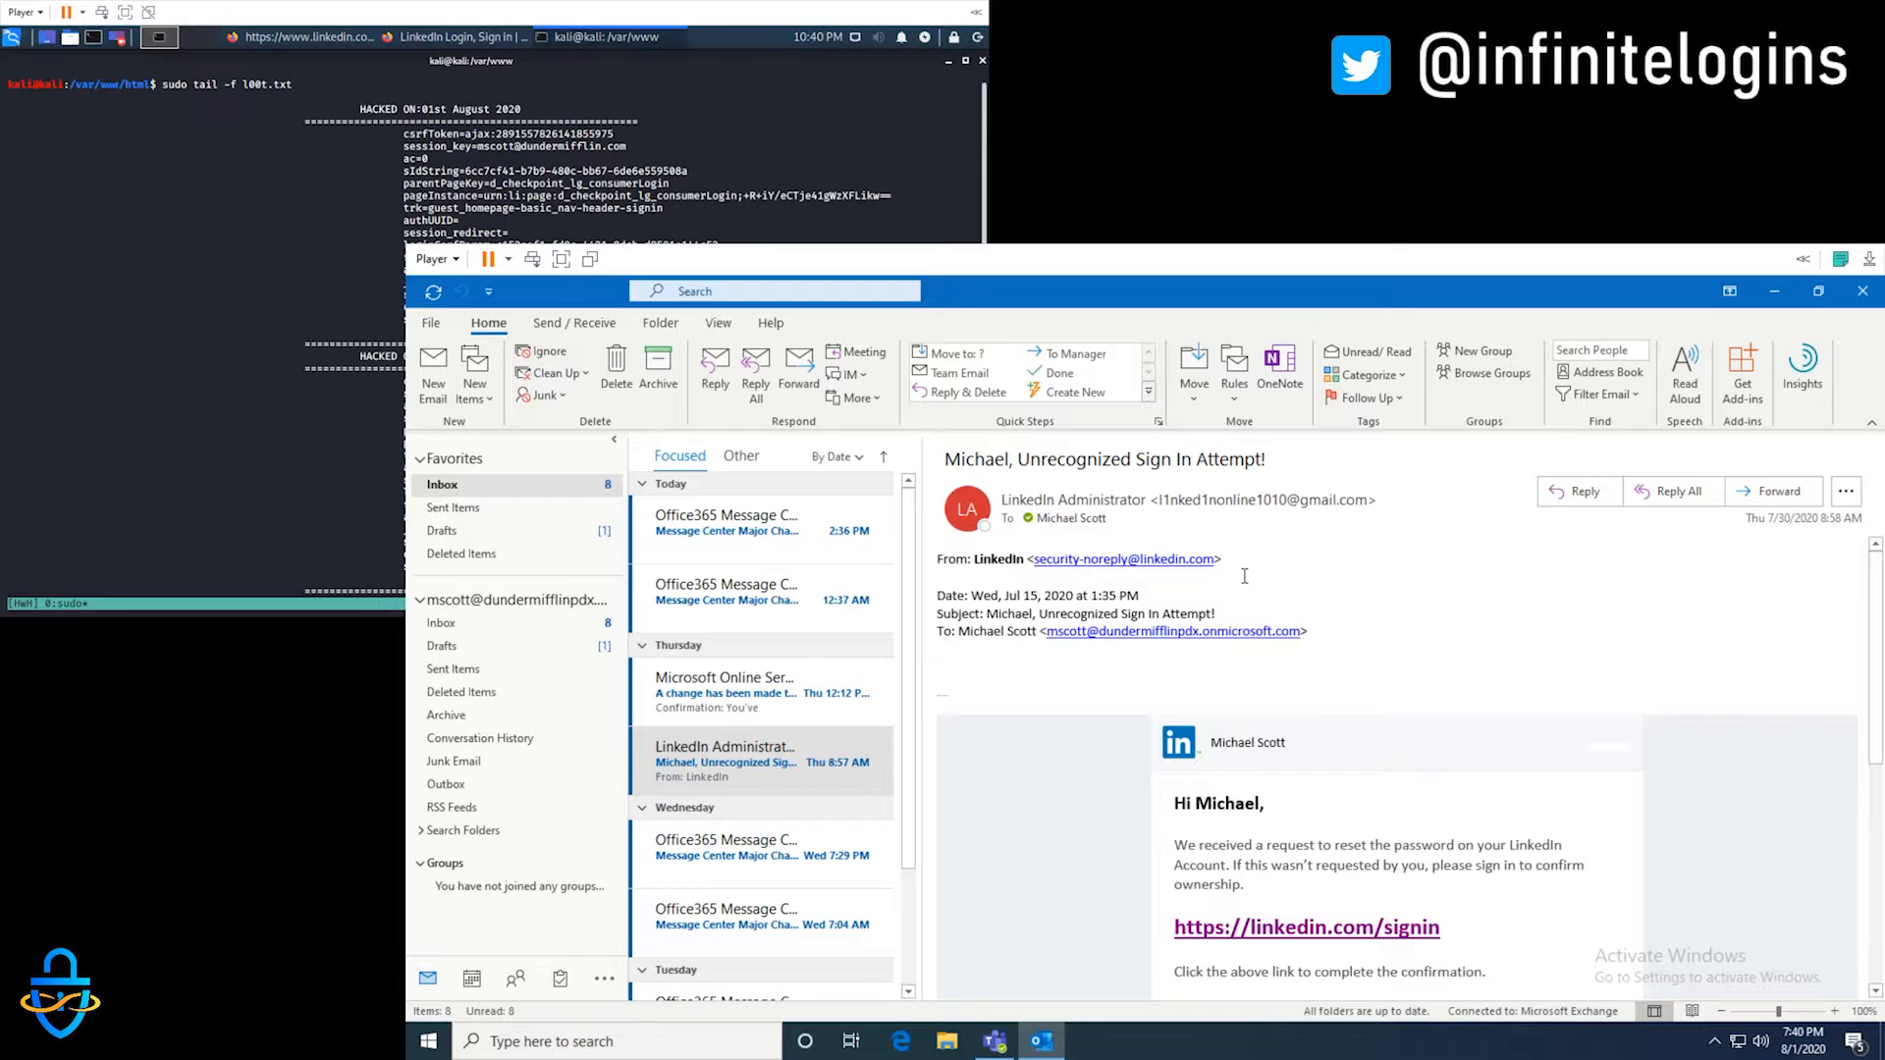
- Open the LinkedIn Administrator email in its own window and show its properties
{"action": "double_click", "coordinate": [1188, 500]}
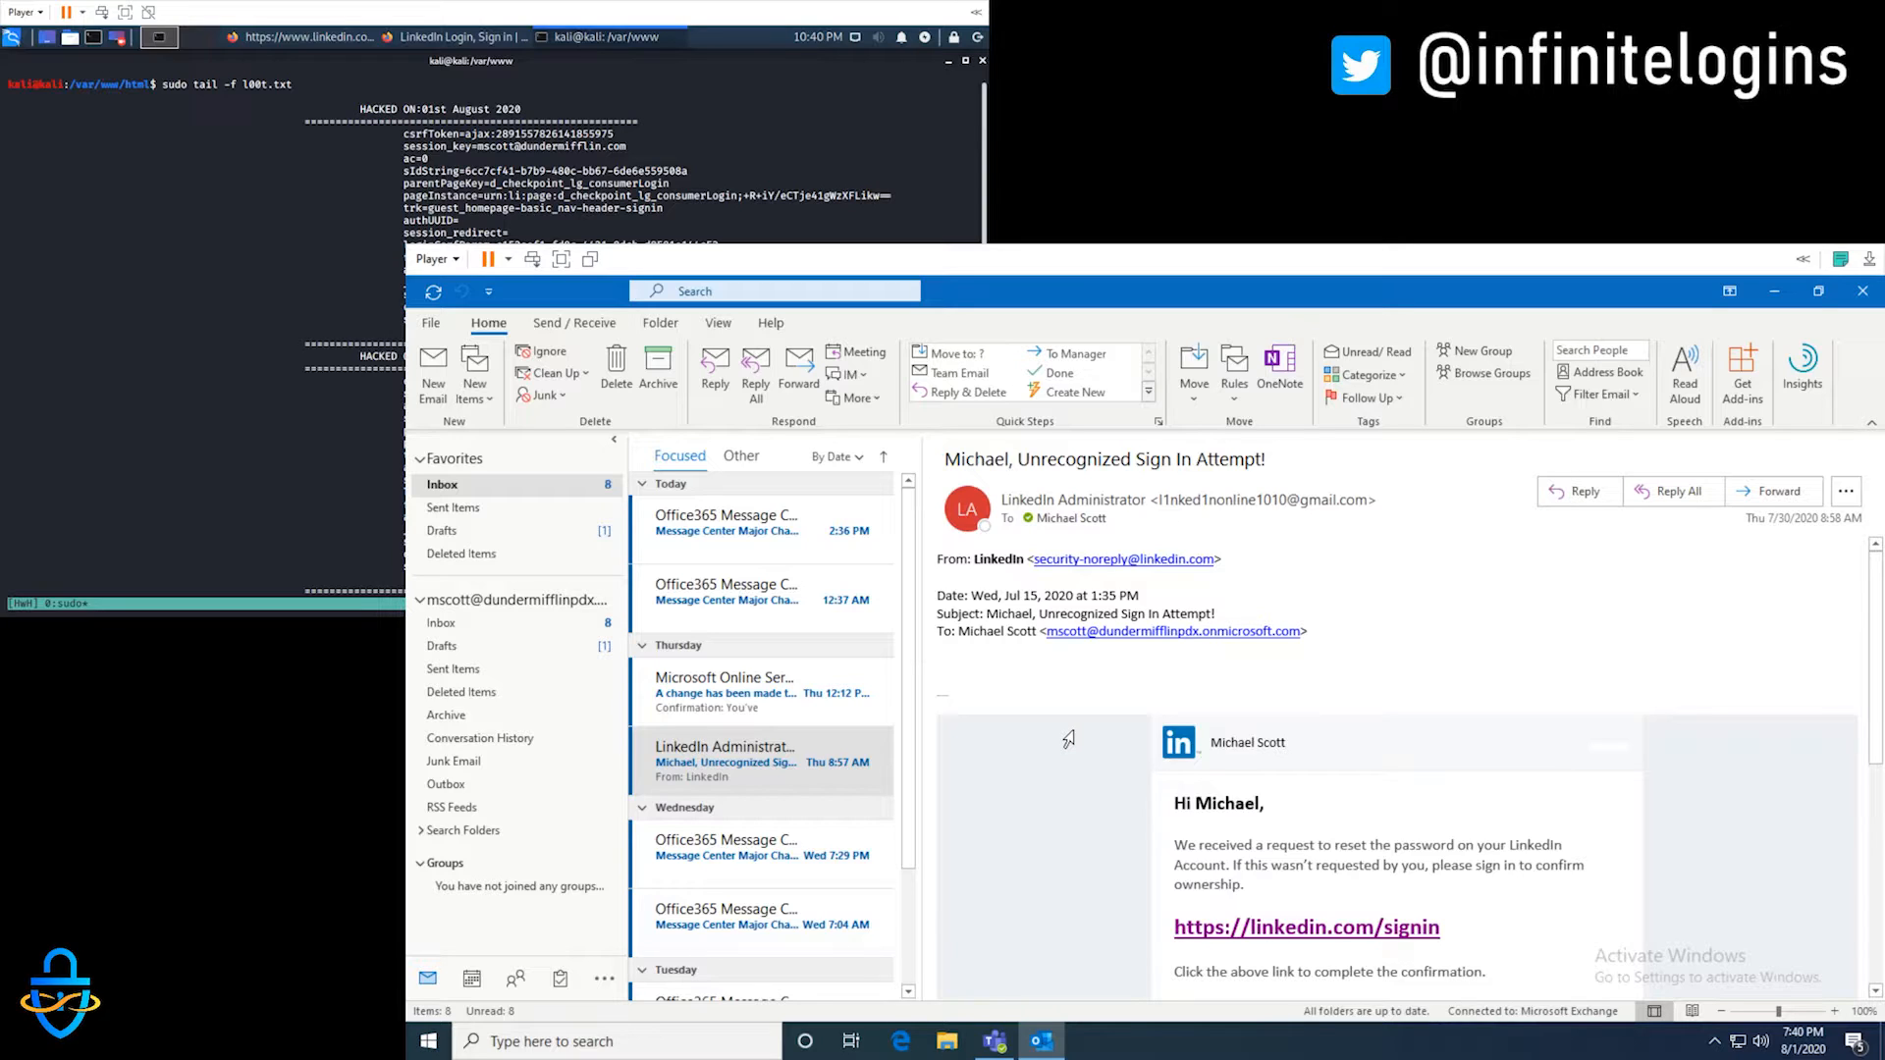
{"action": "double_click", "coordinate": [725, 762]}
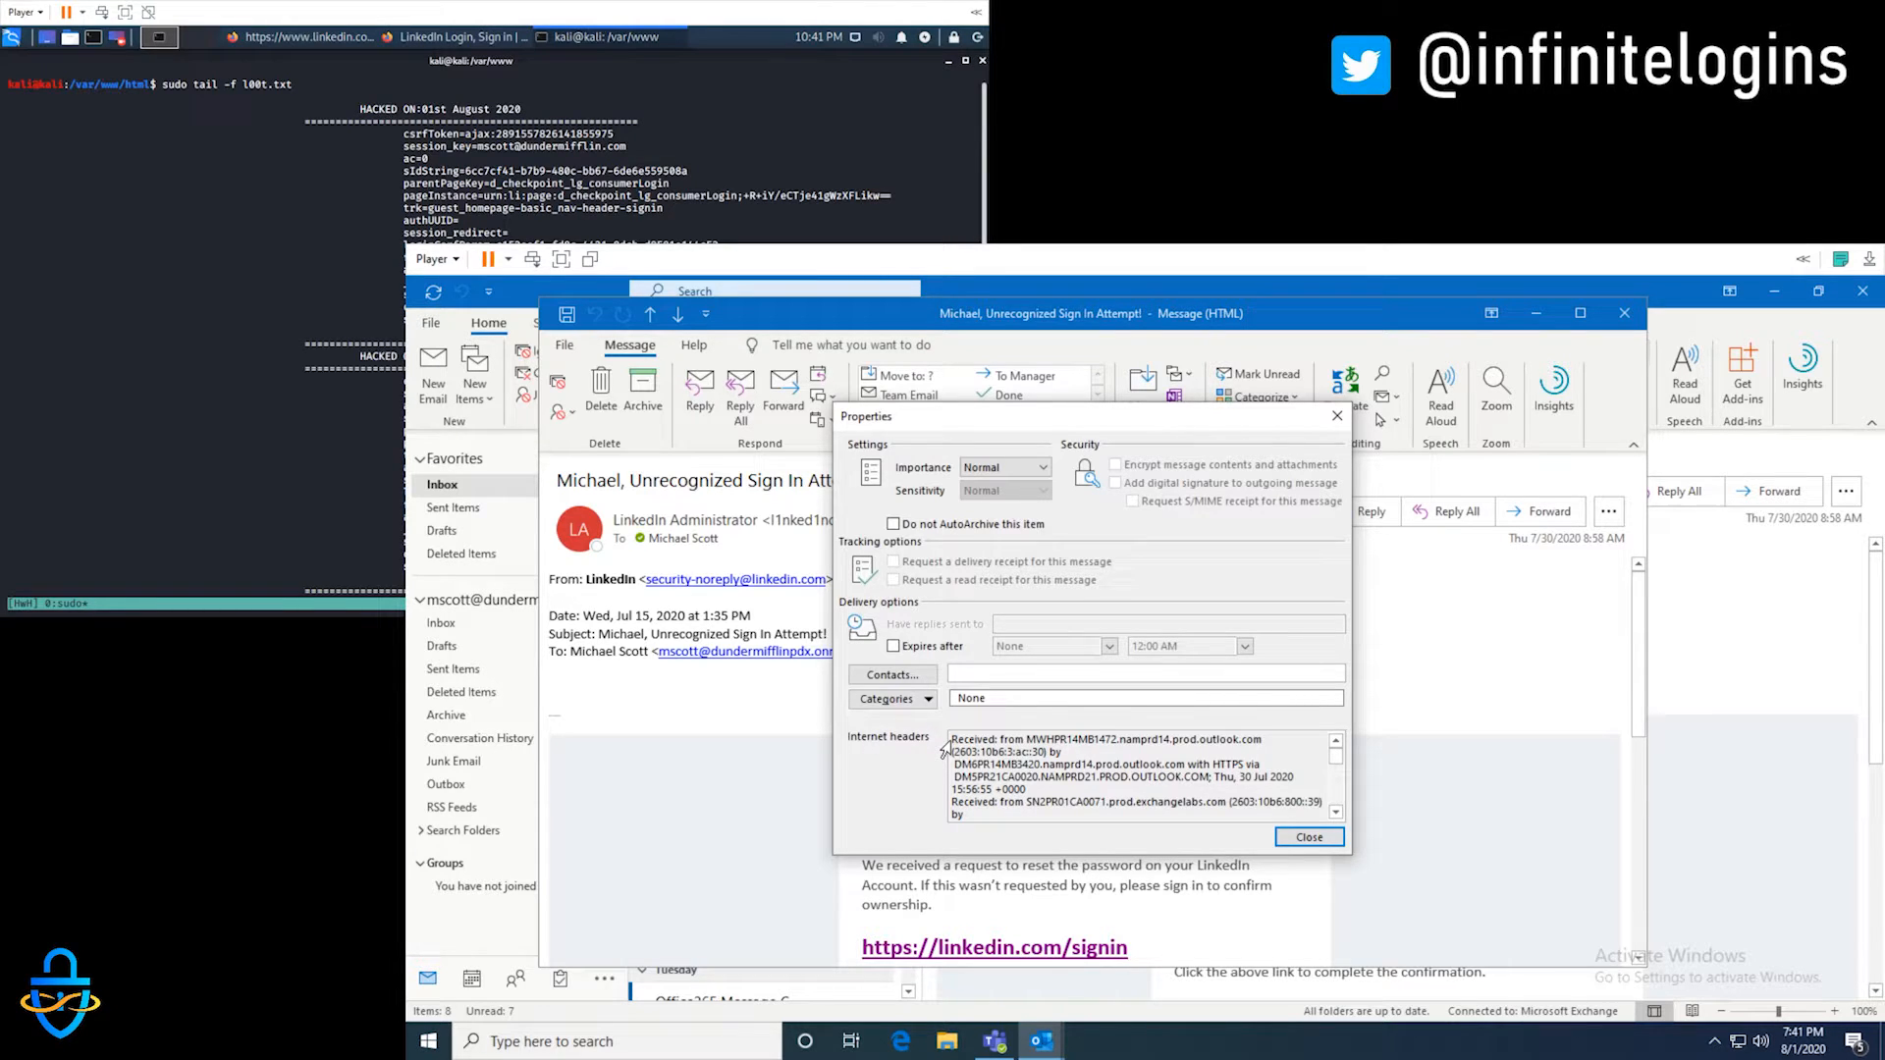
- Scroll the internet headers and highlight the relaying server mail-ot1-f43.google.com
{"action": "left_click_drag", "start_coordinate": [954, 739], "coordinate": [1275, 799]}
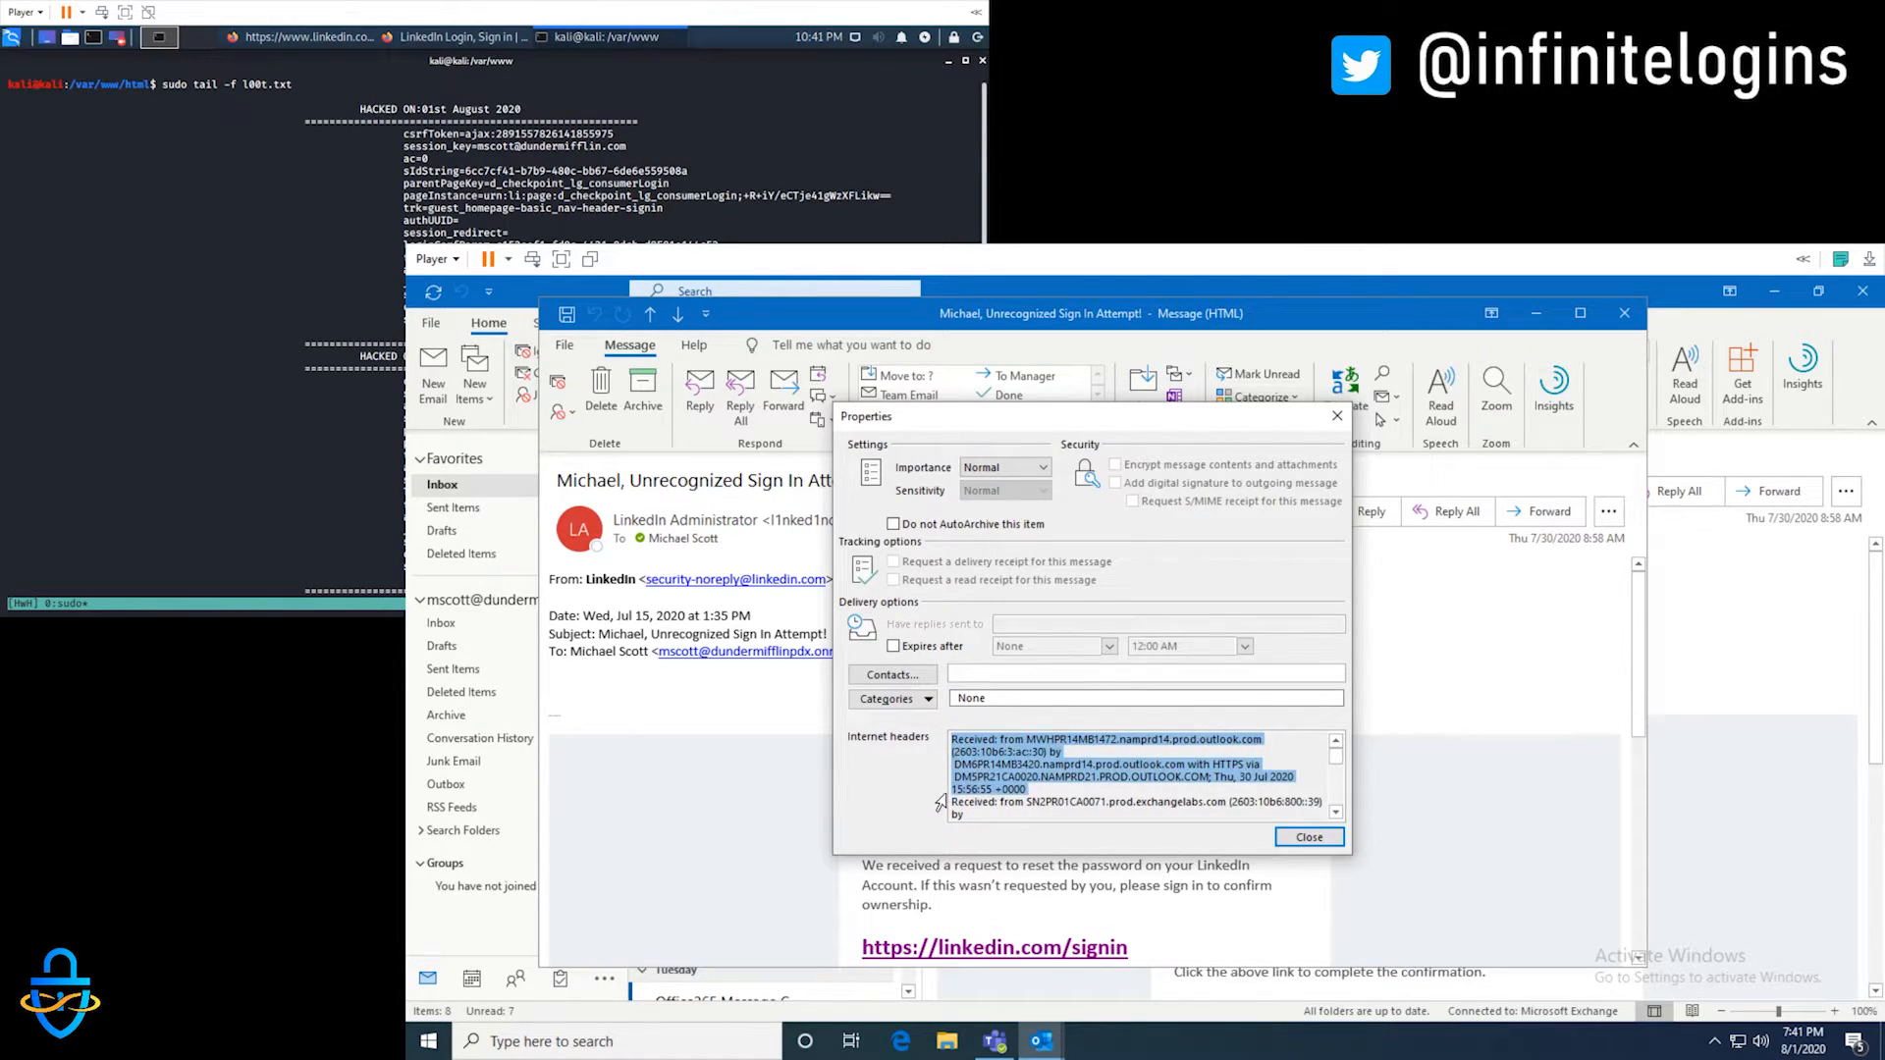
{"action": "scroll", "scroll_direction": "down", "scroll_amount": 3}
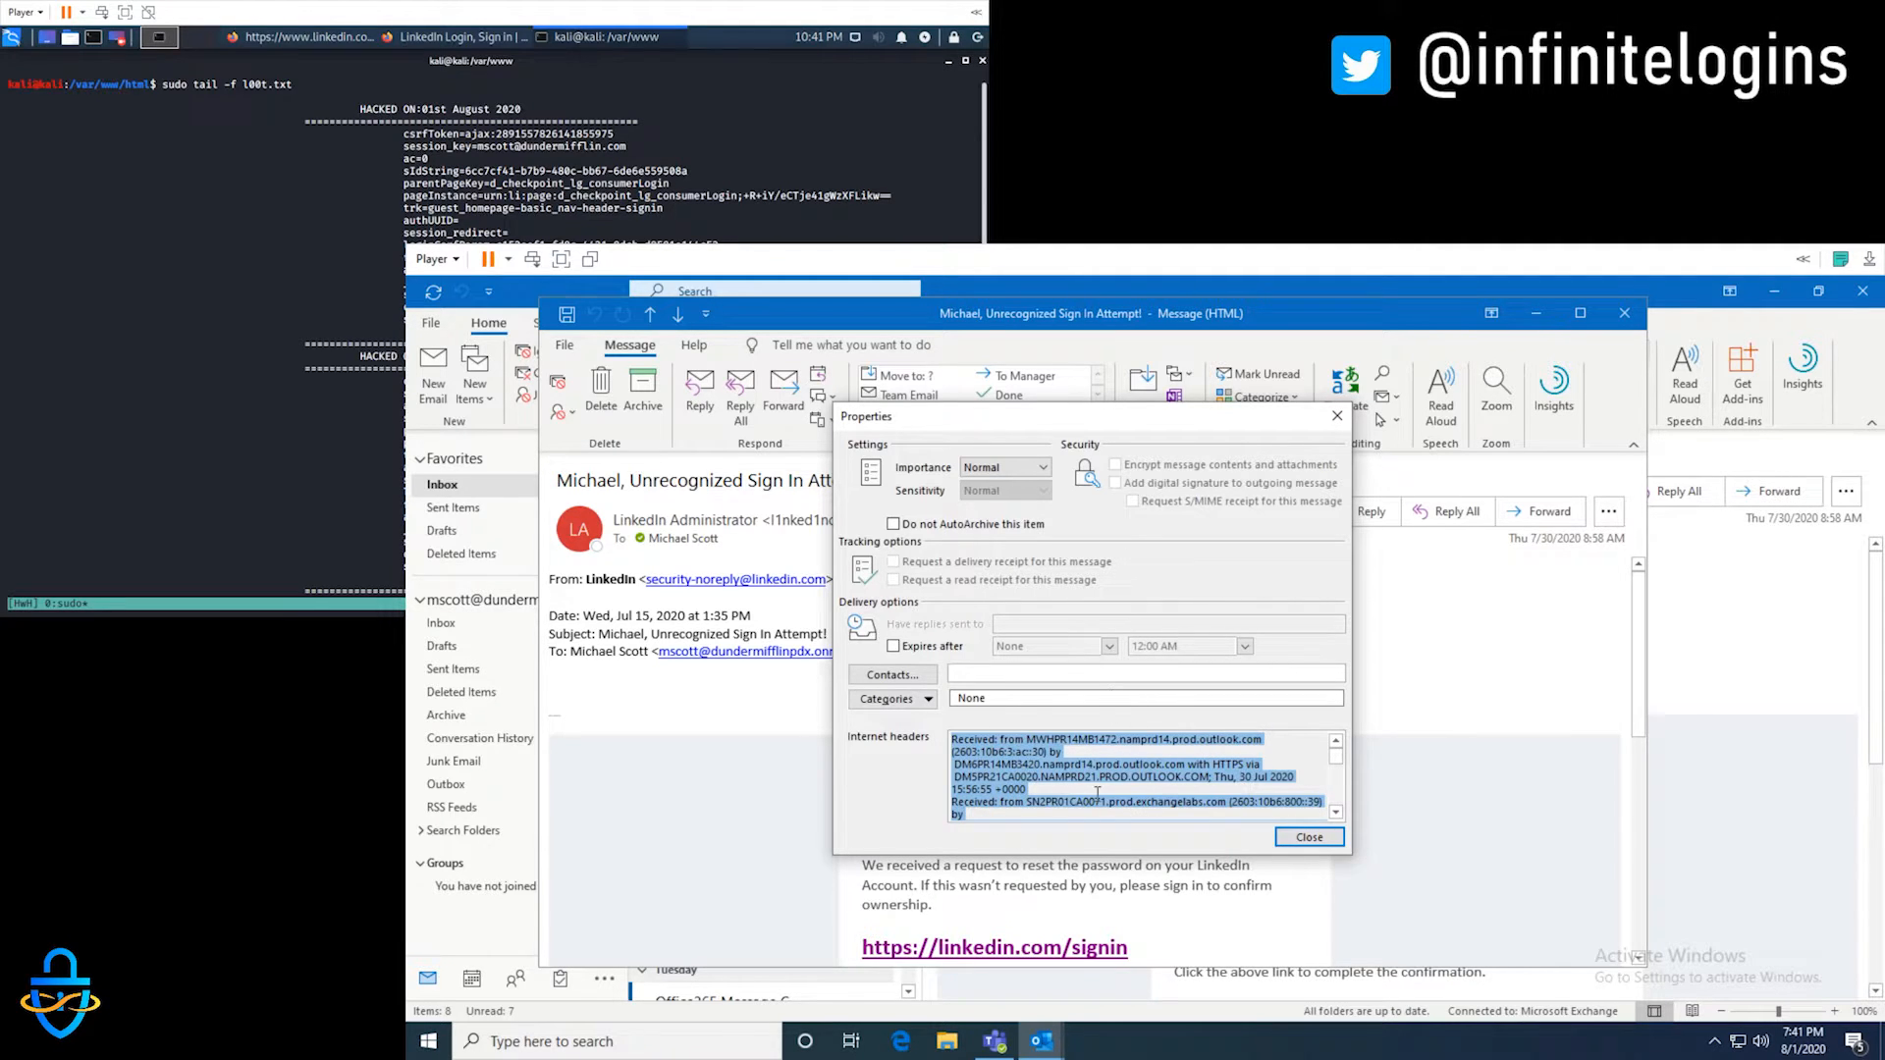
{"action": "left_click", "coordinate": [1142, 776]}
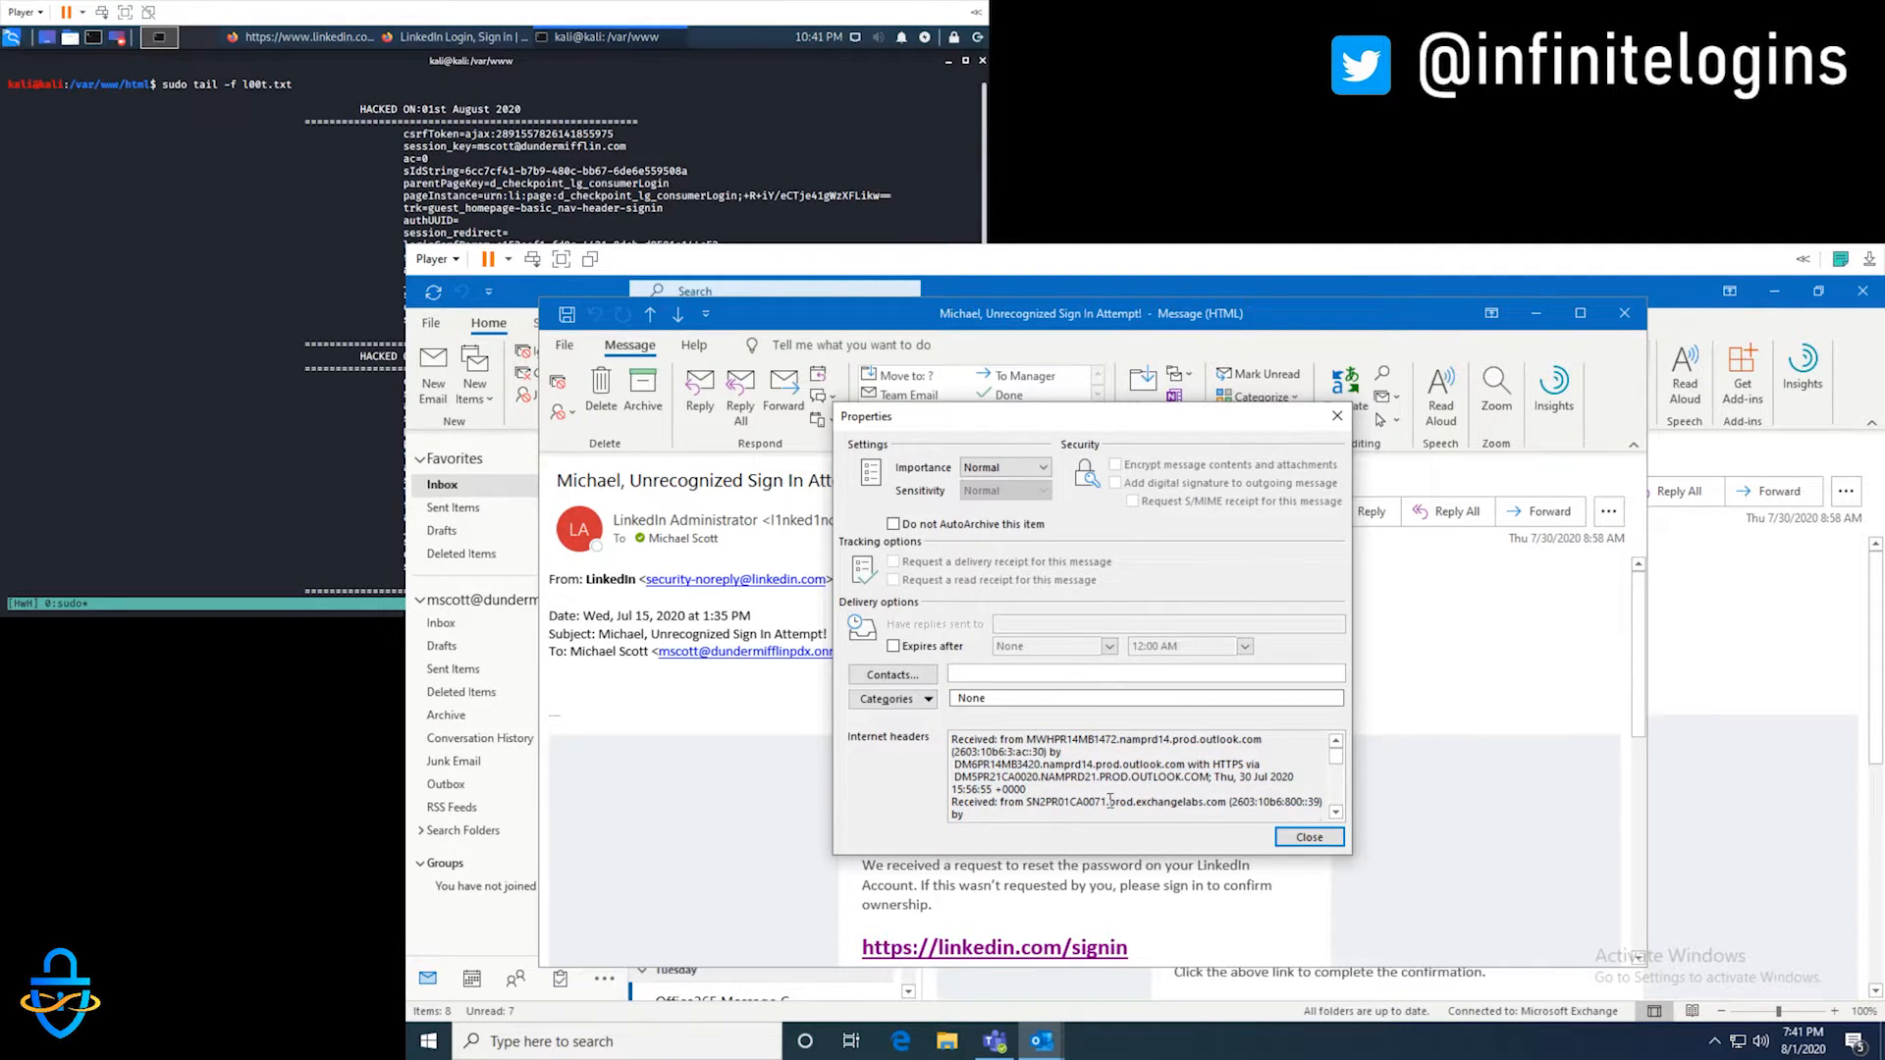
{"action": "scroll", "scroll_direction": "down", "scroll_amount": 3}
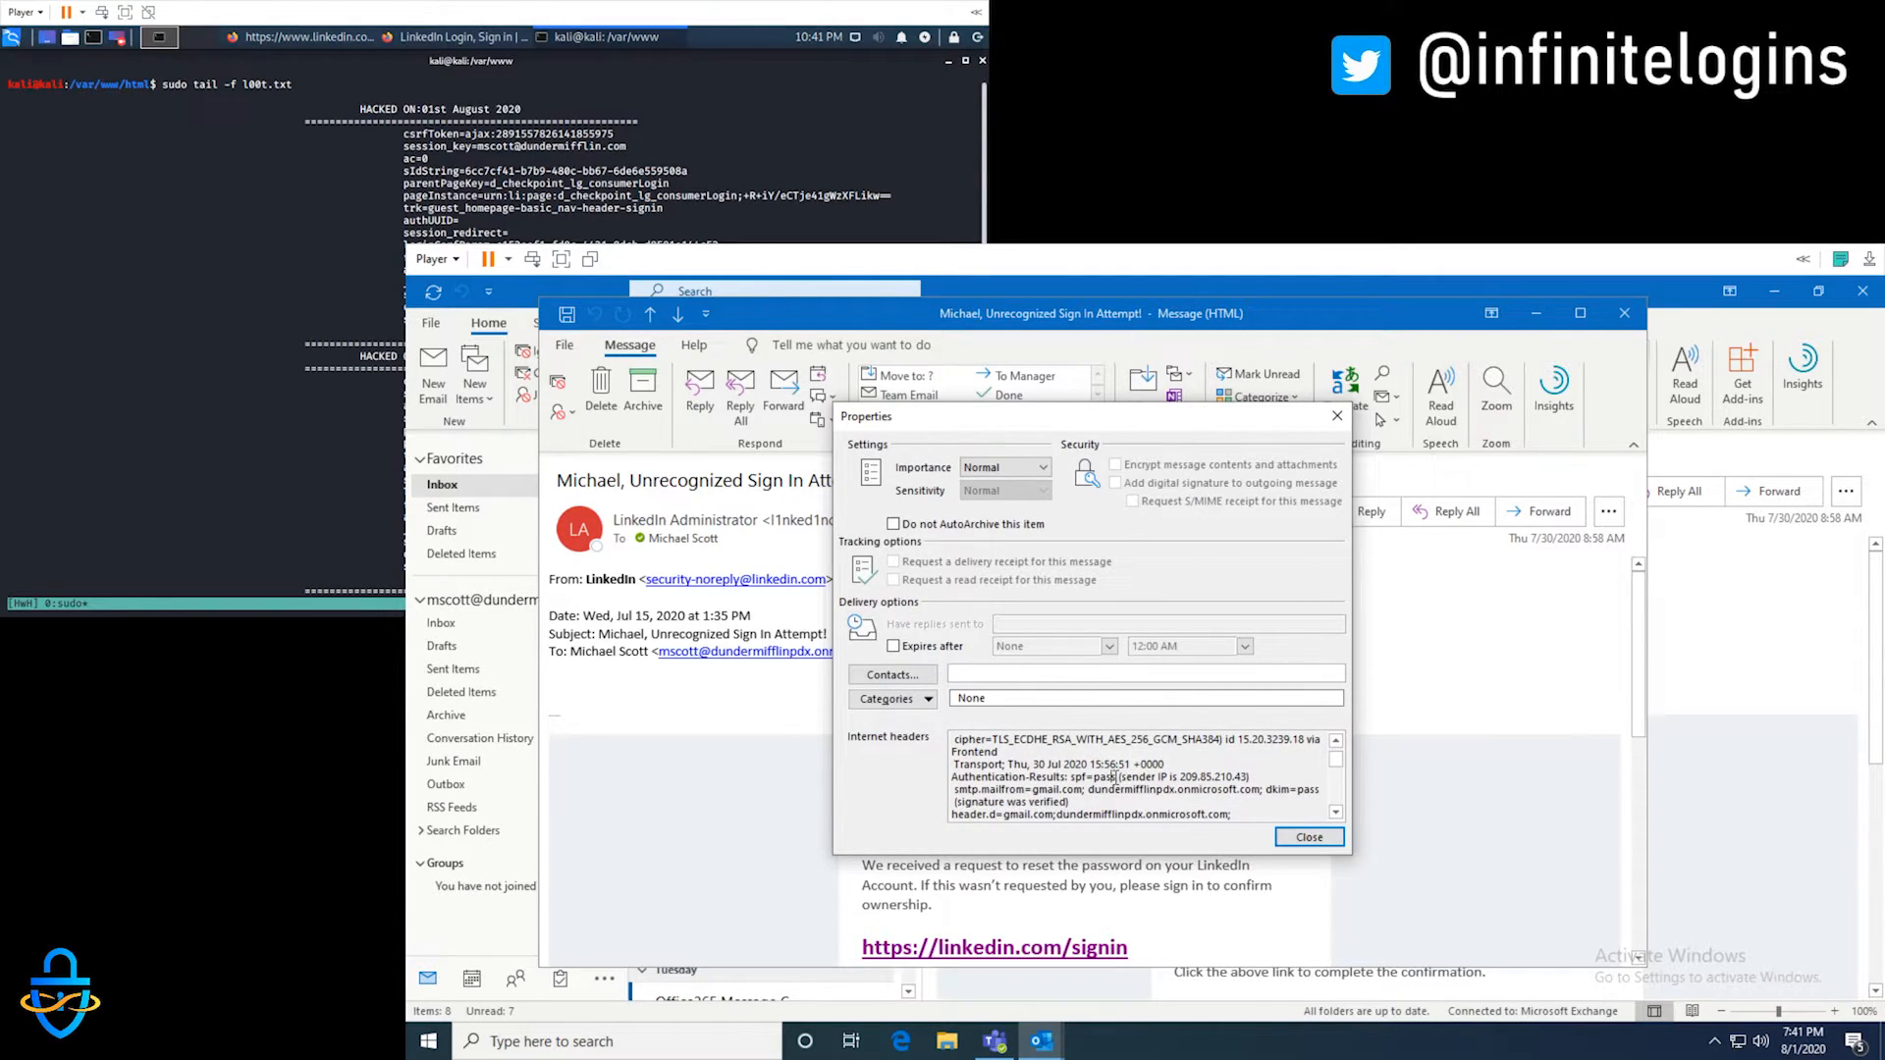
{"action": "scroll", "scroll_direction": "down", "scroll_amount": 3}
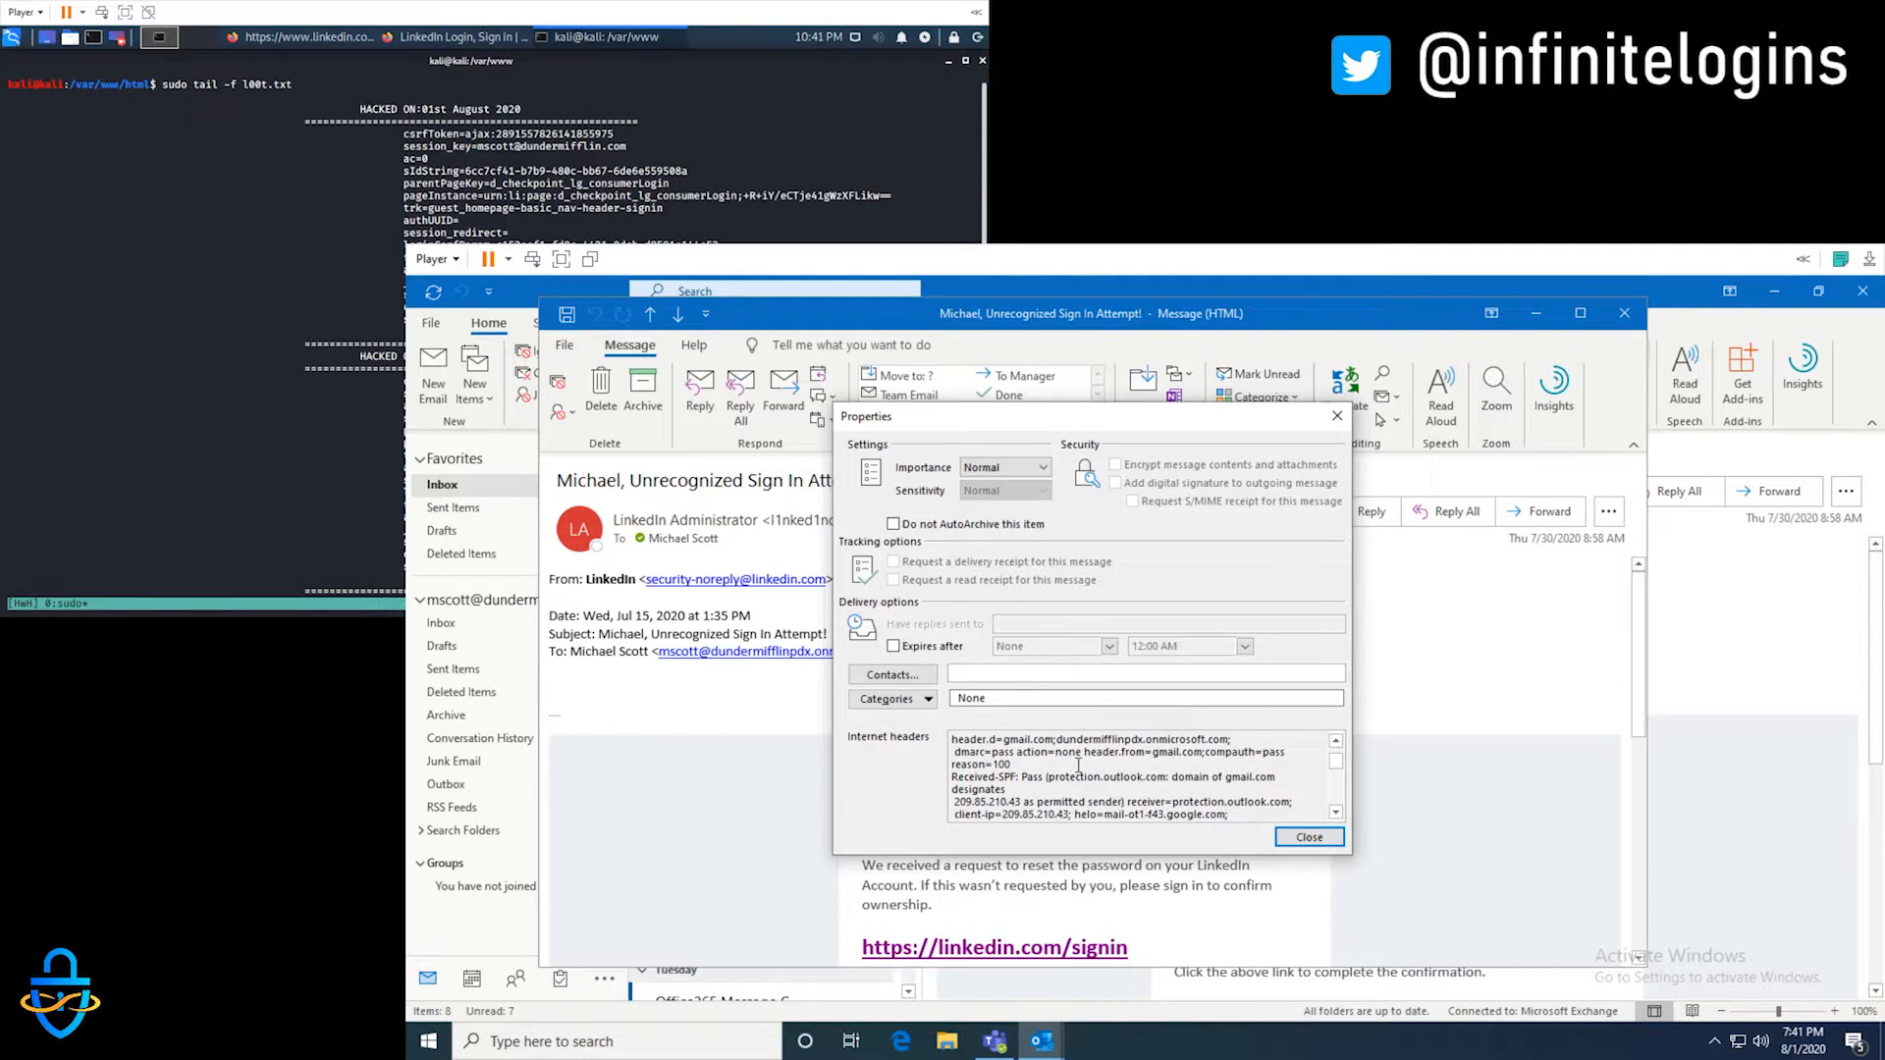
{"action": "scroll", "scroll_direction": "down", "scroll_amount": 3}
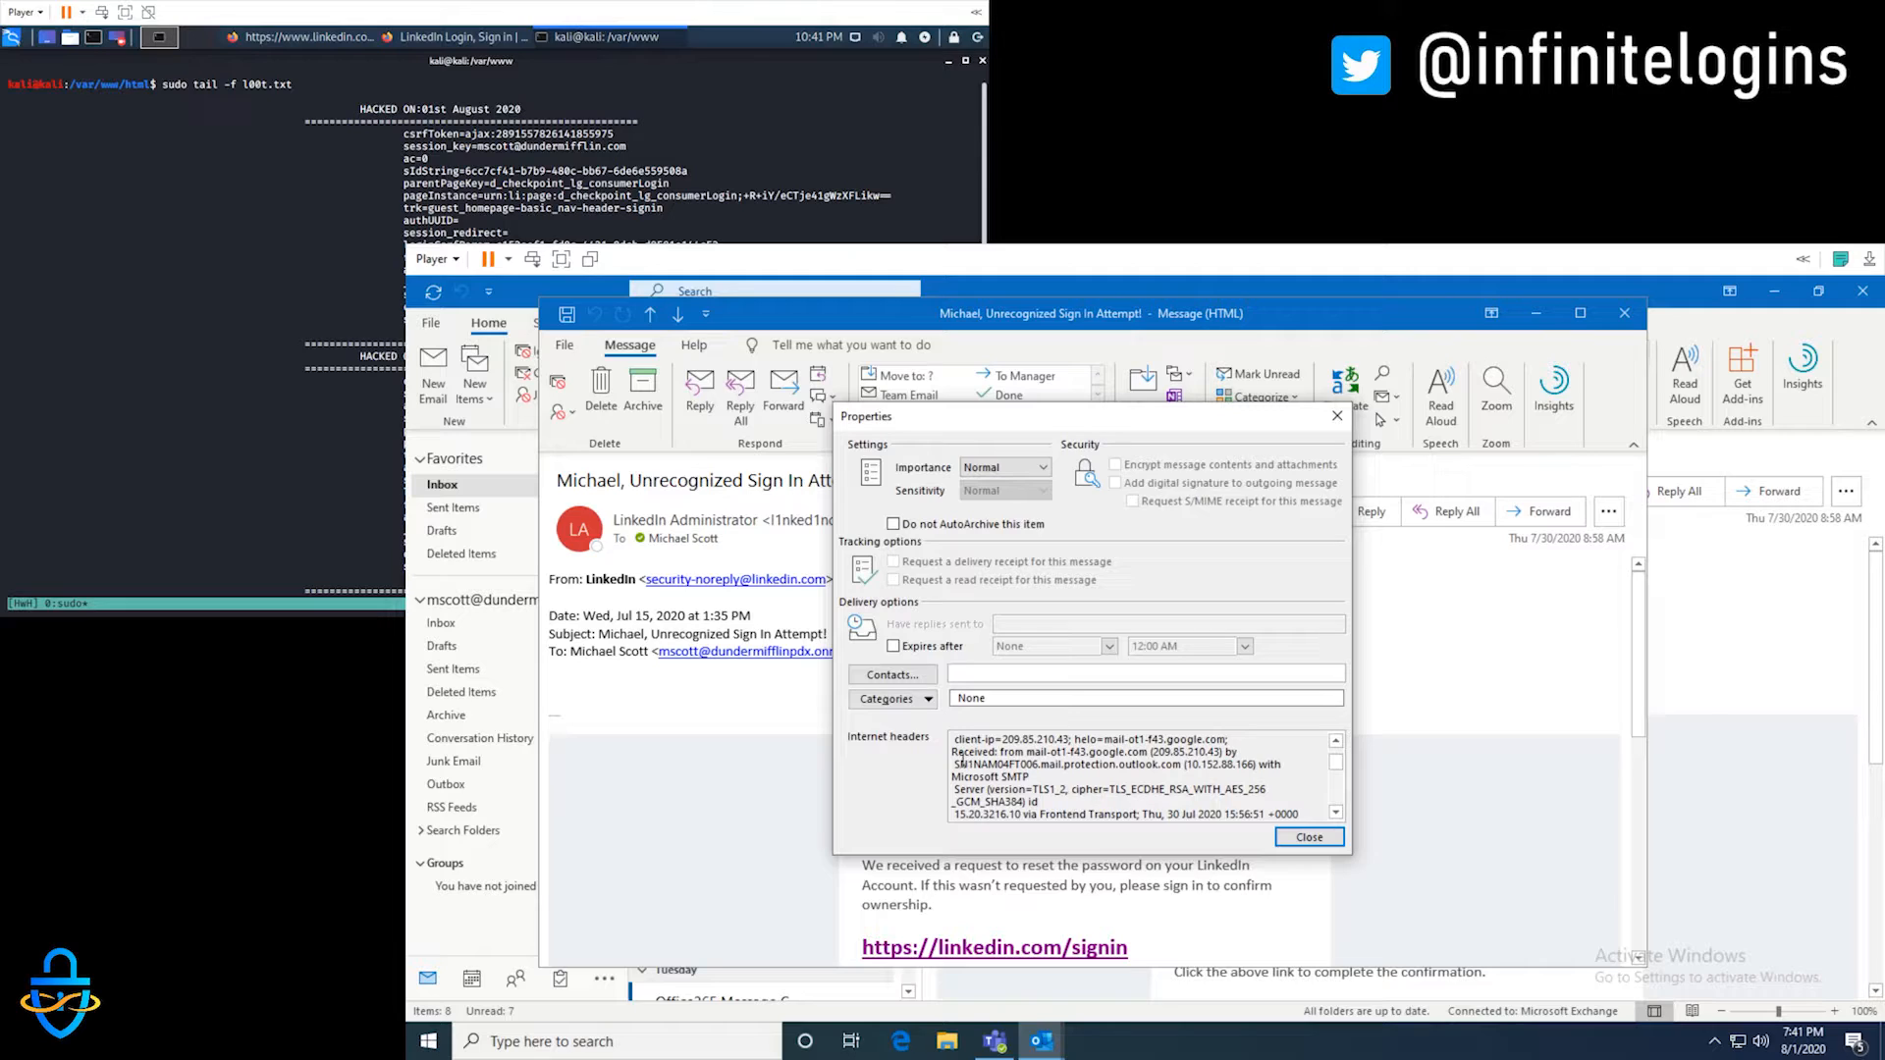
{"action": "left_click_drag", "start_coordinate": [969, 752], "coordinate": [1136, 751]}
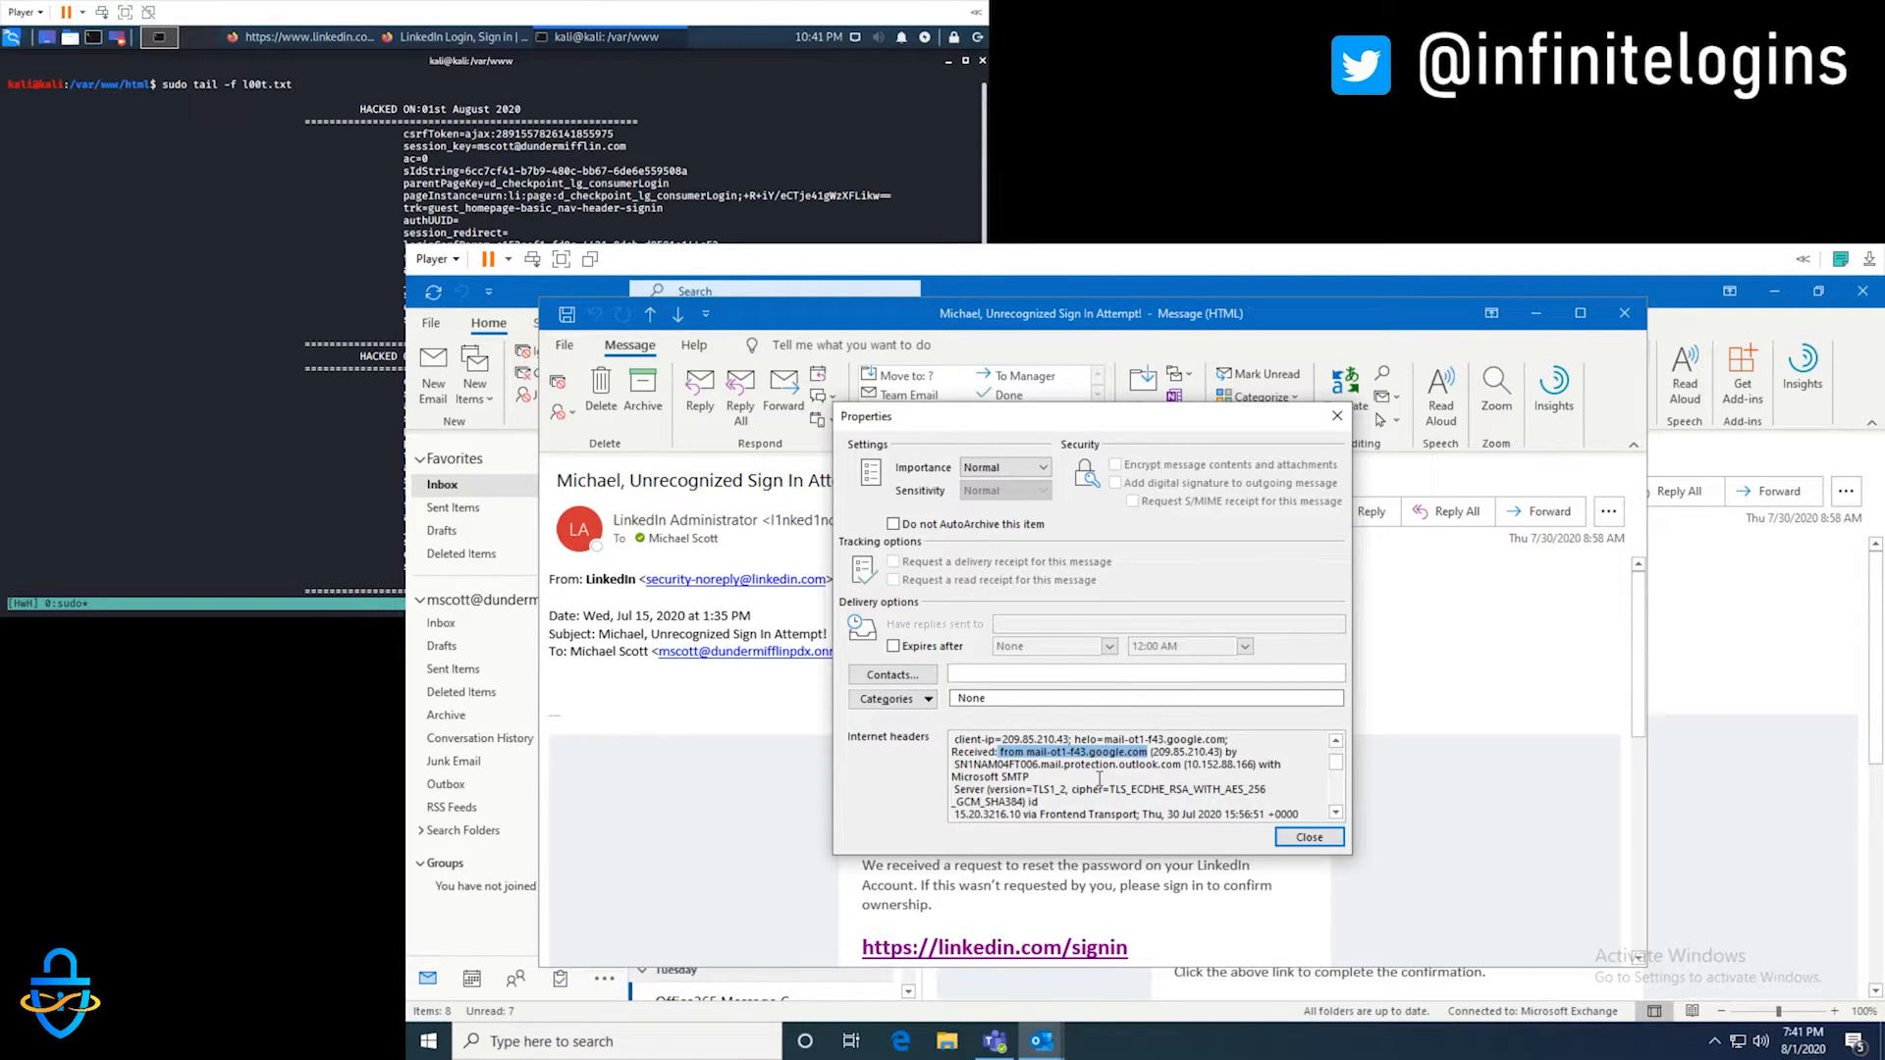
{"action": "scroll", "scroll_direction": "down", "scroll_amount": 3}
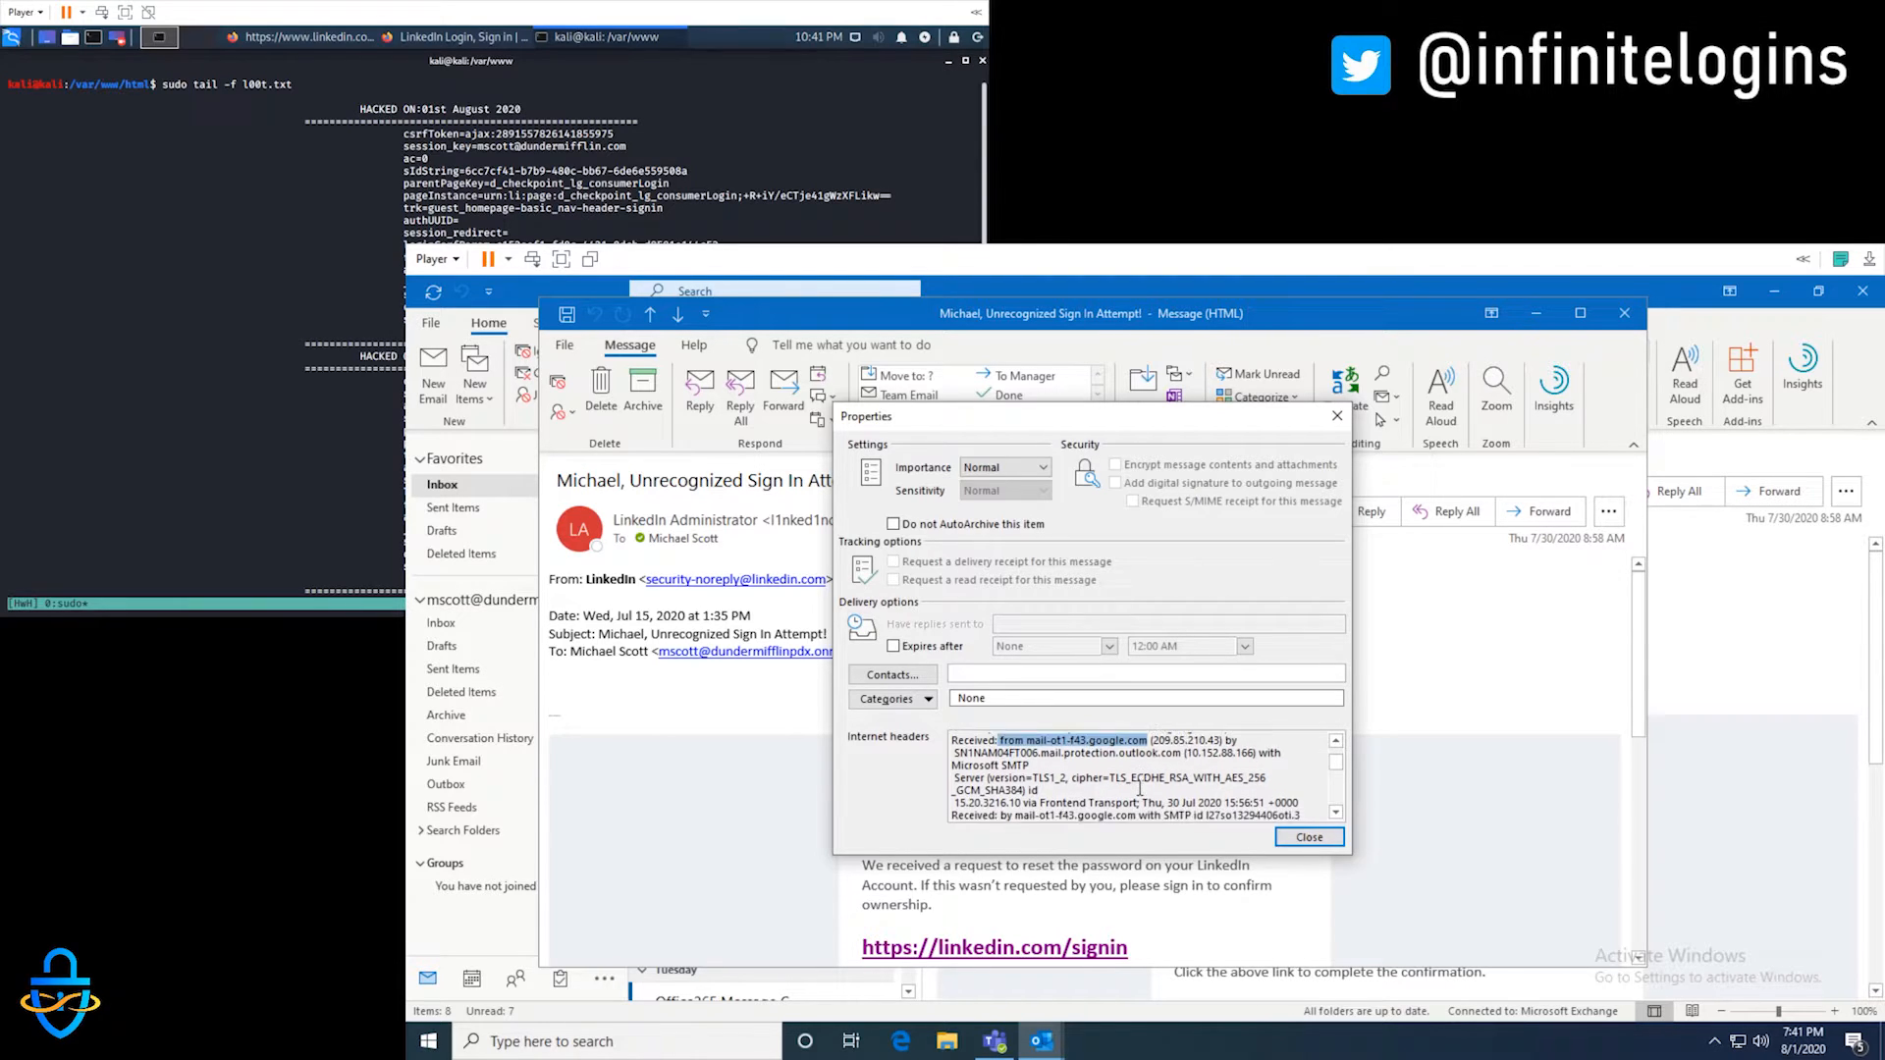
{"action": "scroll", "scroll_direction": "down", "scroll_amount": 3}
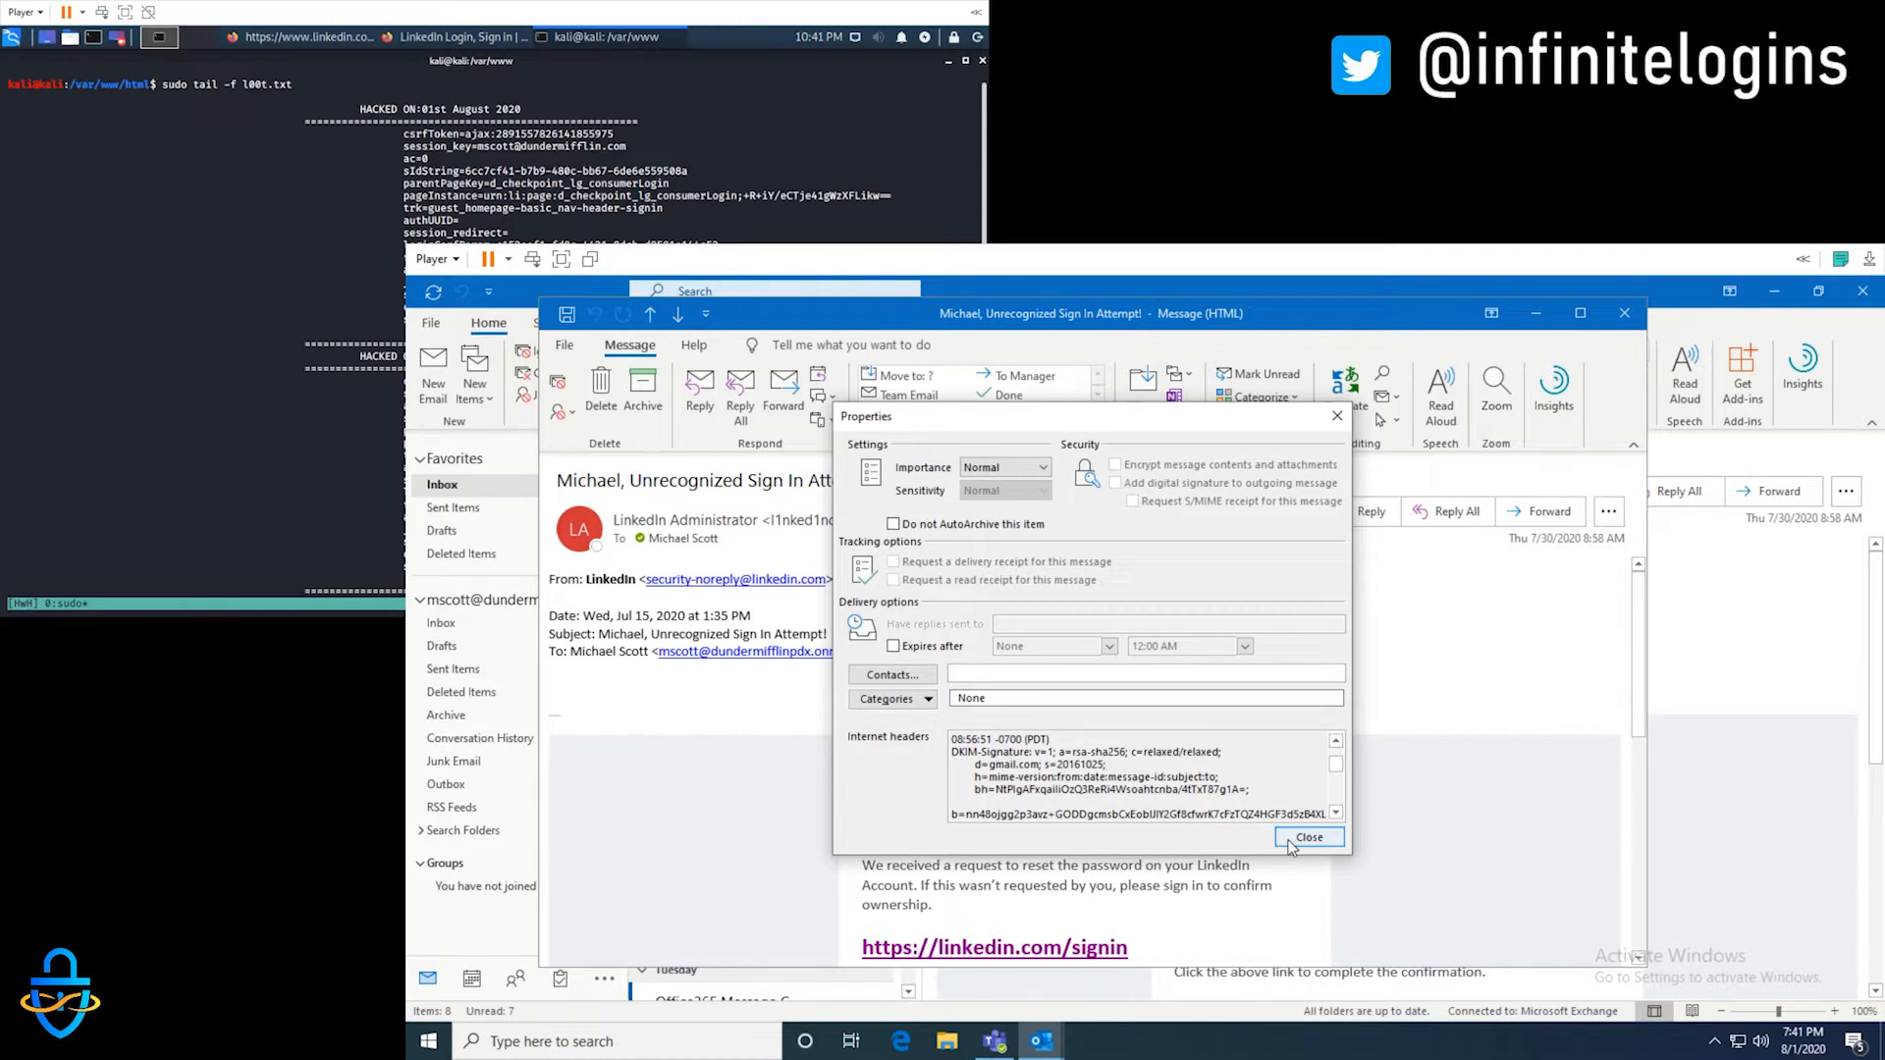
- Close the message Properties dialog with its internet headers
{"action": "left_click", "coordinate": [1309, 837]}
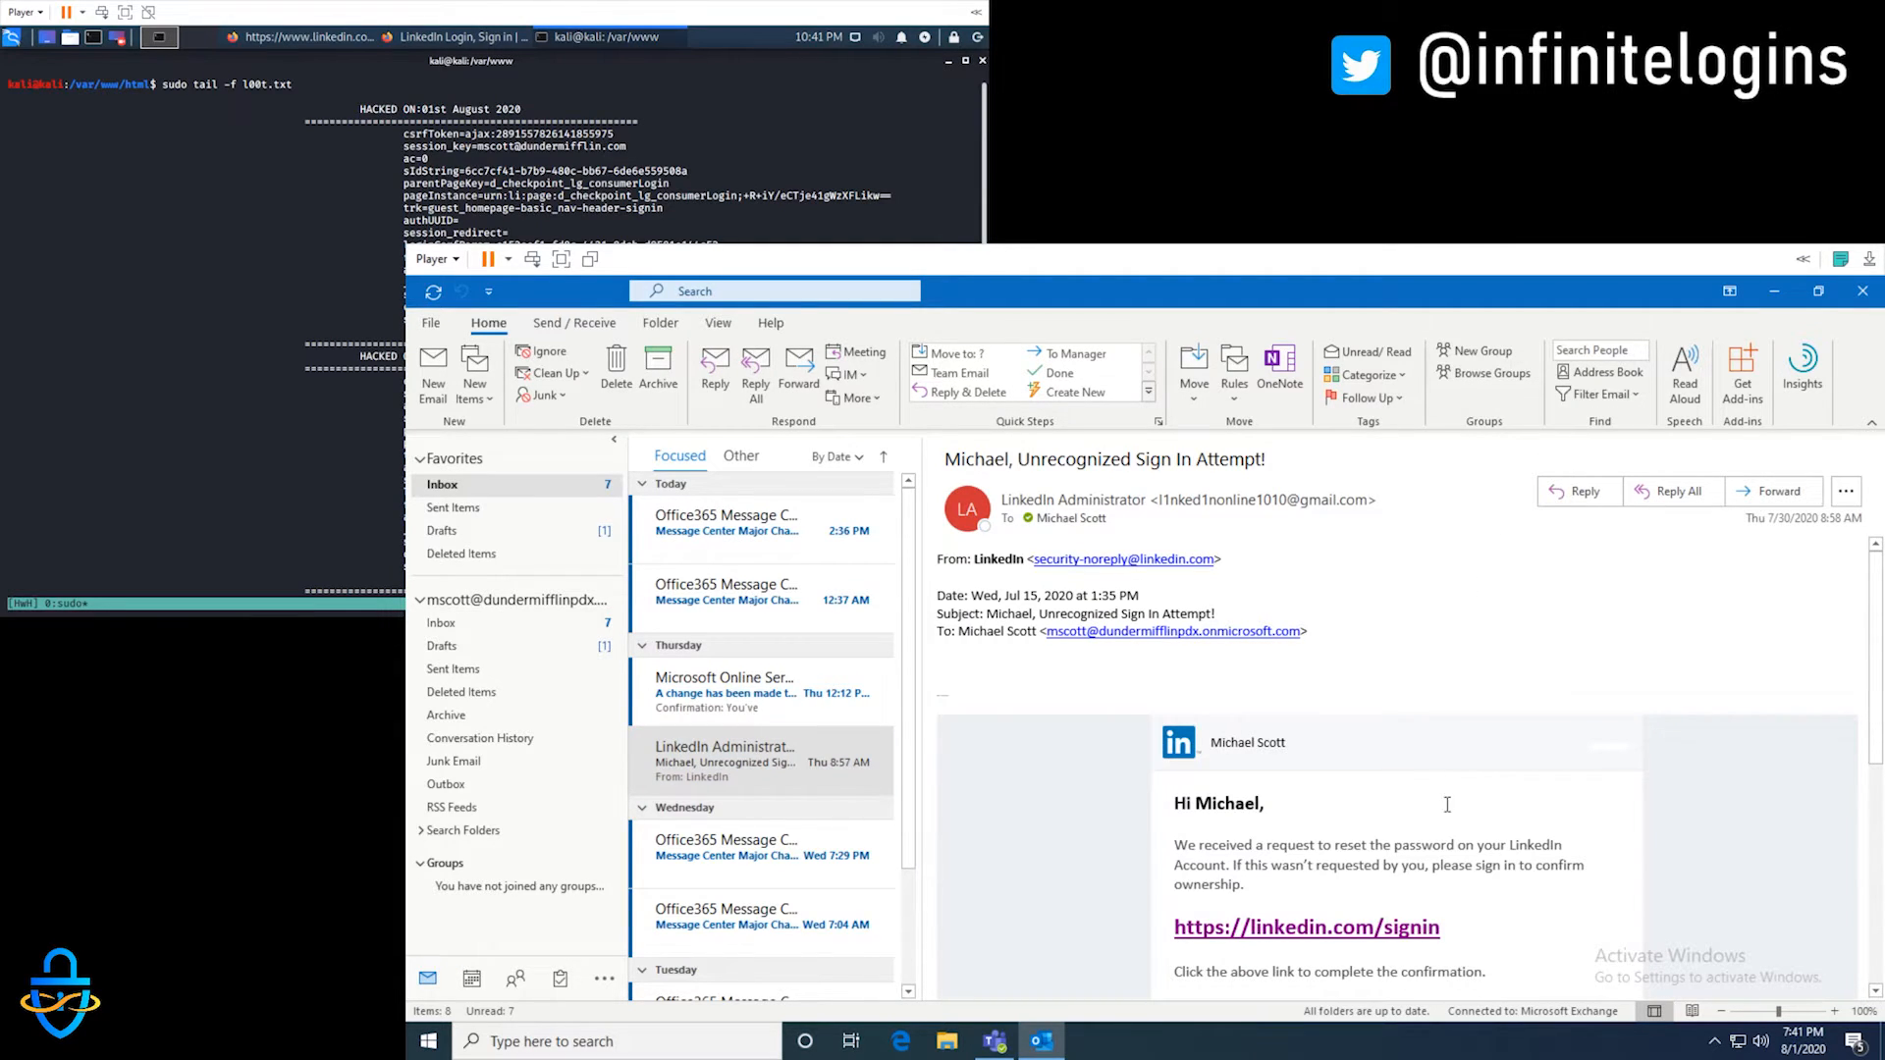
- Scroll the email past the sign-in link to the 'When and where this happened' details
{"action": "scroll", "scroll_direction": "down", "scroll_amount": 3}
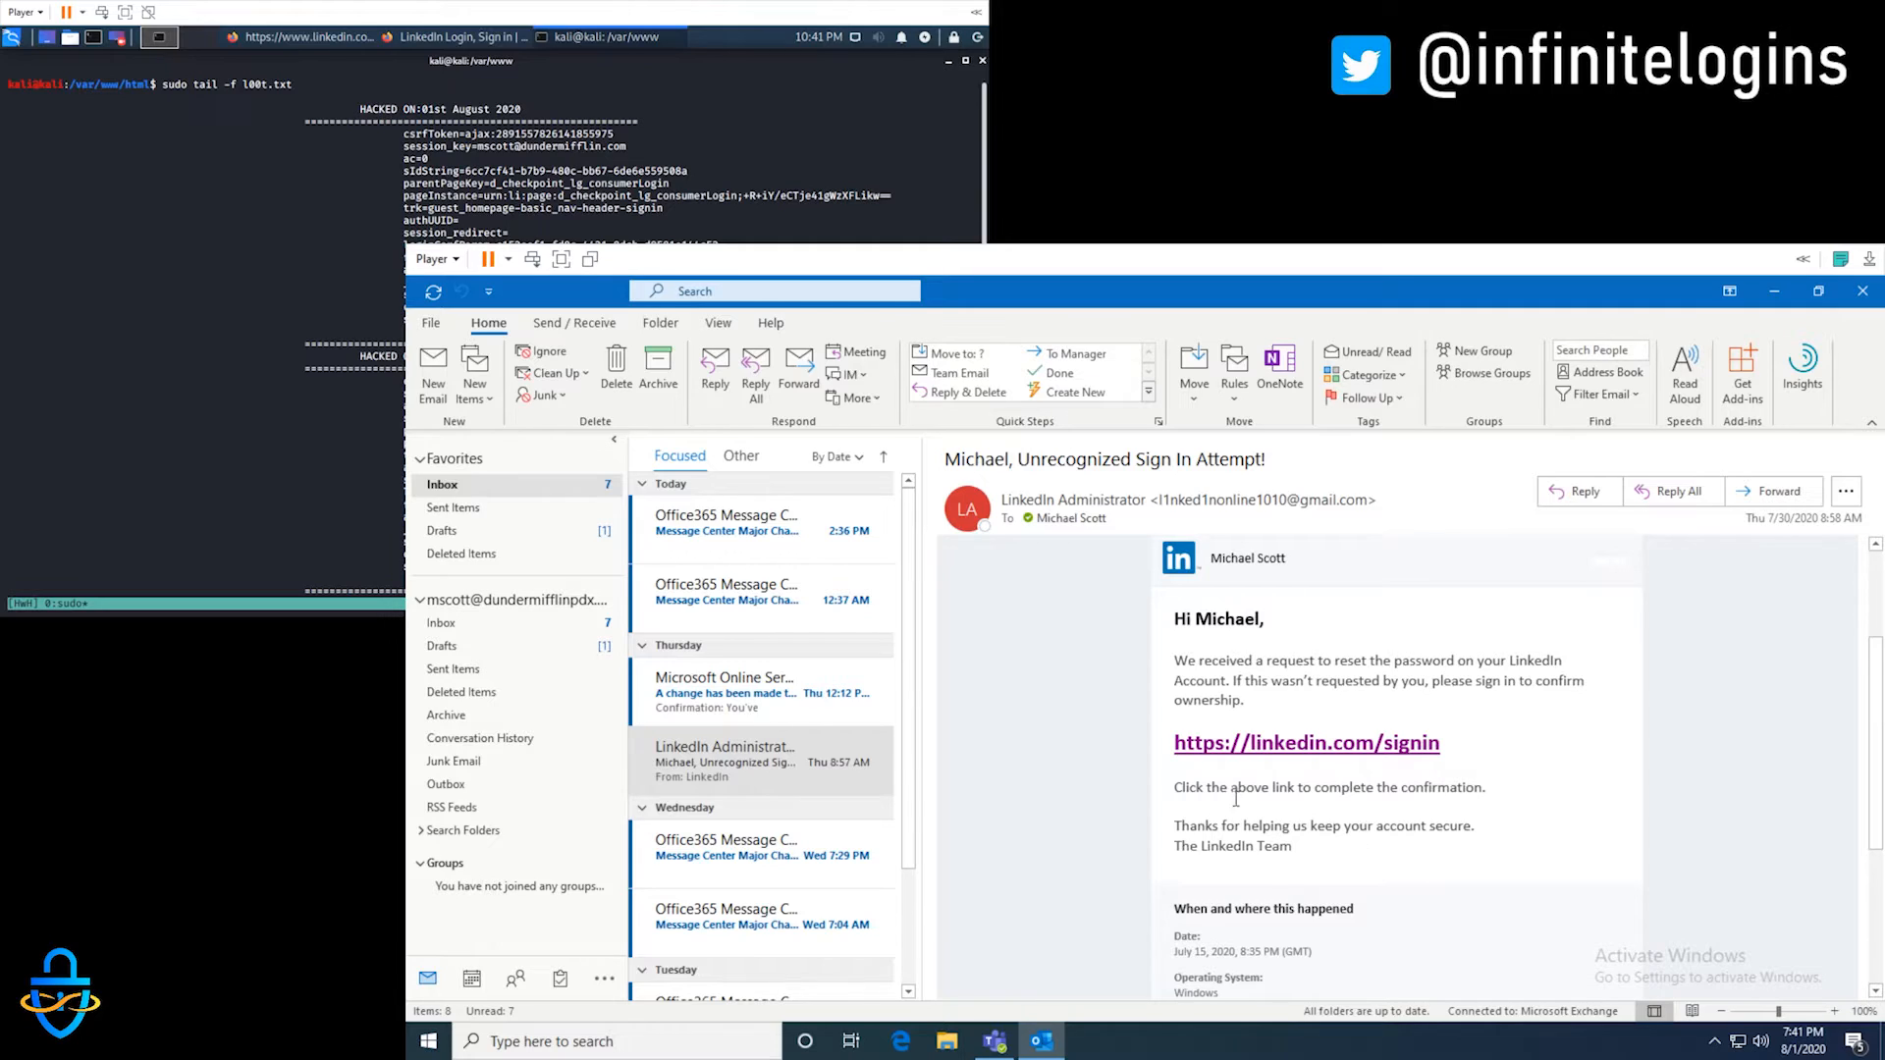
{"action": "mouse_move", "coordinate": [1307, 746]}
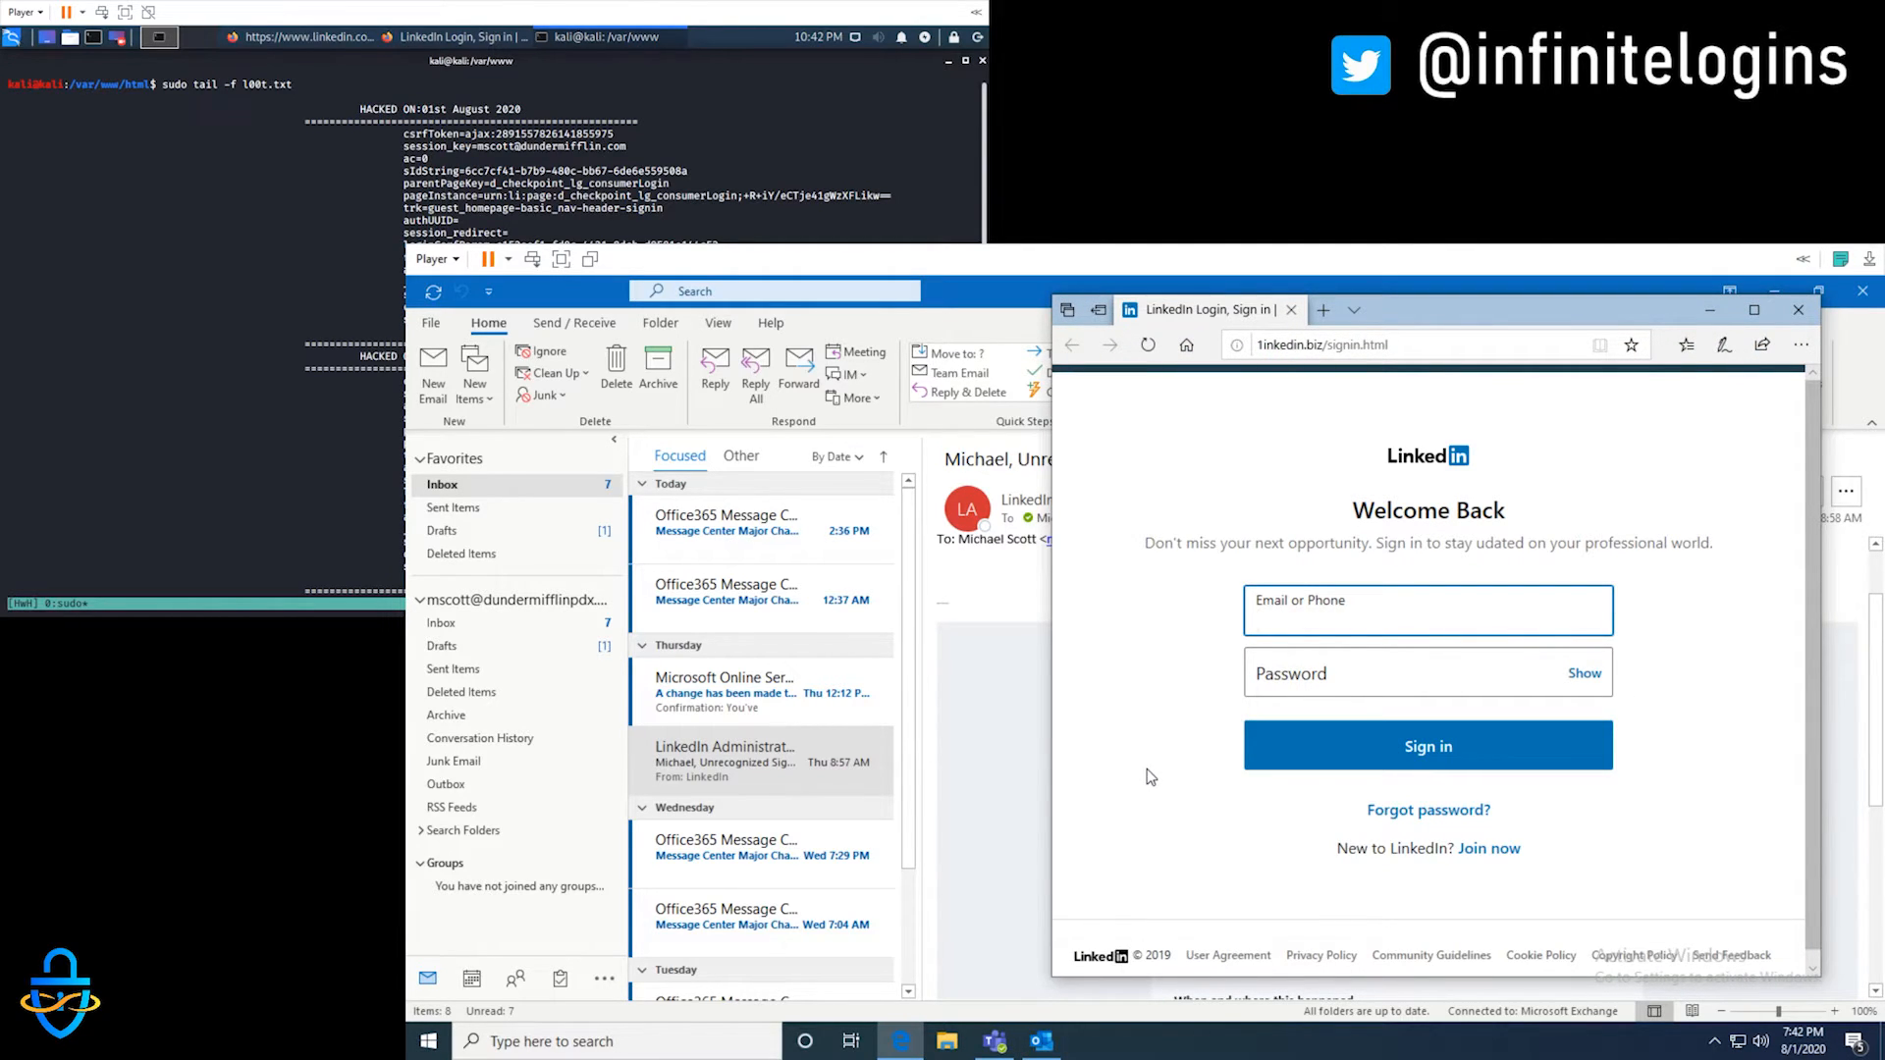
{"action": "mouse_move", "coordinate": [1178, 702]}
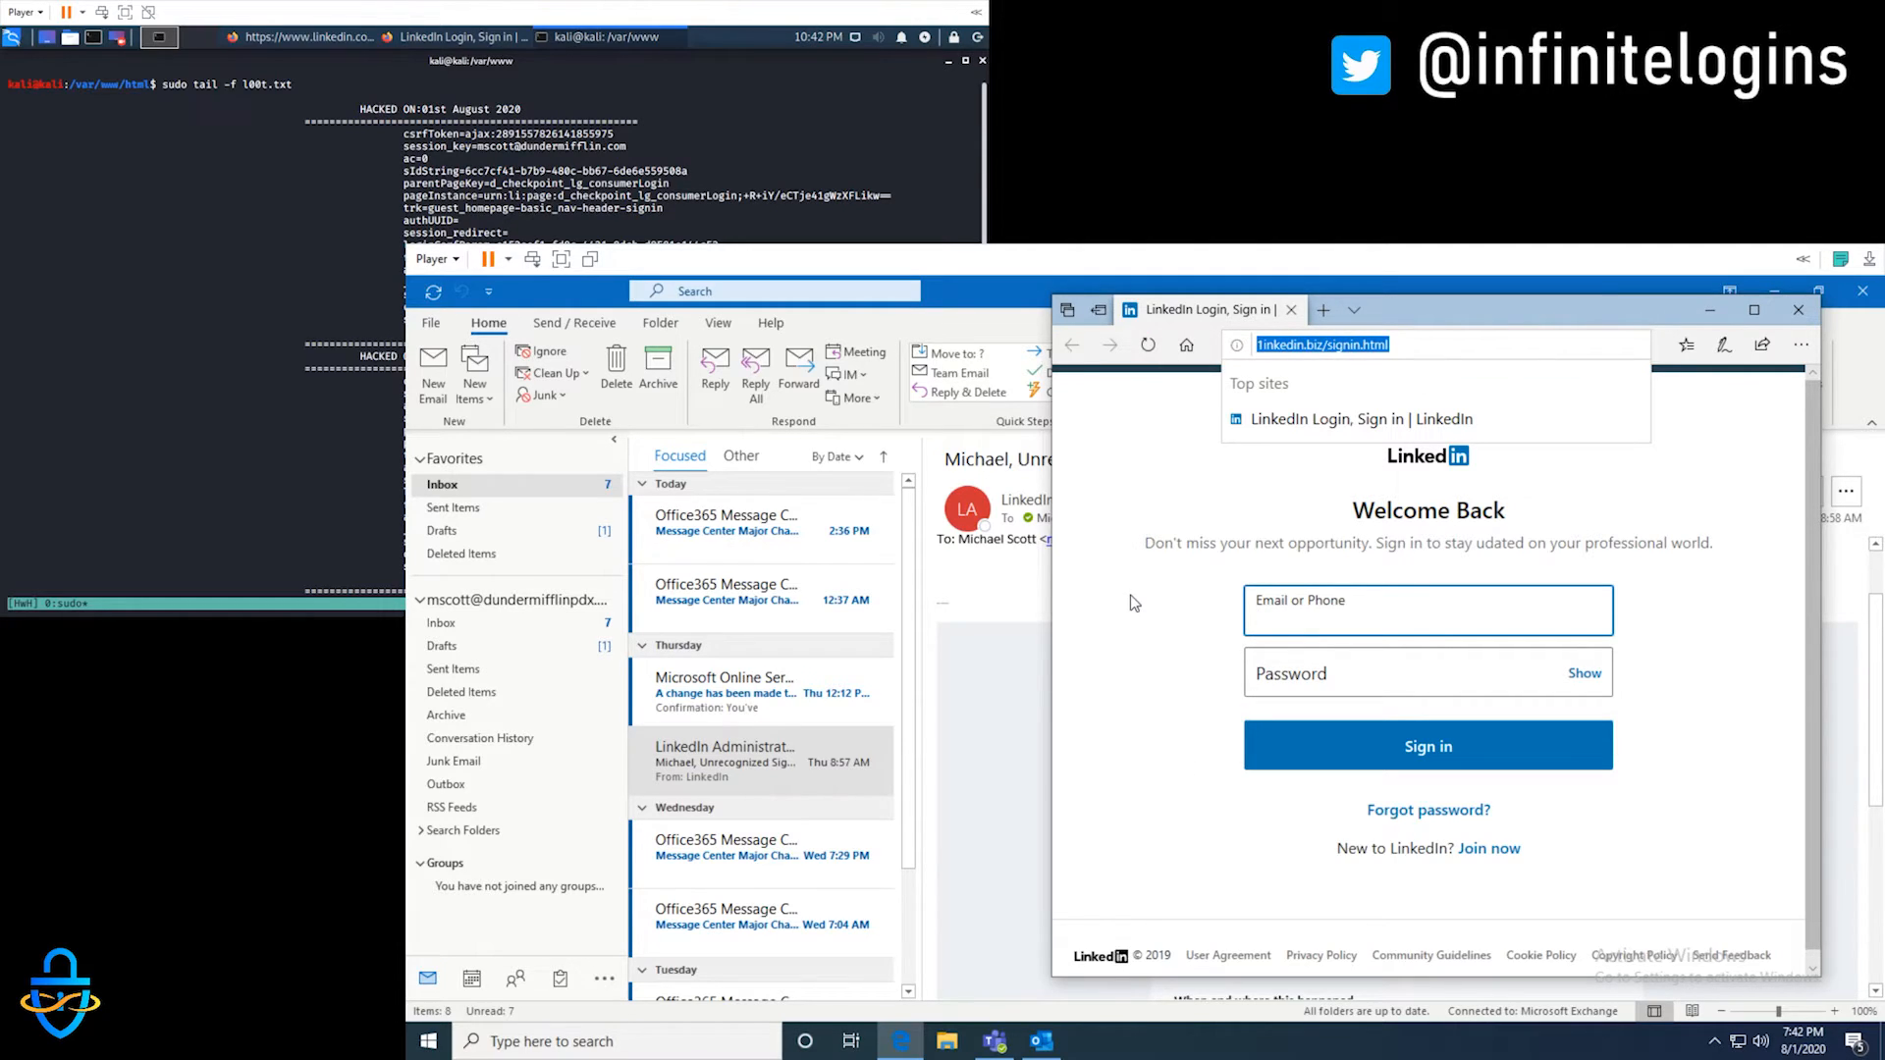
- Show linkedin.biz site information, revealing the connection isn't encrypted
{"action": "left_click", "coordinate": [1427, 611]}
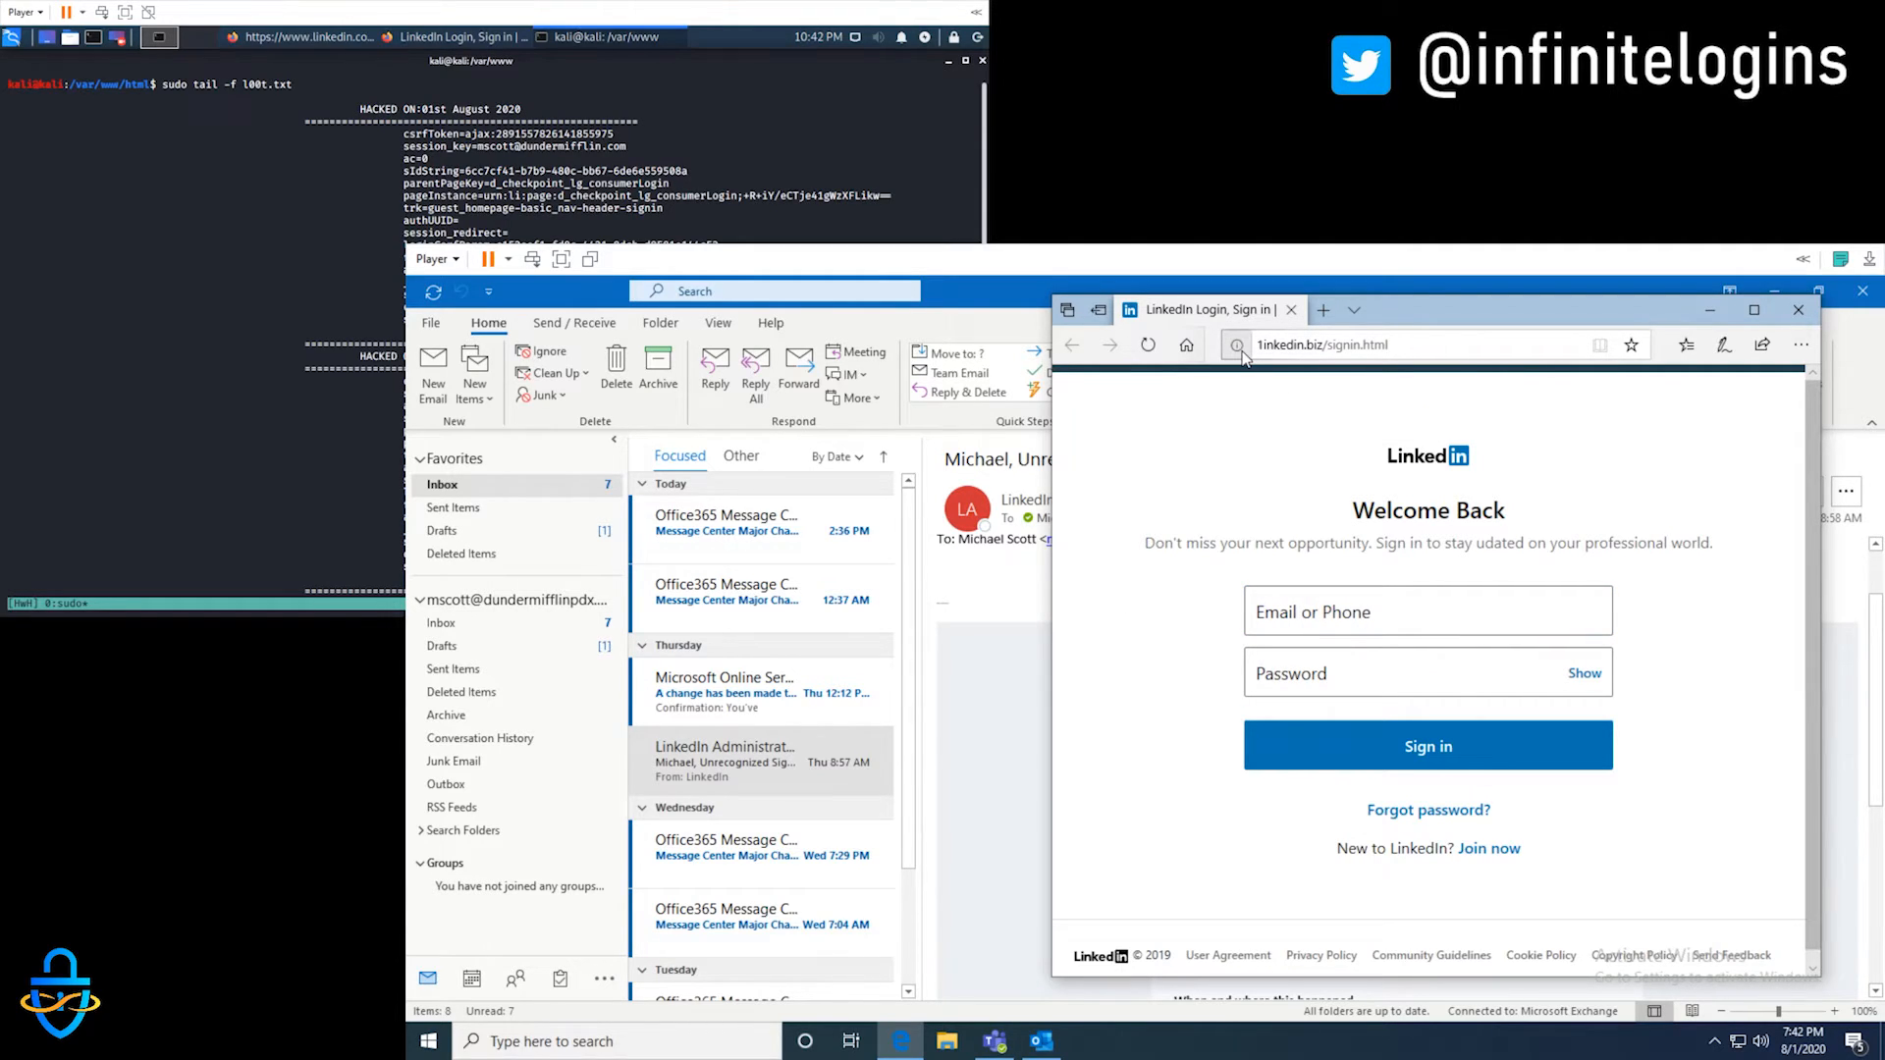
{"action": "left_click", "coordinate": [1237, 345]}
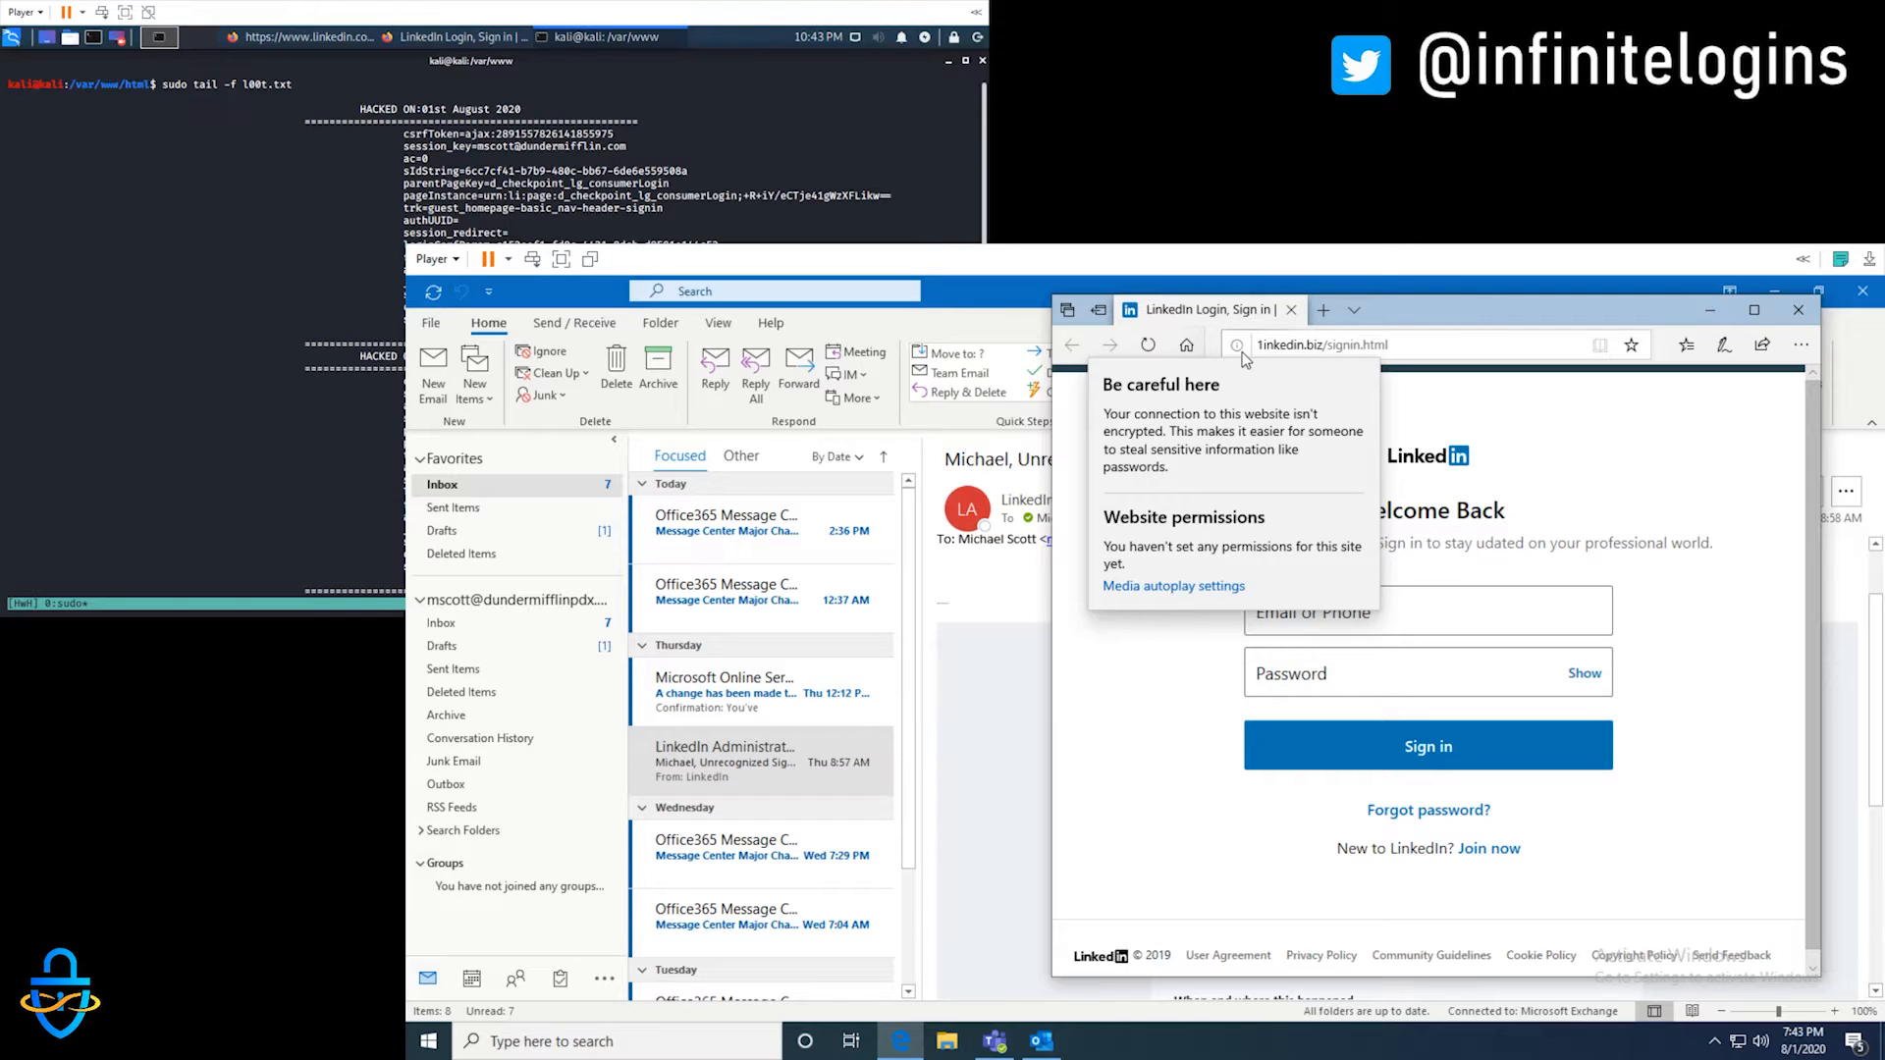
- Dismiss Edge's site information flyout to reveal the fake linkedin.biz sign-in page
{"action": "left_click", "coordinate": [1301, 390]}
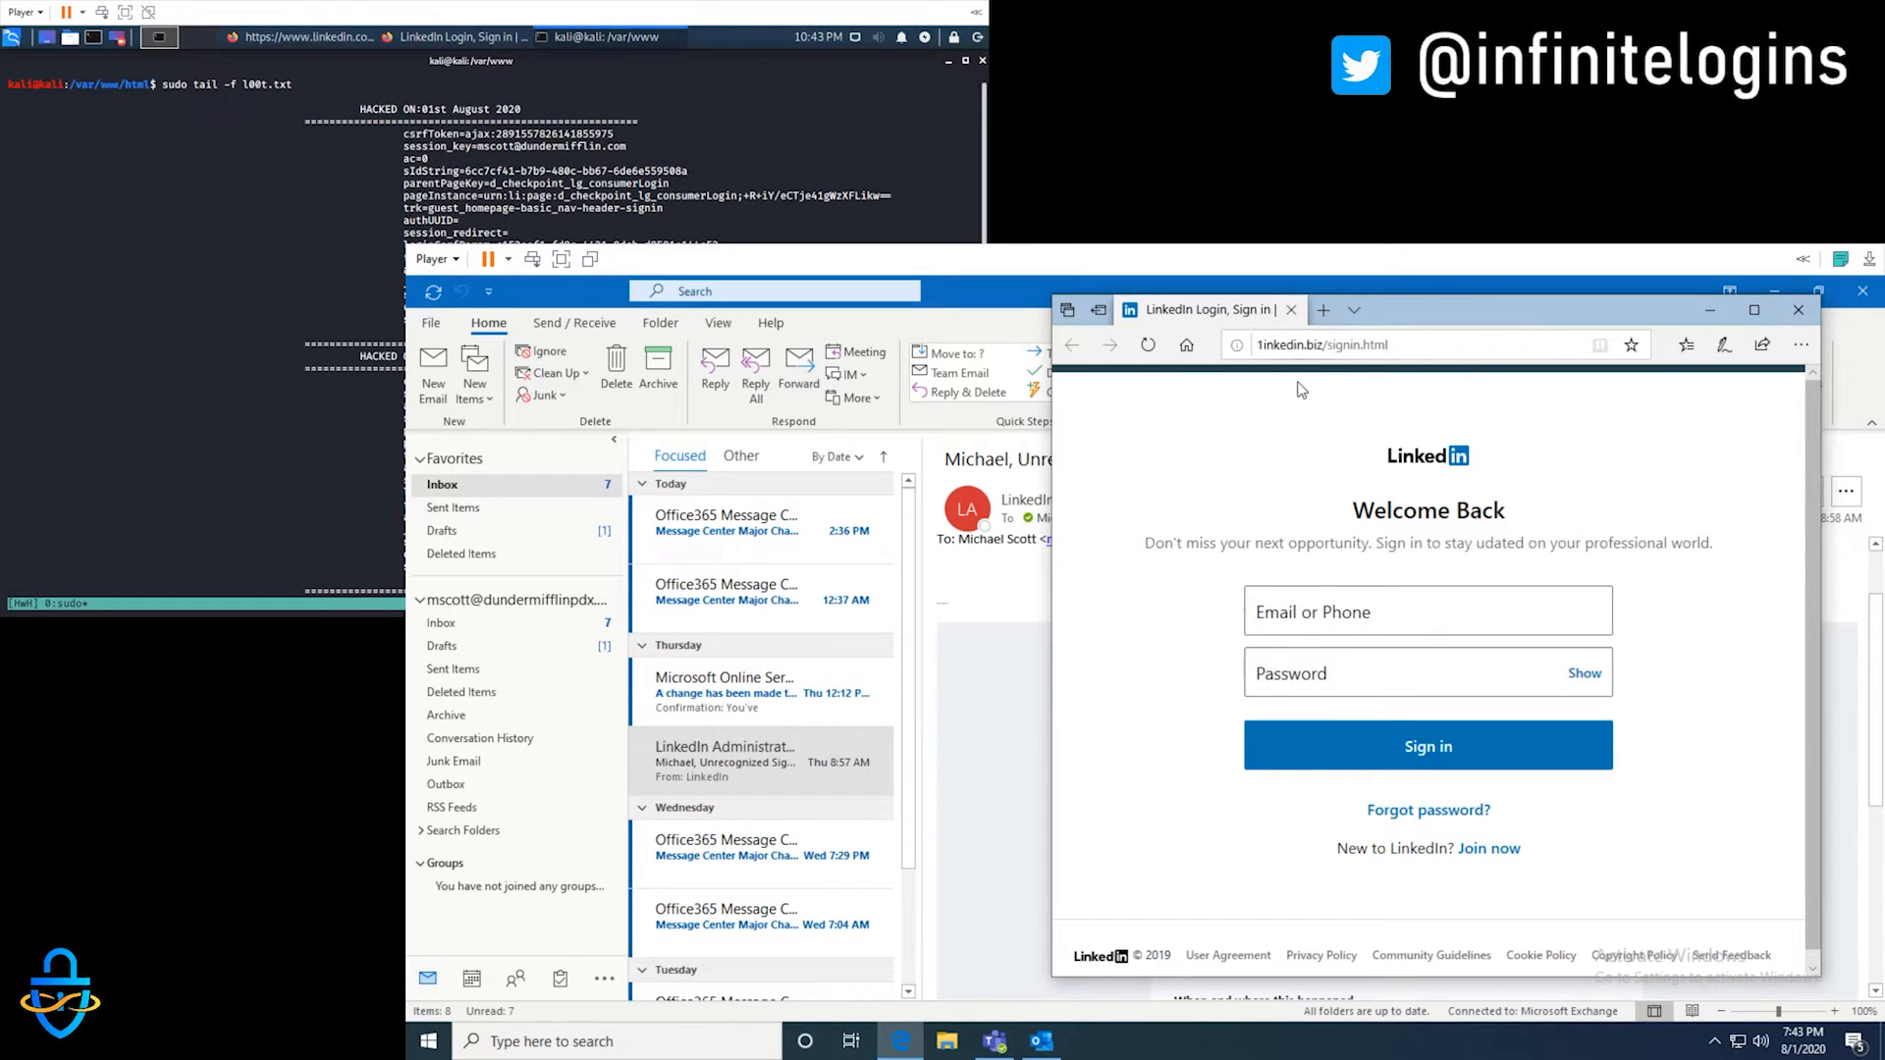
{"action": "mouse_move", "coordinate": [1187, 487]}
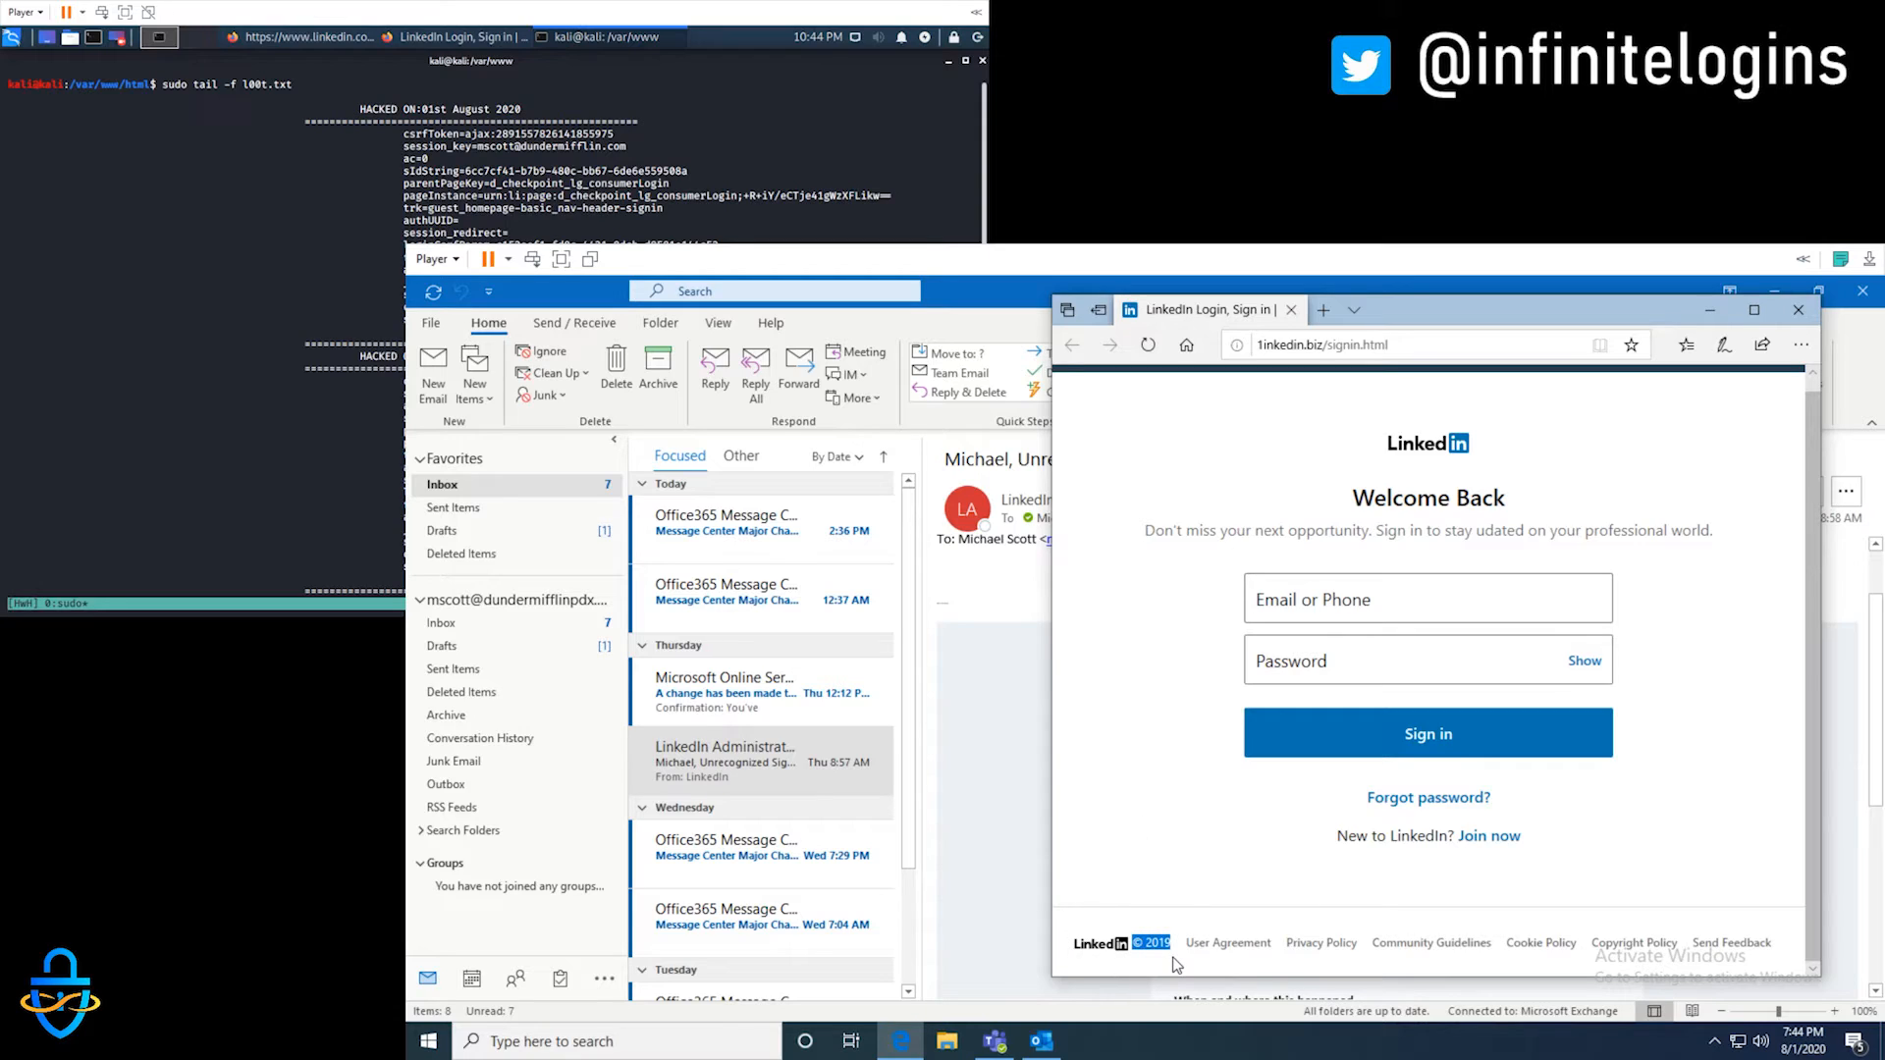
{"action": "mouse_move", "coordinate": [1152, 958]}
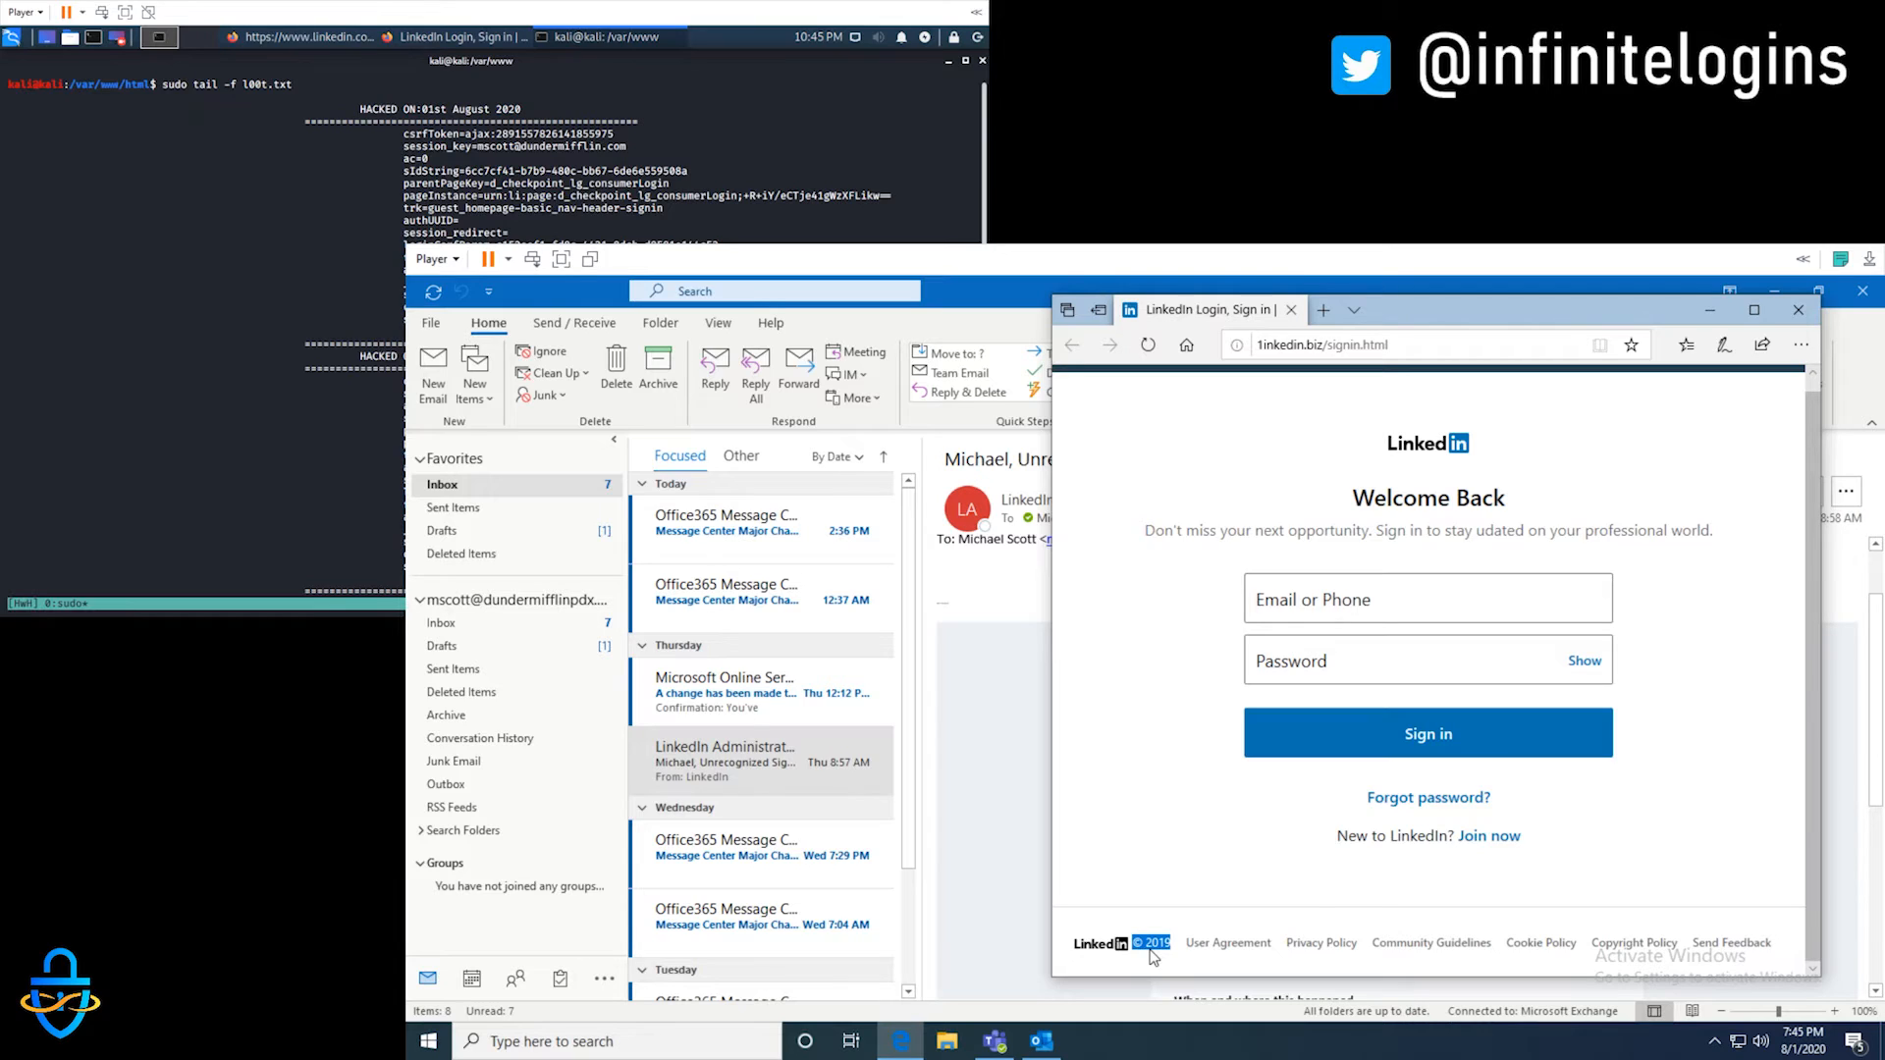
{"action": "mouse_move", "coordinate": [1344, 738]}
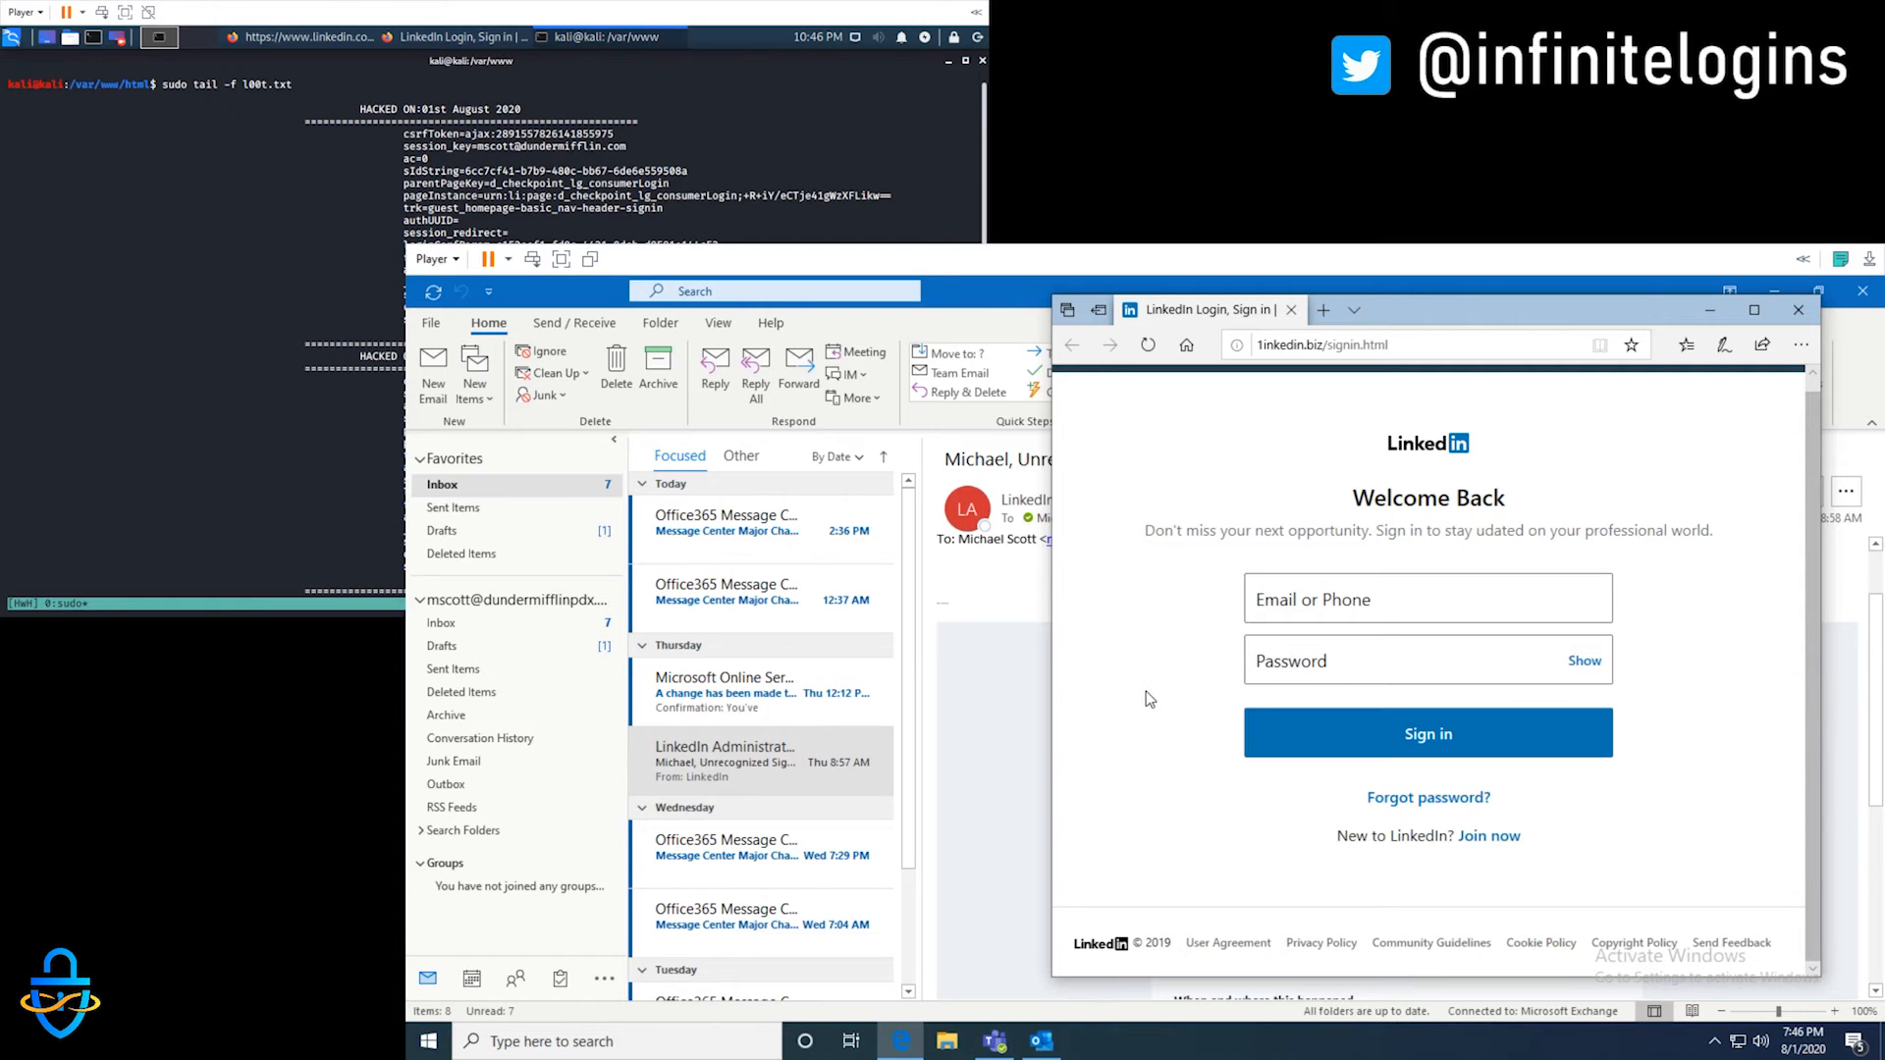
{"action": "double_click", "coordinate": [1500, 530]}
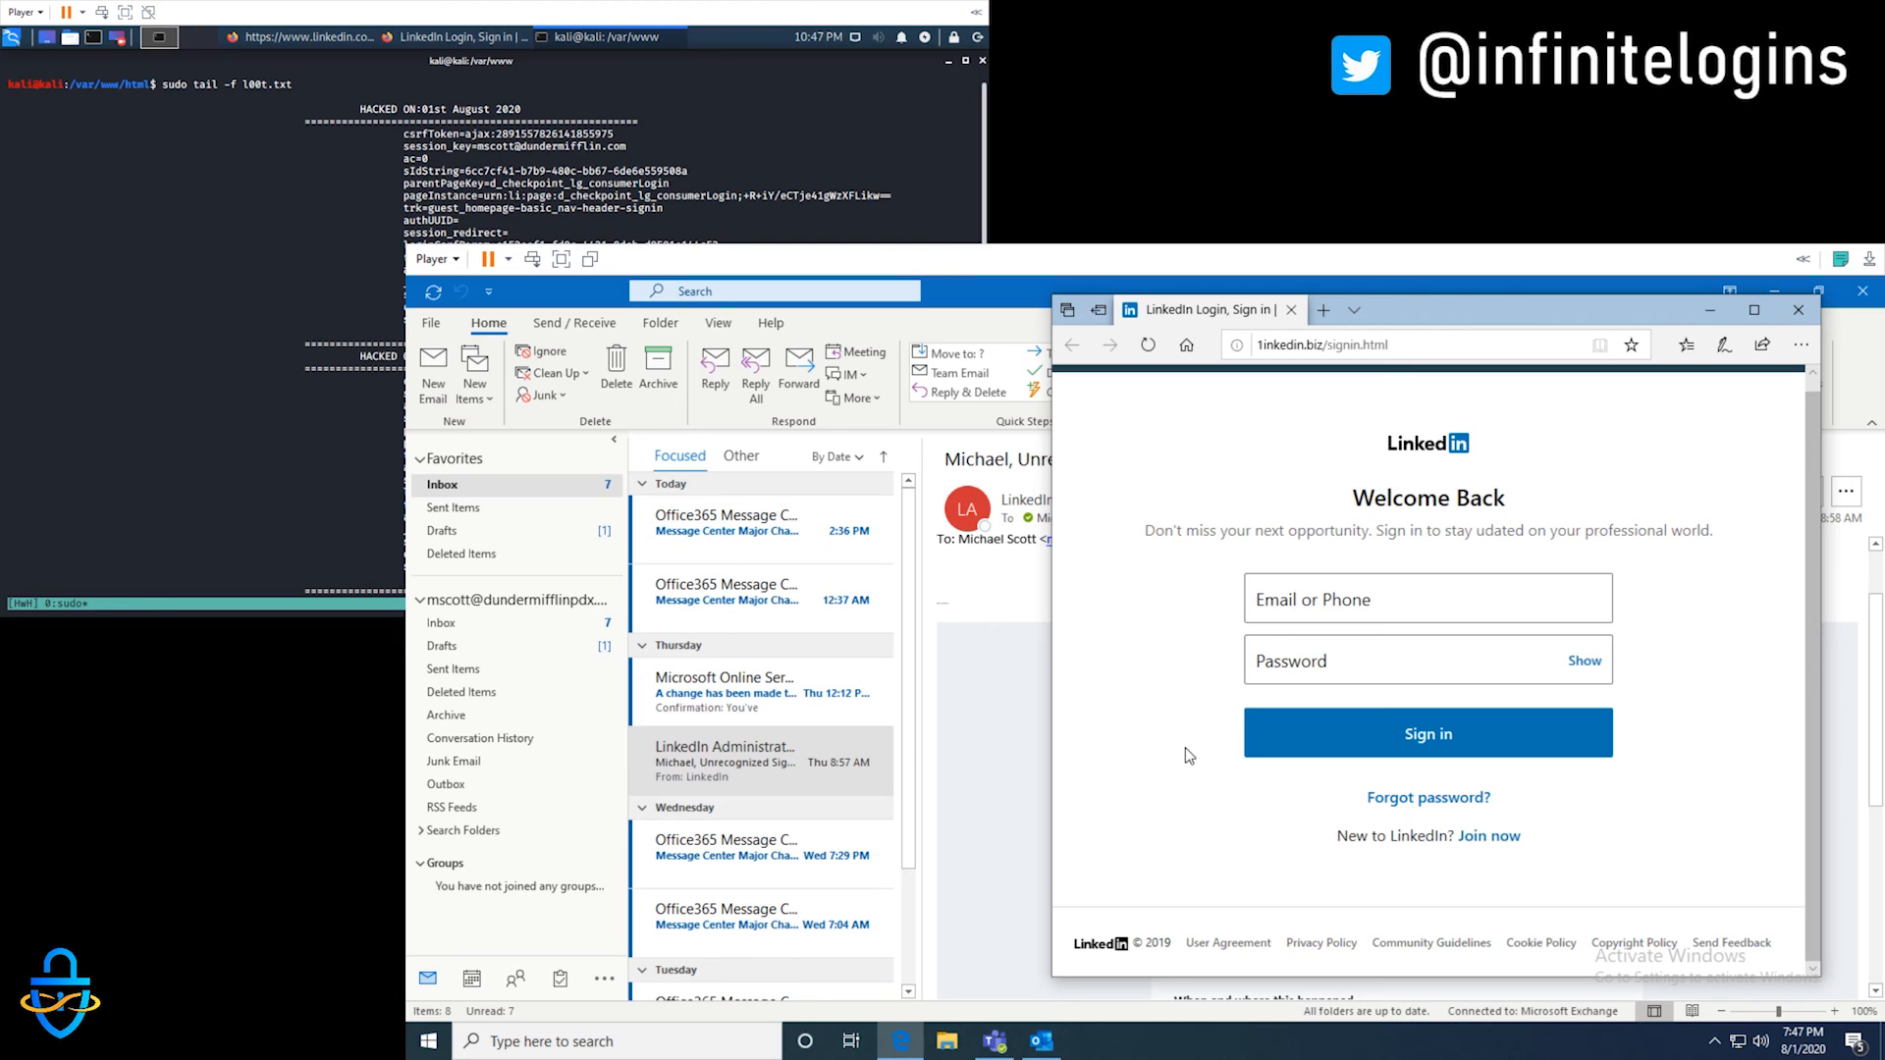
{"action": "mouse_move", "coordinate": [1225, 676]}
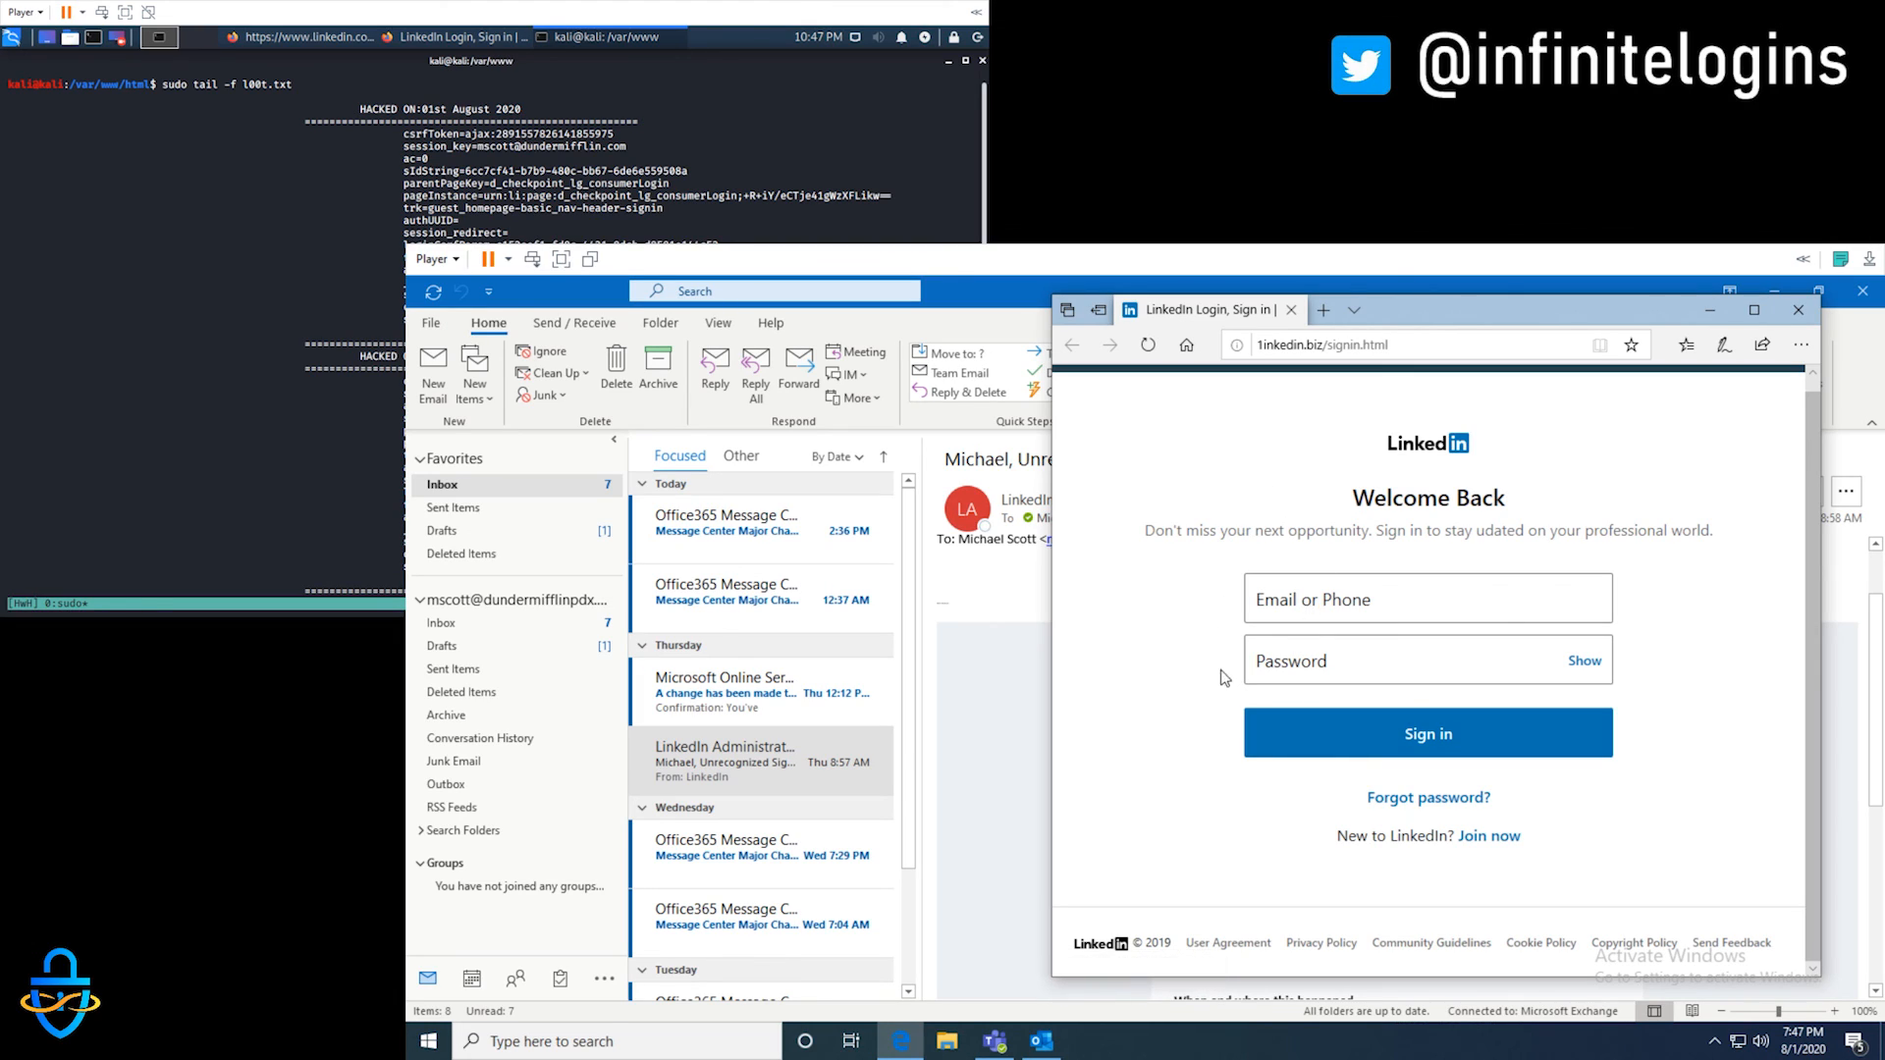
{"action": "mouse_move", "coordinate": [1169, 666]}
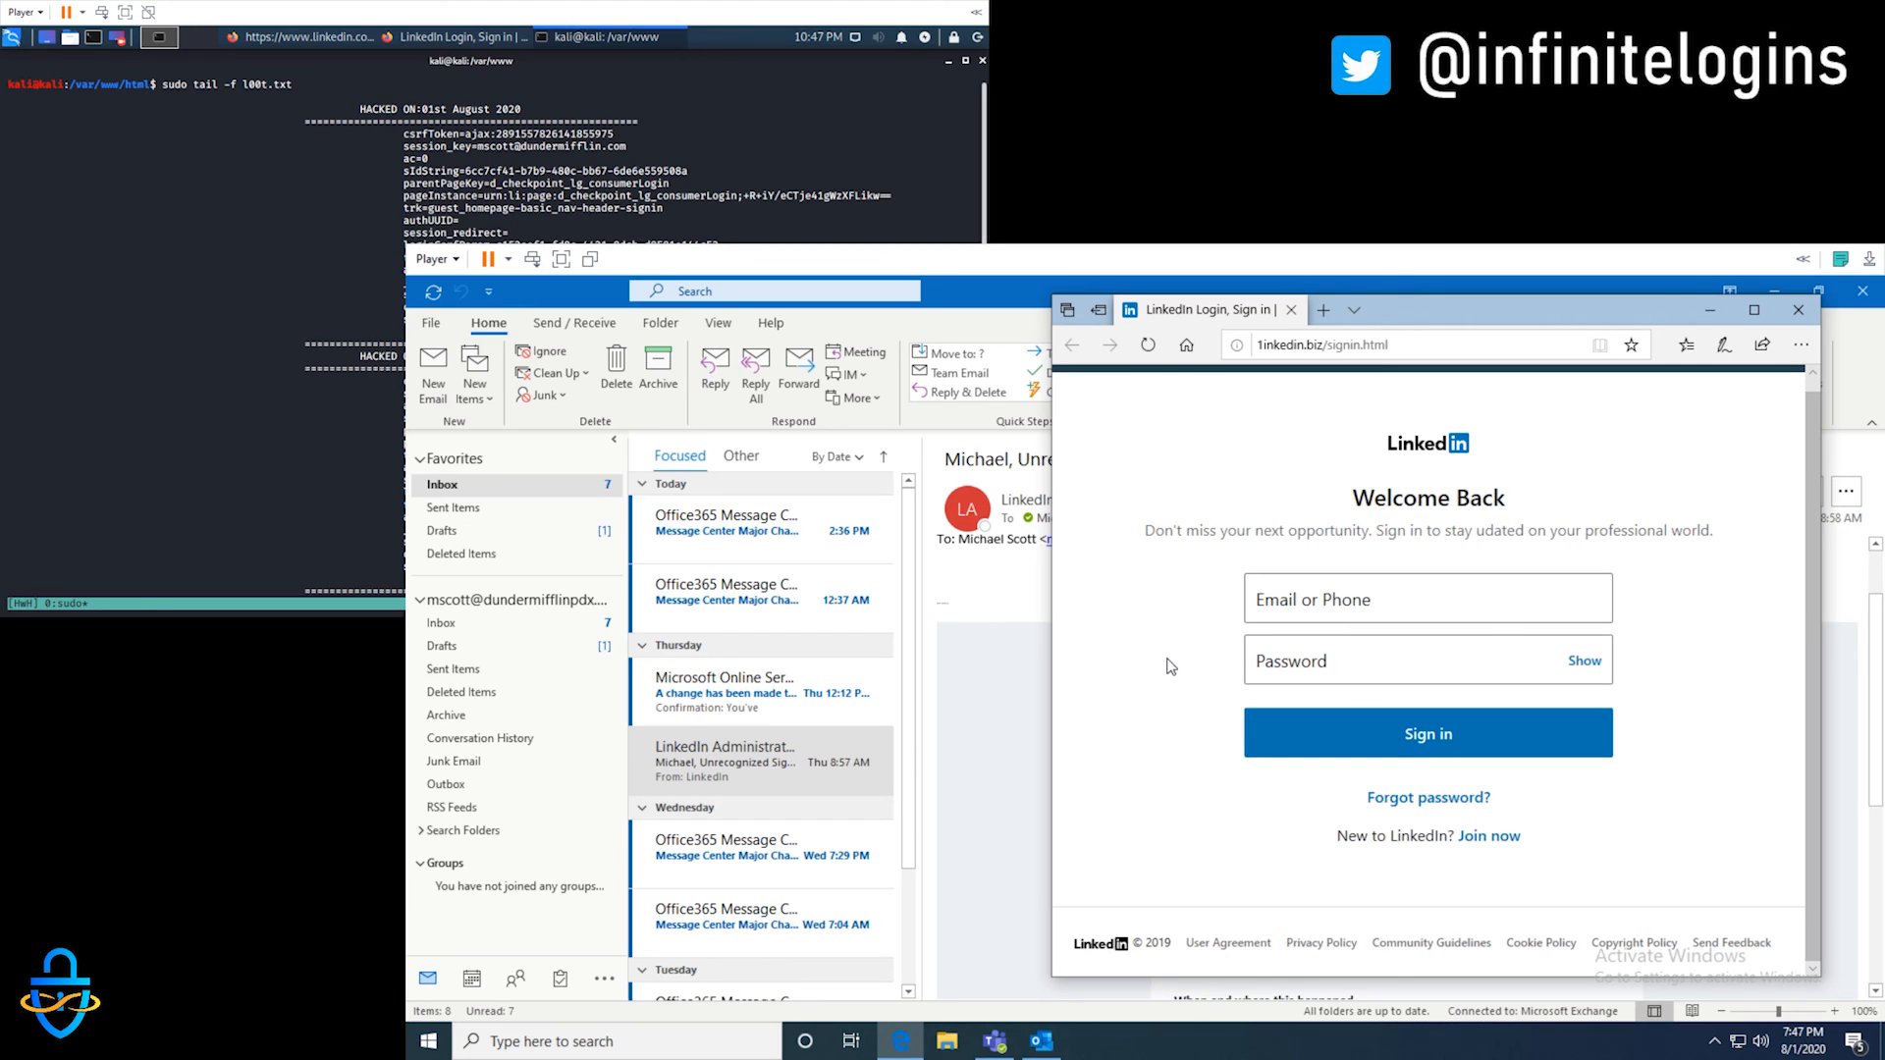